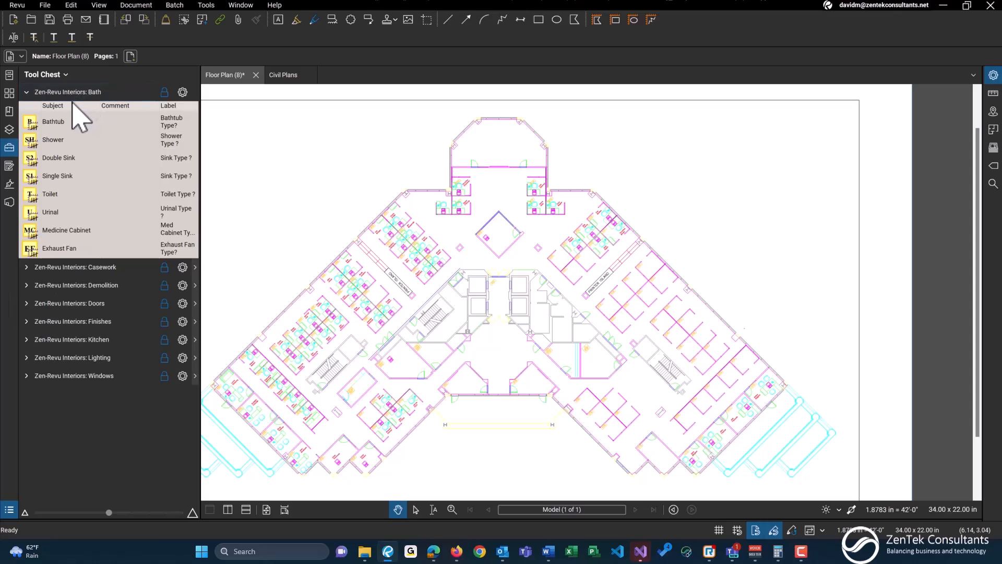
{"action": "mouse_move", "coordinate": [75, 267]}
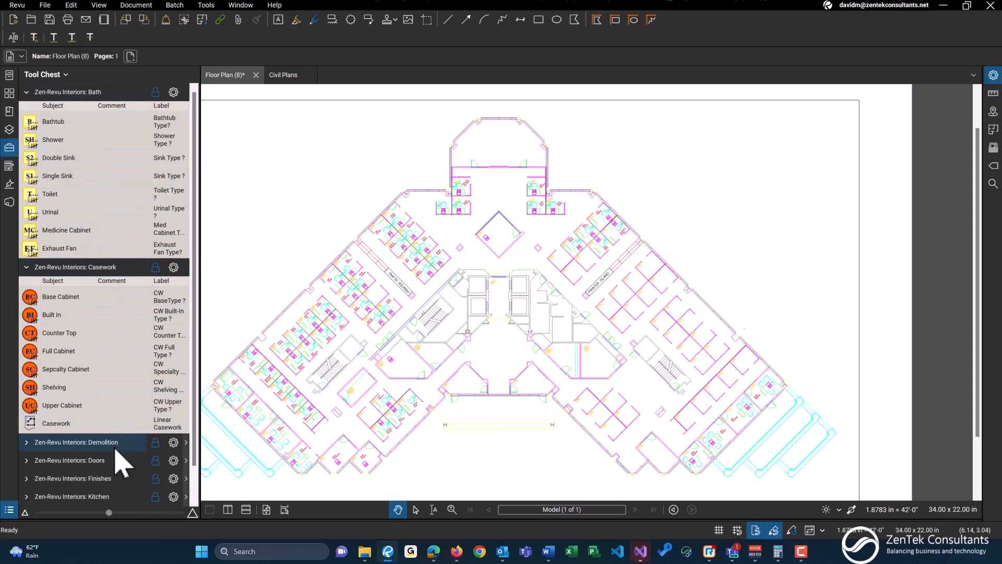
Place the eight Bath fixture markups, bathtub through exhaust fan, in a column on the sheet
{"action": "left_click", "coordinate": [26, 92]}
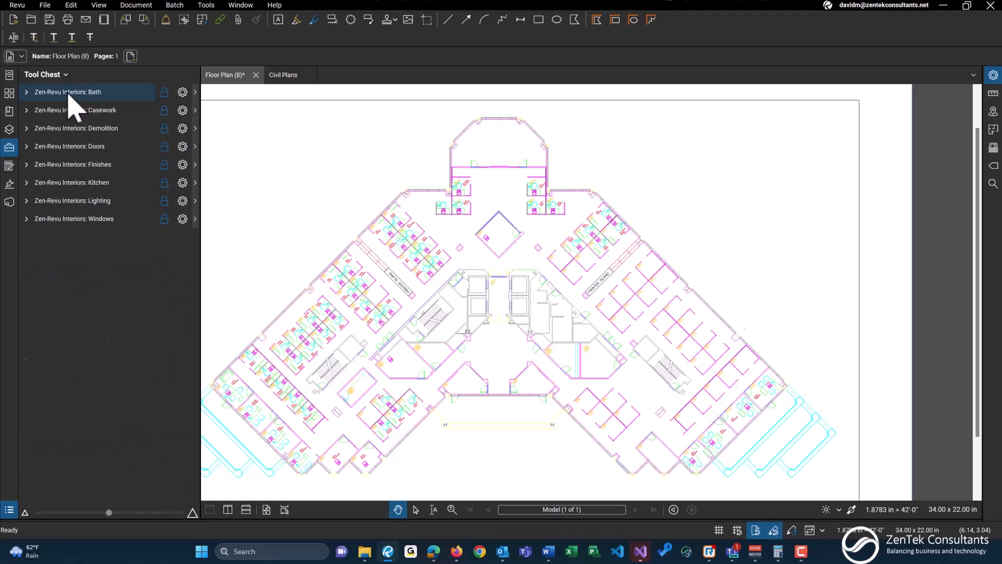
{"action": "mouse_move", "coordinate": [89, 165]}
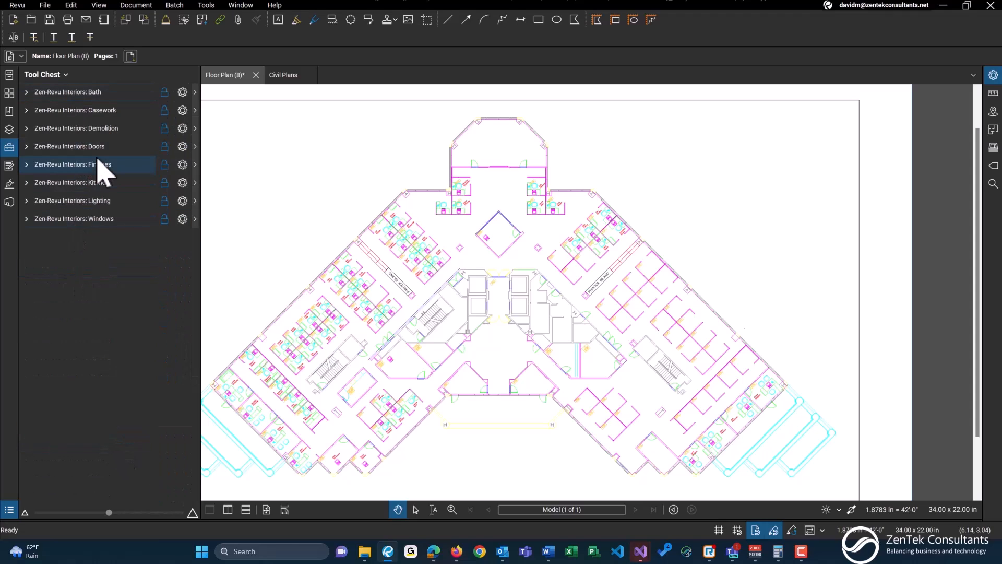
{"action": "mouse_move", "coordinate": [125, 208]}
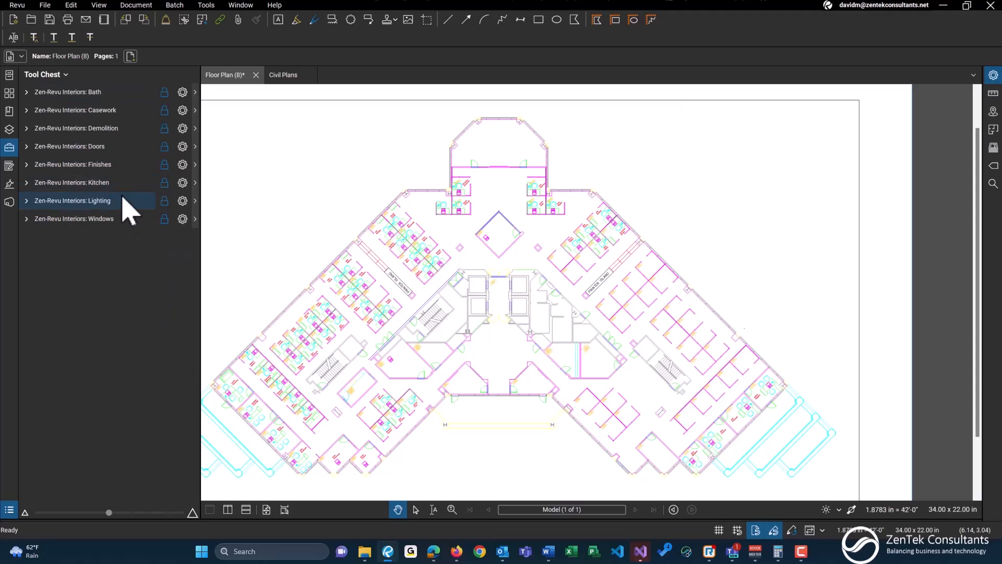
{"action": "mouse_move", "coordinate": [115, 183]}
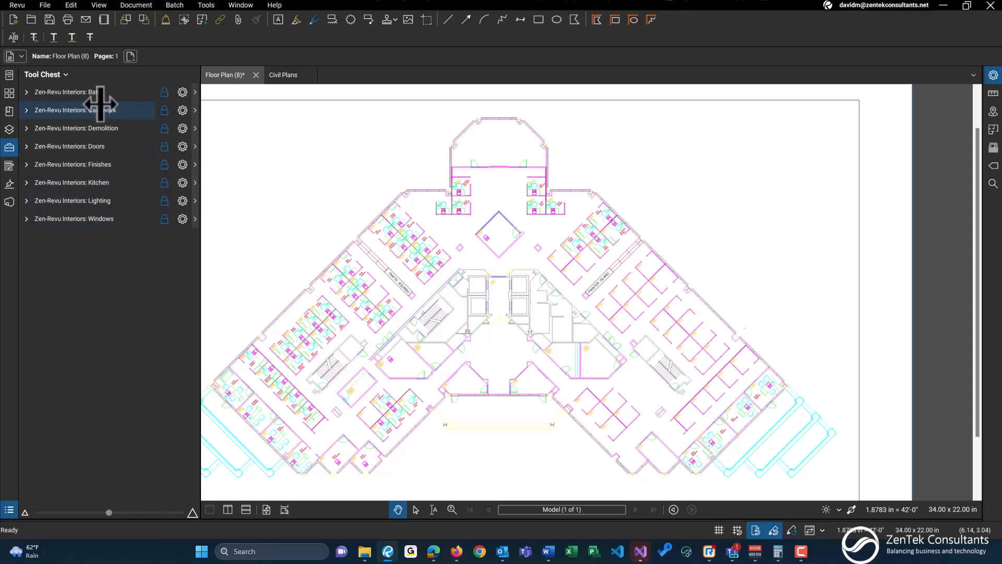
{"action": "mouse_move", "coordinate": [106, 91]}
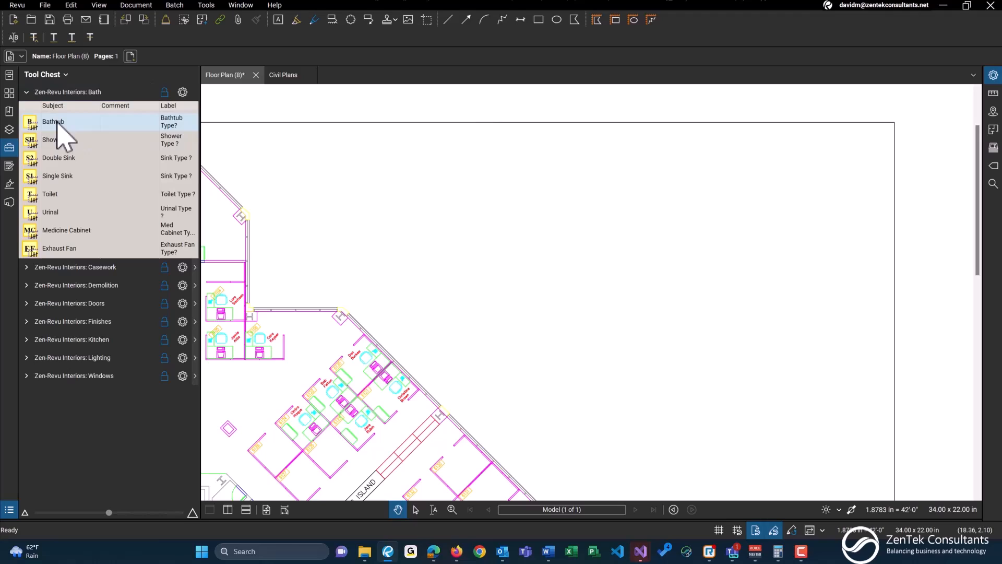
{"action": "mouse_move", "coordinate": [51, 144]}
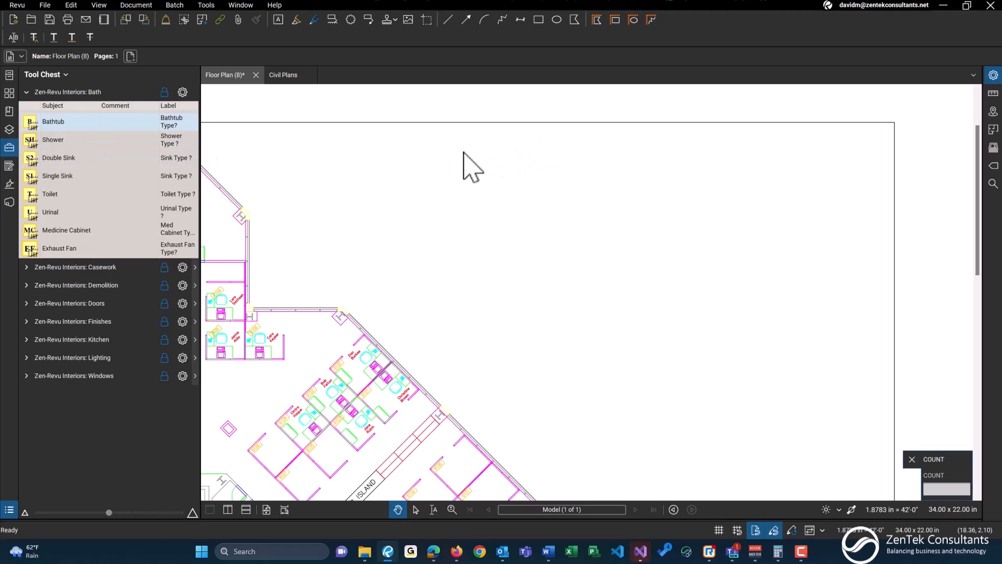
{"action": "left_click", "coordinate": [54, 122]}
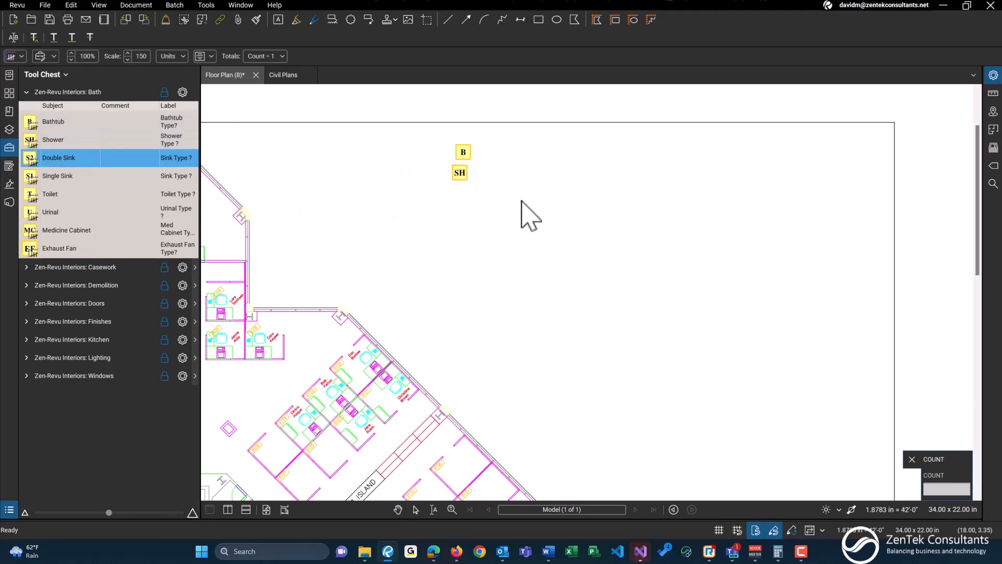
{"action": "left_click", "coordinate": [57, 176]}
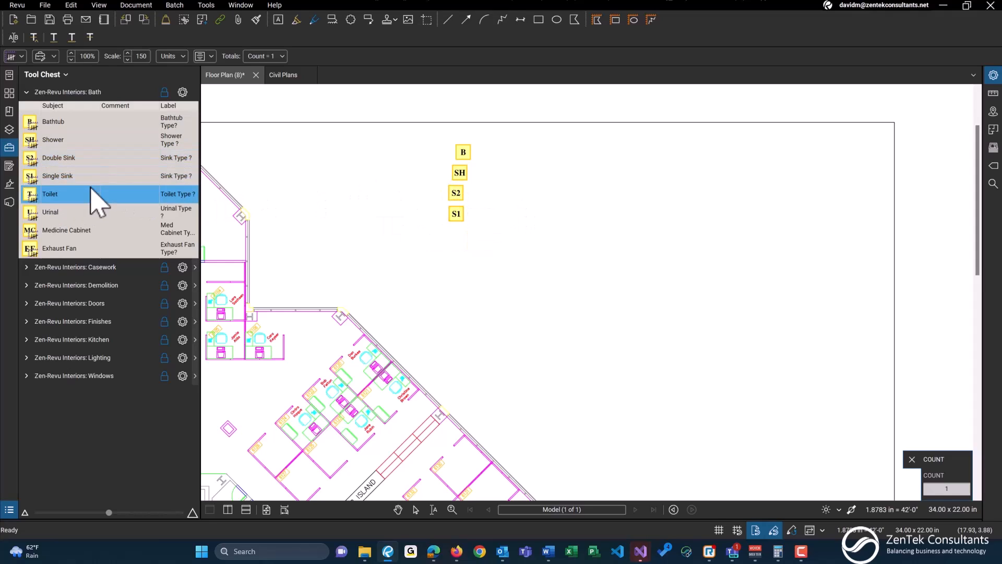
{"action": "left_click", "coordinate": [456, 239]}
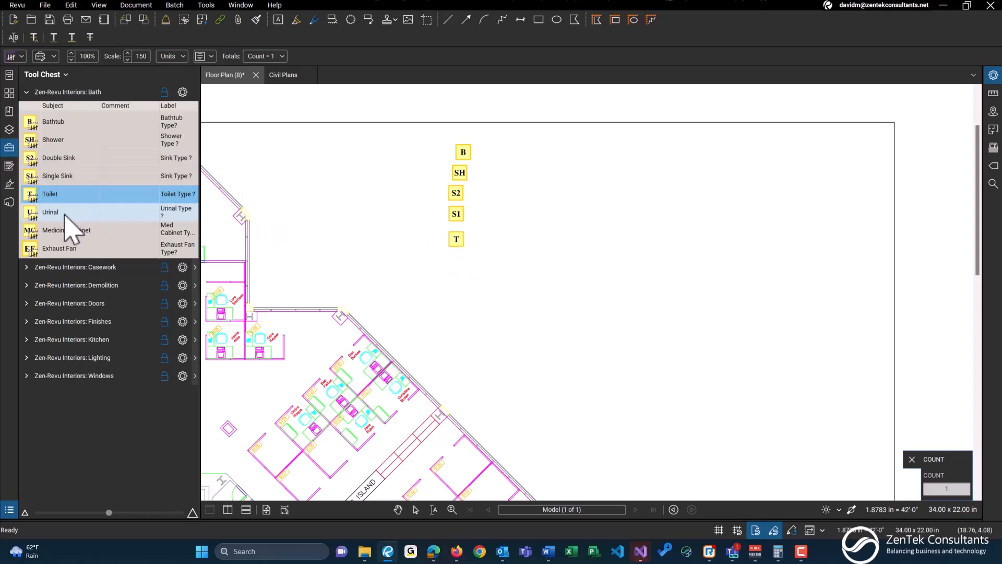
{"action": "left_click", "coordinate": [50, 212]}
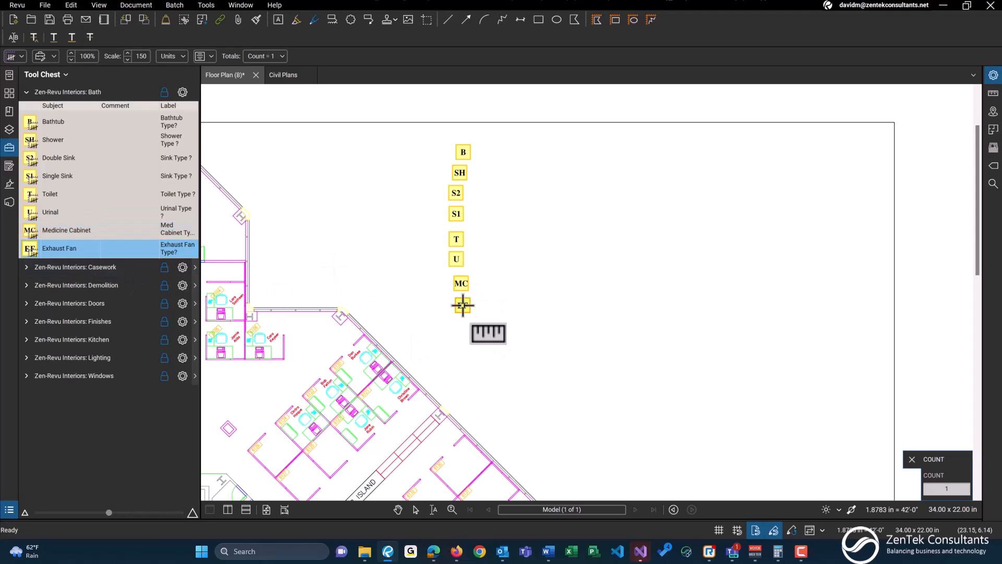
{"action": "left_click", "coordinate": [462, 305]}
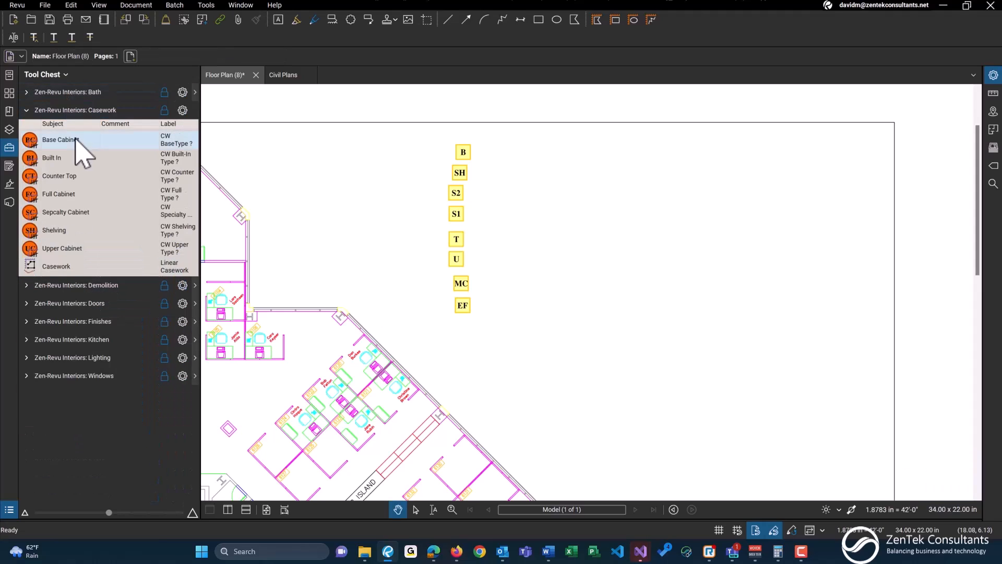
Place base cabinet, counter top and specialty cabinet markups, plus a 32'-10" linear casework run
{"action": "left_click", "coordinate": [60, 140]}
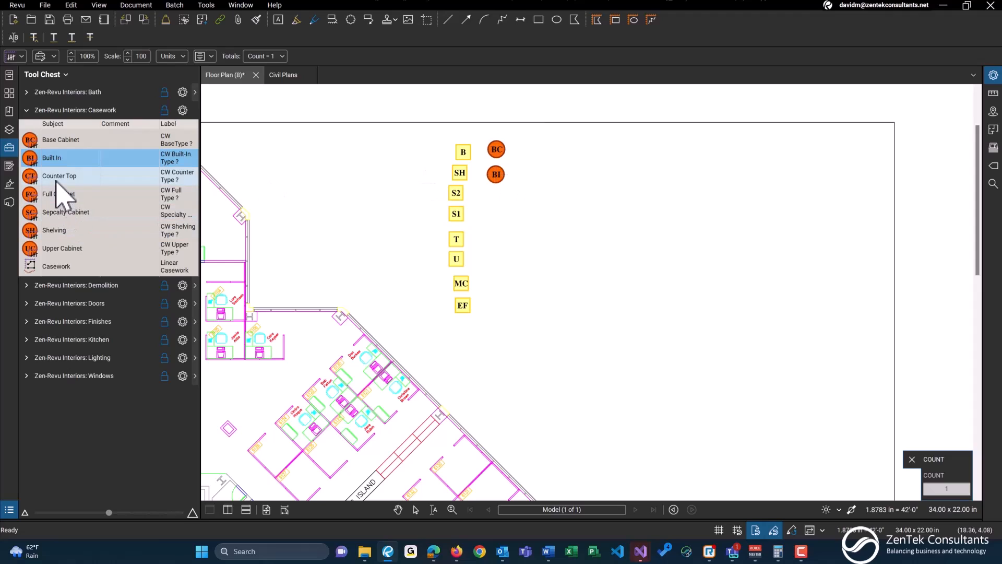
{"action": "left_click", "coordinate": [59, 175]}
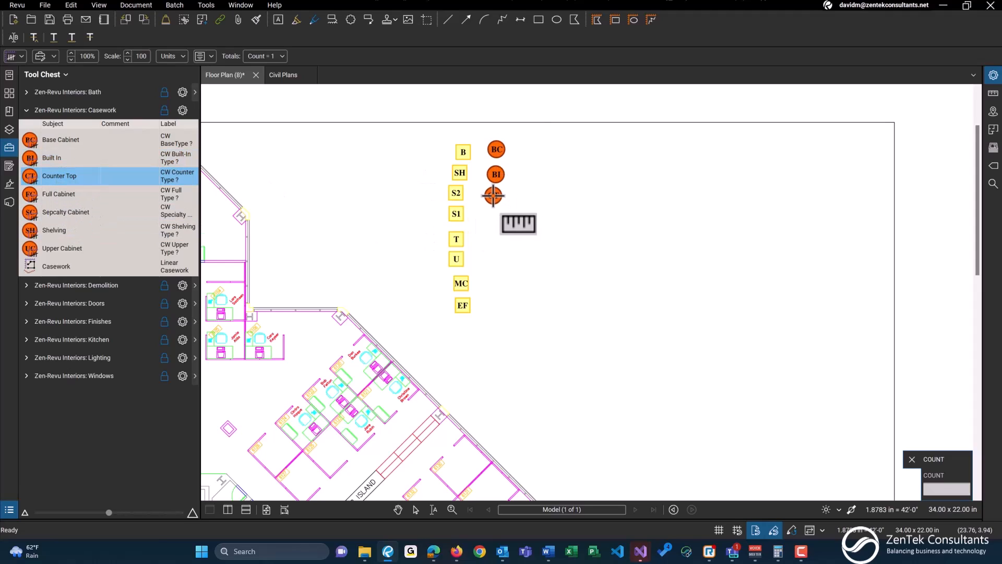
{"action": "left_click", "coordinate": [58, 194]}
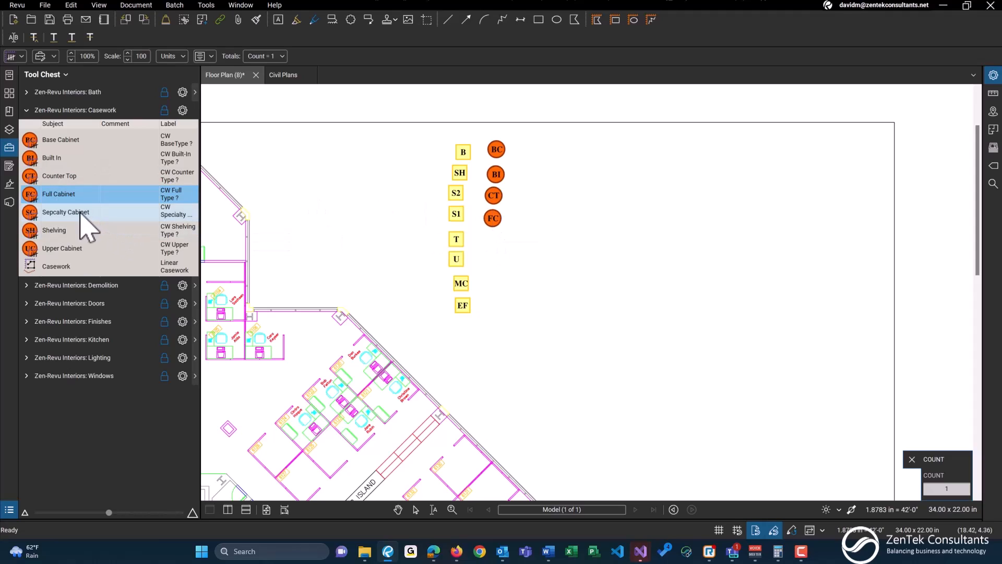
{"action": "left_click", "coordinate": [65, 211]}
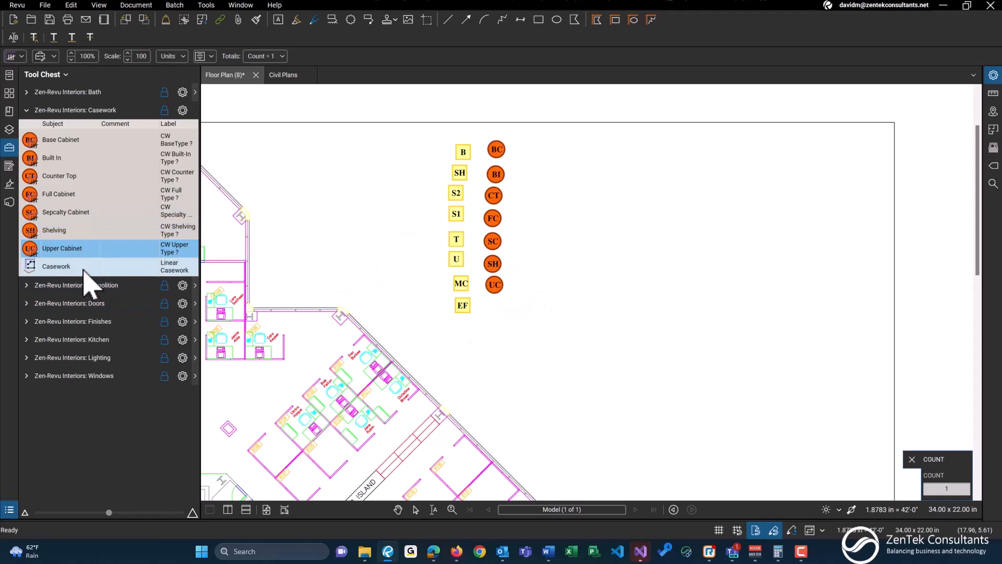
{"action": "left_click", "coordinate": [56, 266]}
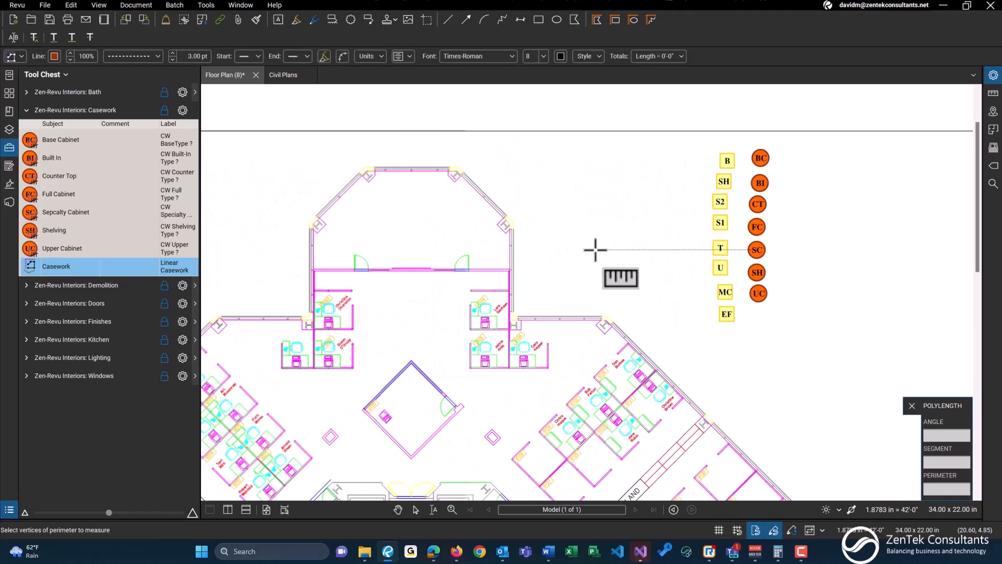
{"action": "mouse_move", "coordinate": [374, 173]}
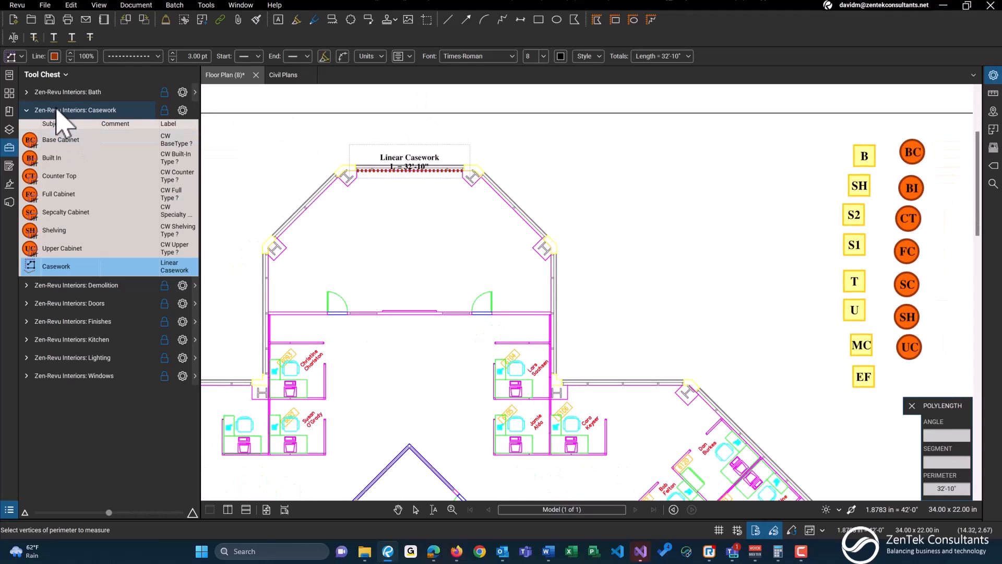
{"action": "left_click", "coordinate": [26, 110]}
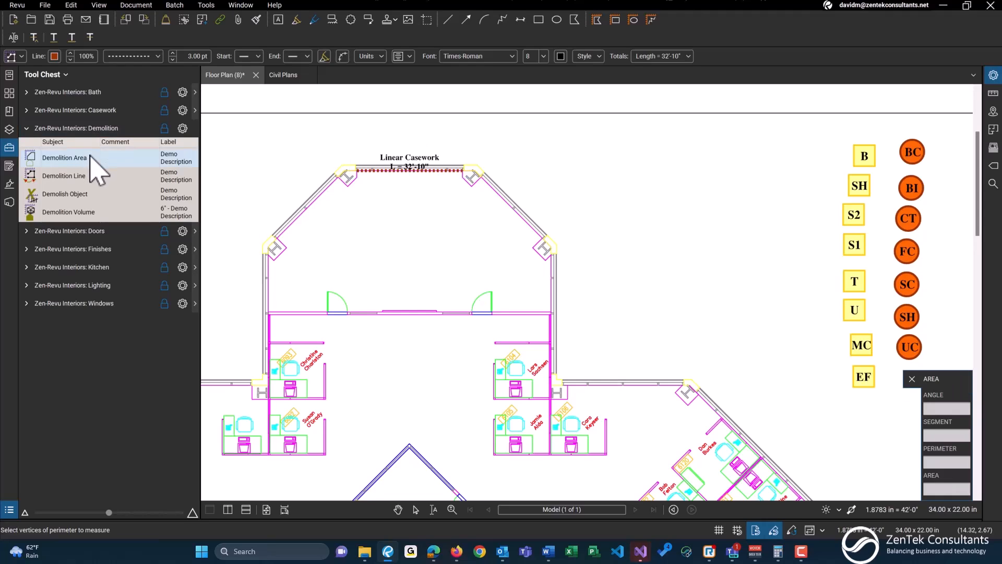
Draw a 519 sf demolition area and a vertical demolition line
{"action": "left_click", "coordinate": [64, 158]}
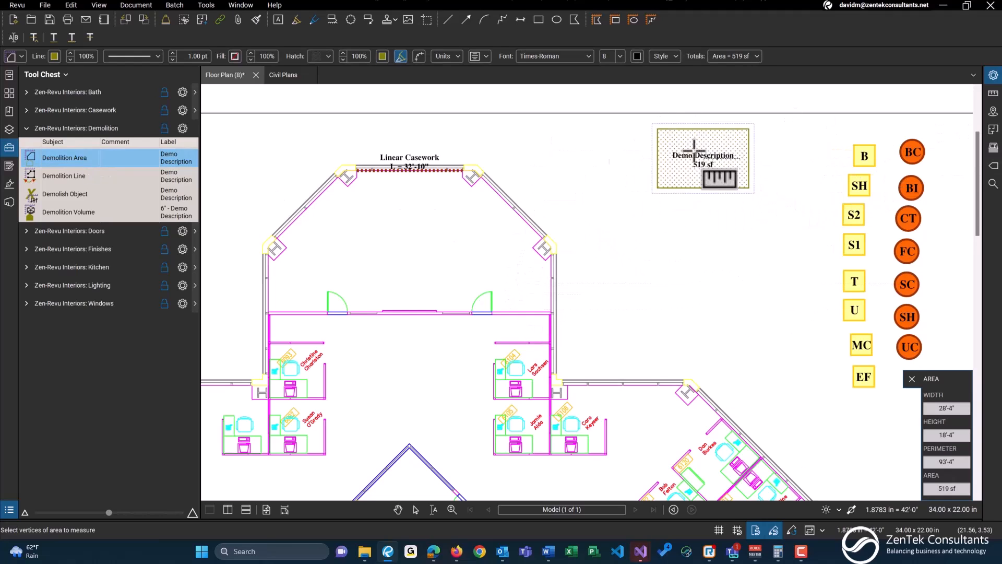
{"action": "left_click", "coordinate": [63, 176]}
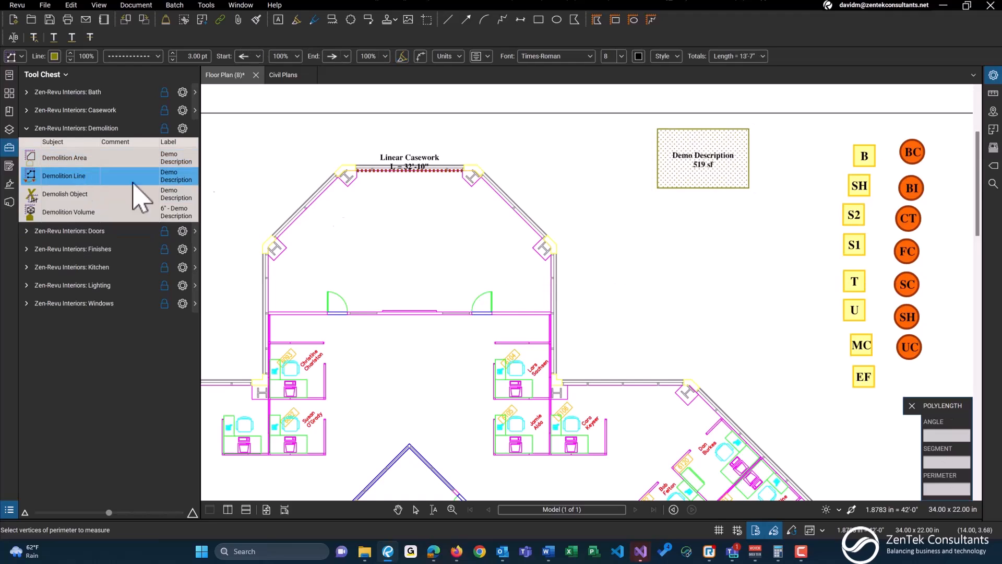
{"action": "left_click", "coordinate": [777, 244]}
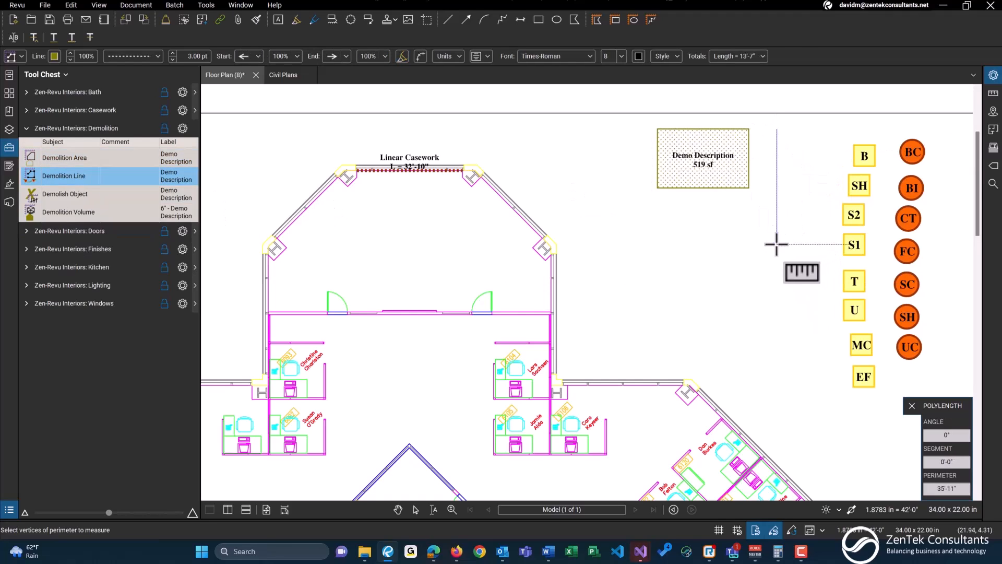
{"action": "left_click", "coordinate": [65, 193]}
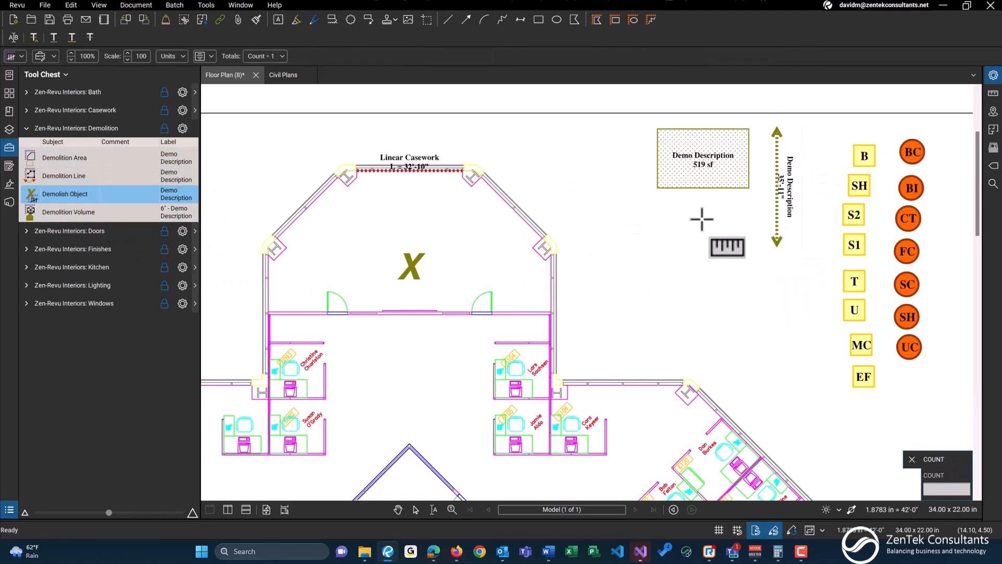
Place three demolish X marks and a 641 cu ft demolition volume
{"action": "left_click", "coordinate": [700, 221]}
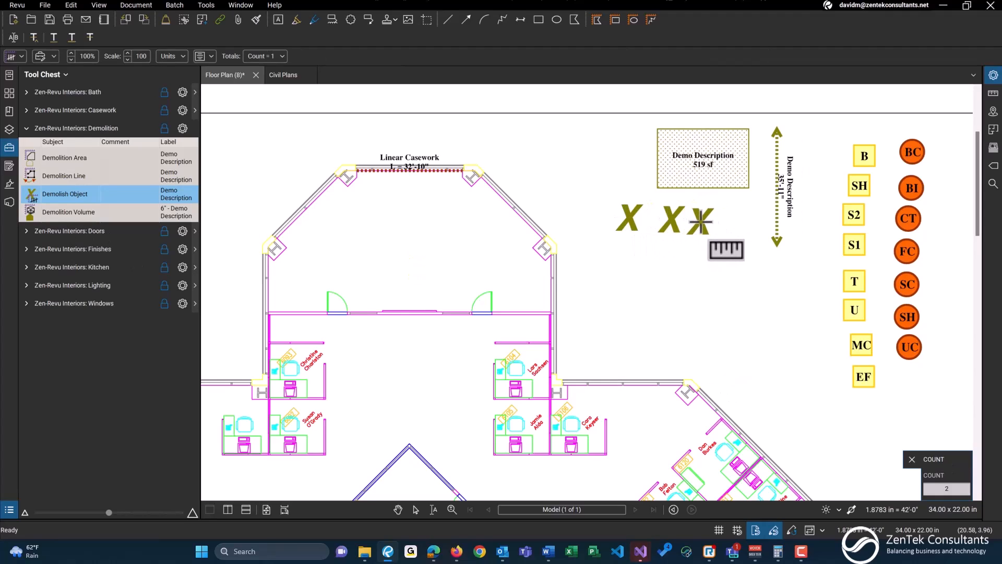
{"action": "left_click", "coordinate": [68, 211]}
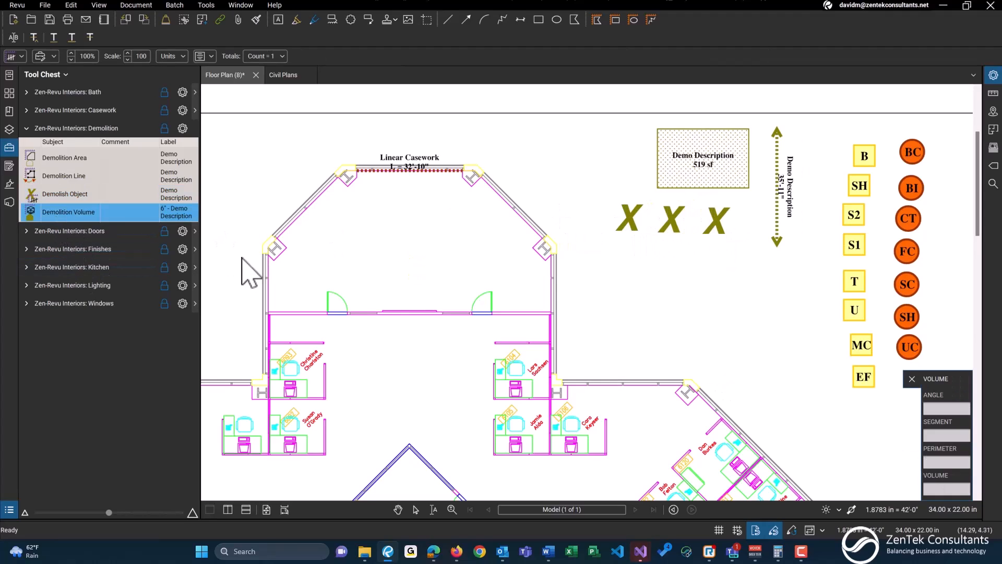
{"action": "left_click", "coordinate": [68, 212]}
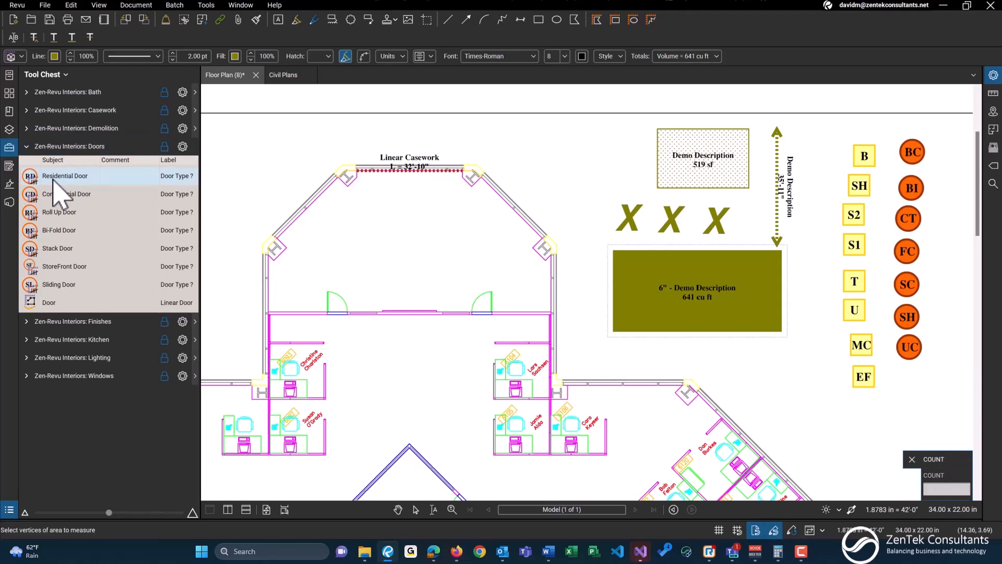
Place residential, bi-fold and storefront door markups and a 25'-9" linear door measurement
{"action": "left_click", "coordinate": [65, 176]}
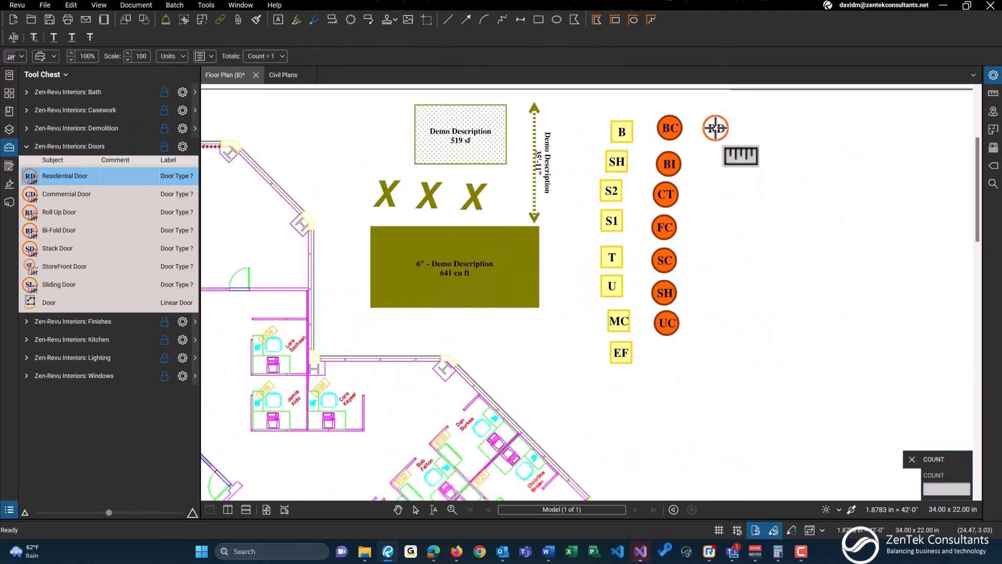
{"action": "left_click", "coordinate": [66, 194]}
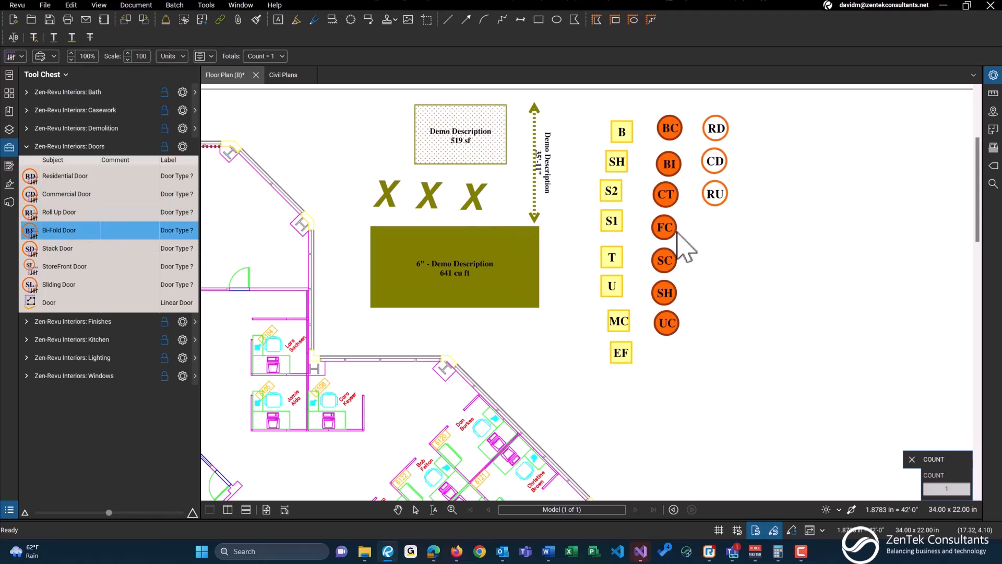
{"action": "left_click", "coordinate": [57, 248]}
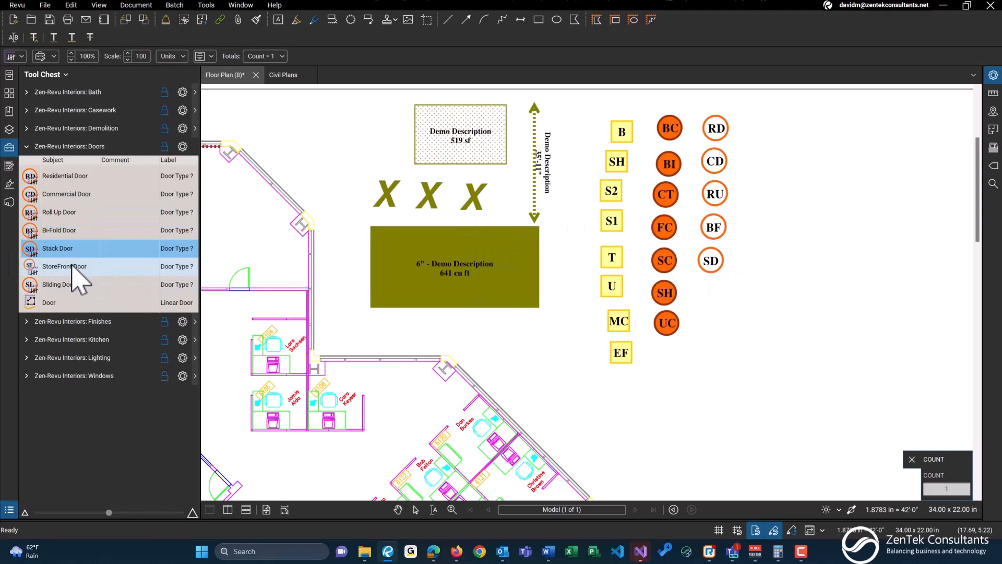
{"action": "left_click", "coordinate": [64, 265]}
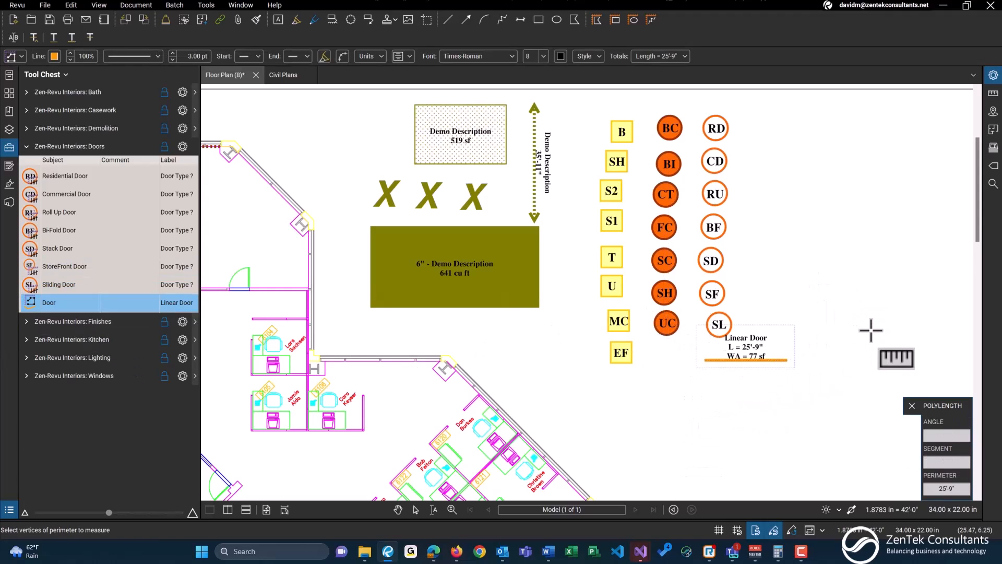
{"action": "mouse_move", "coordinate": [102, 179]}
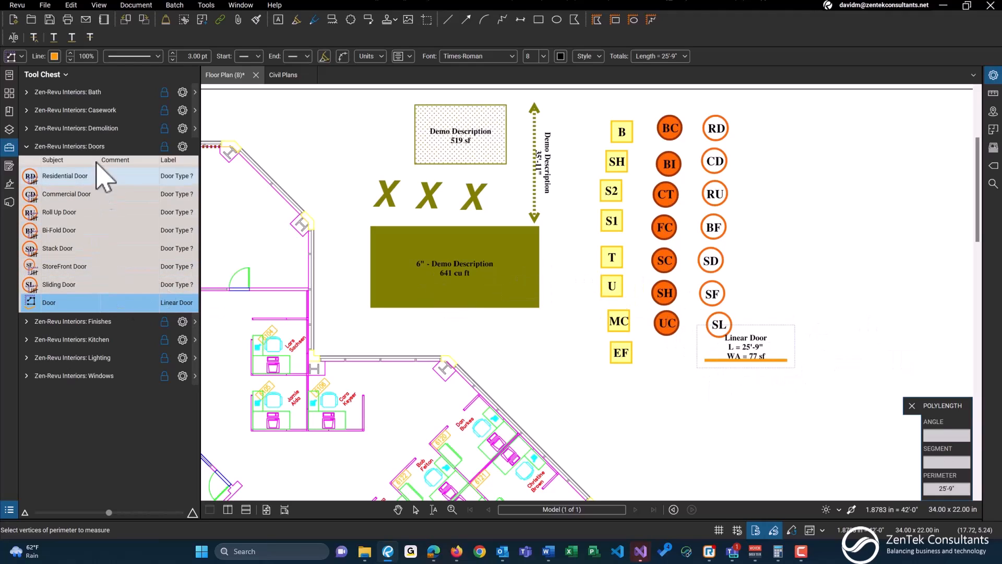
{"action": "mouse_move", "coordinate": [88, 149]}
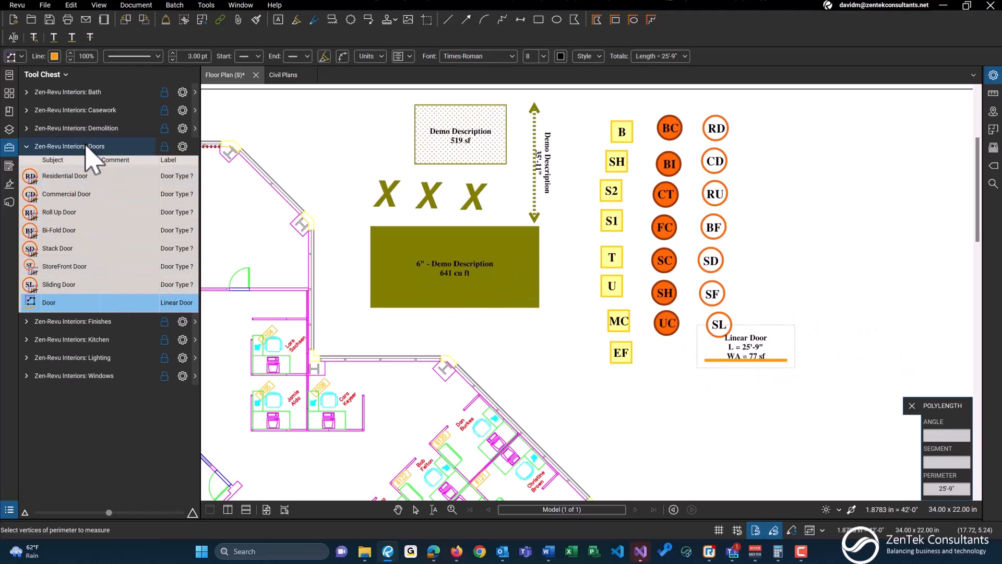
{"action": "left_click", "coordinate": [27, 146]}
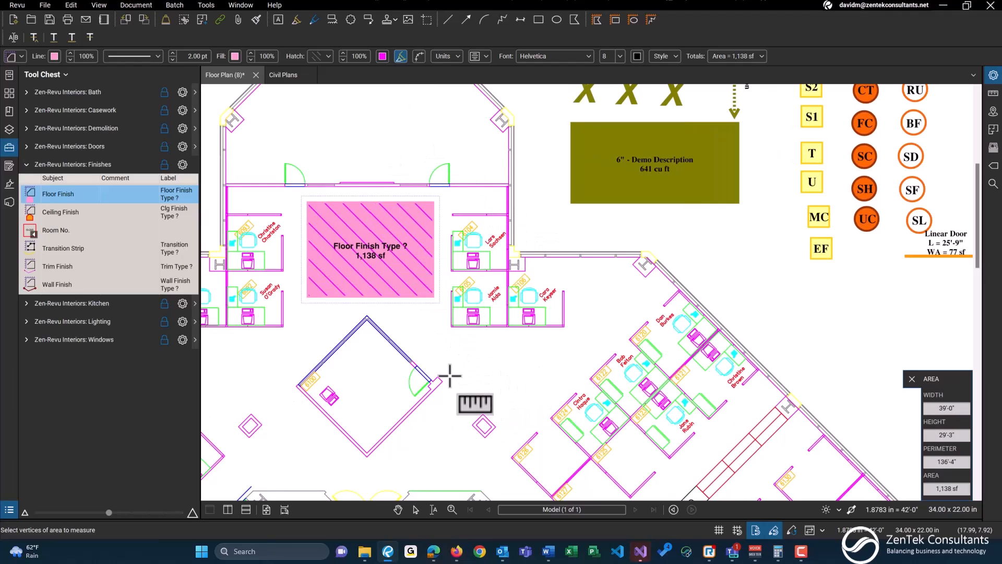
Outline a 374 sf floor finish area and a 1,287 sf ceiling finish area in the top room
{"action": "left_click", "coordinate": [544, 407]}
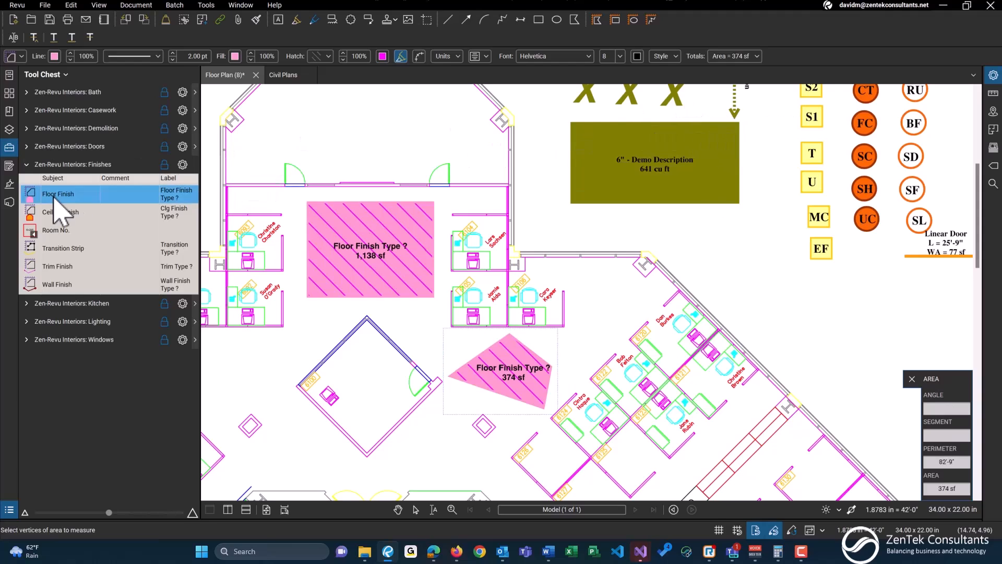
{"action": "left_click", "coordinate": [60, 211]}
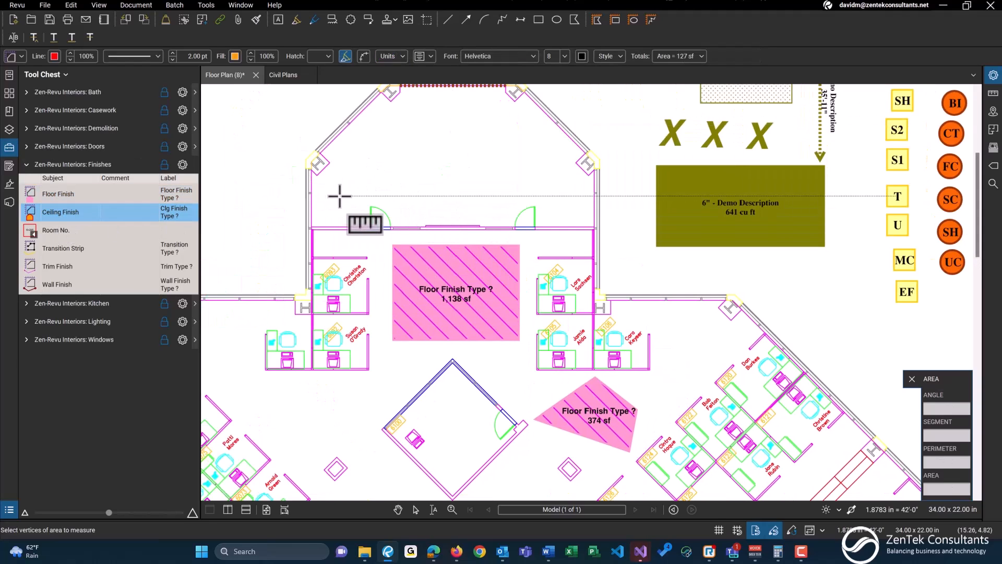
{"action": "left_click", "coordinate": [526, 120]}
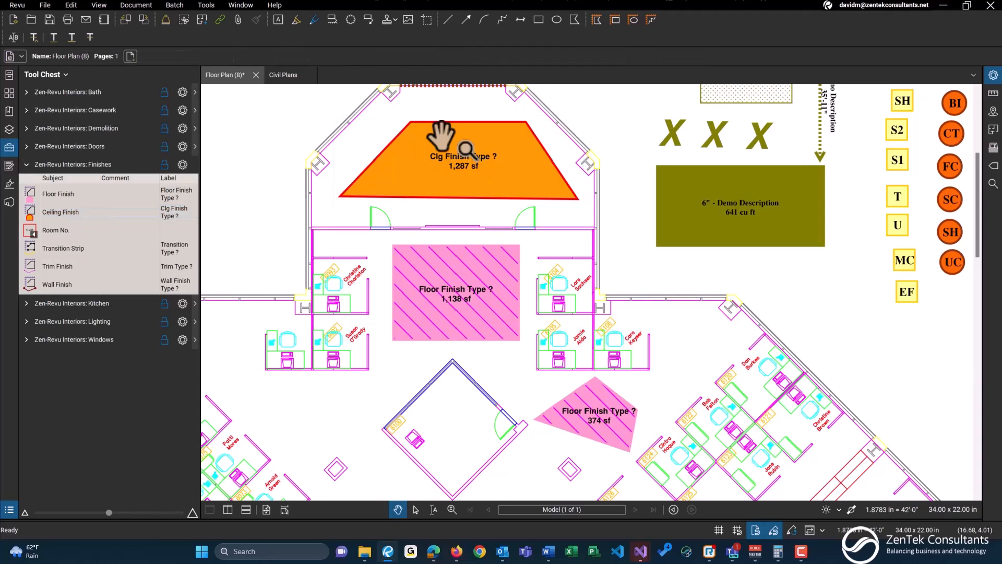
Label the ceiling area 'Clg Finish Type A' and the 1,138 sf floor area 'LVT-1'
{"action": "left_click", "coordinate": [463, 160]}
{"action": "type", "text": "Clg Finish Type A"}
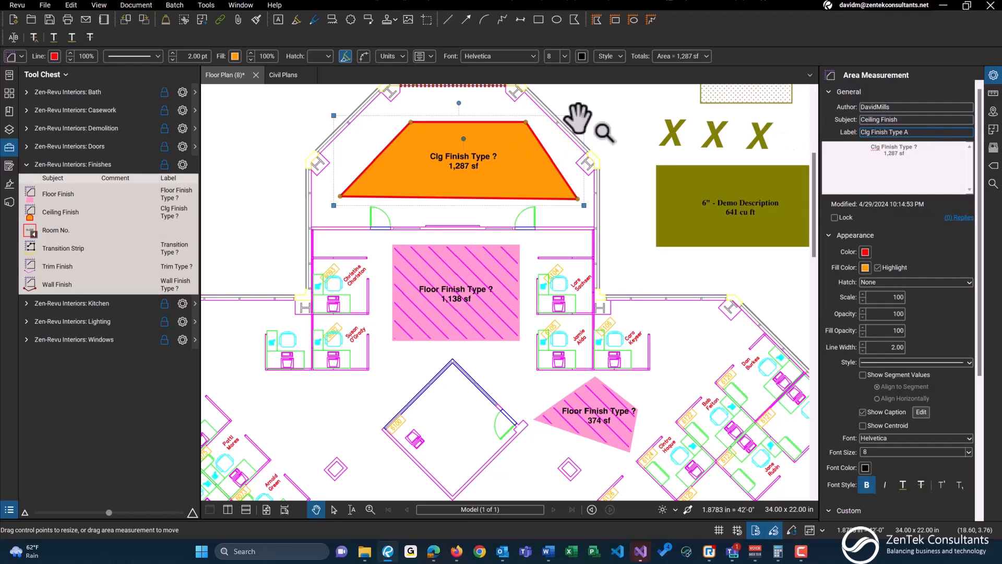
{"action": "left_click", "coordinate": [455, 293]}
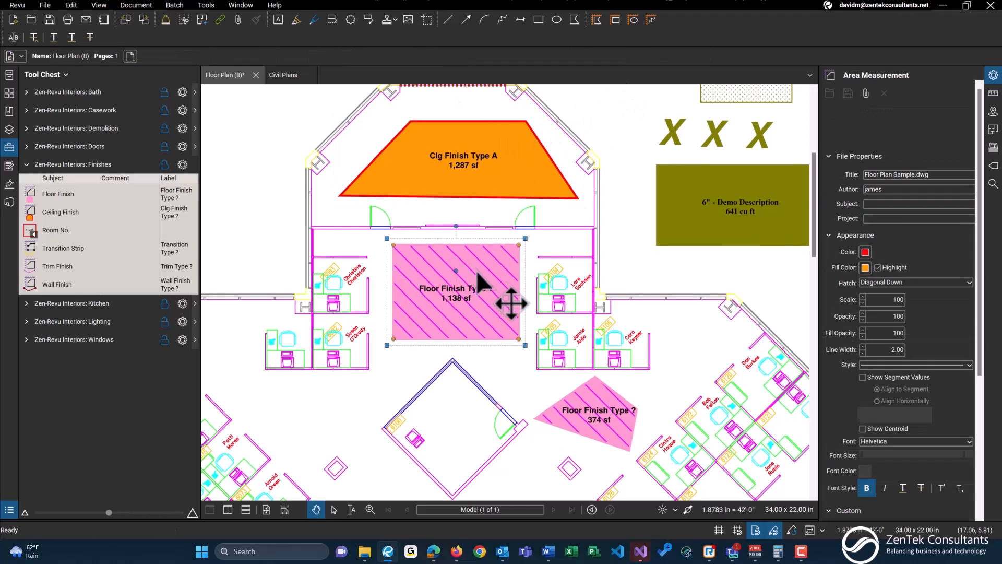
{"action": "left_click", "coordinate": [455, 287]}
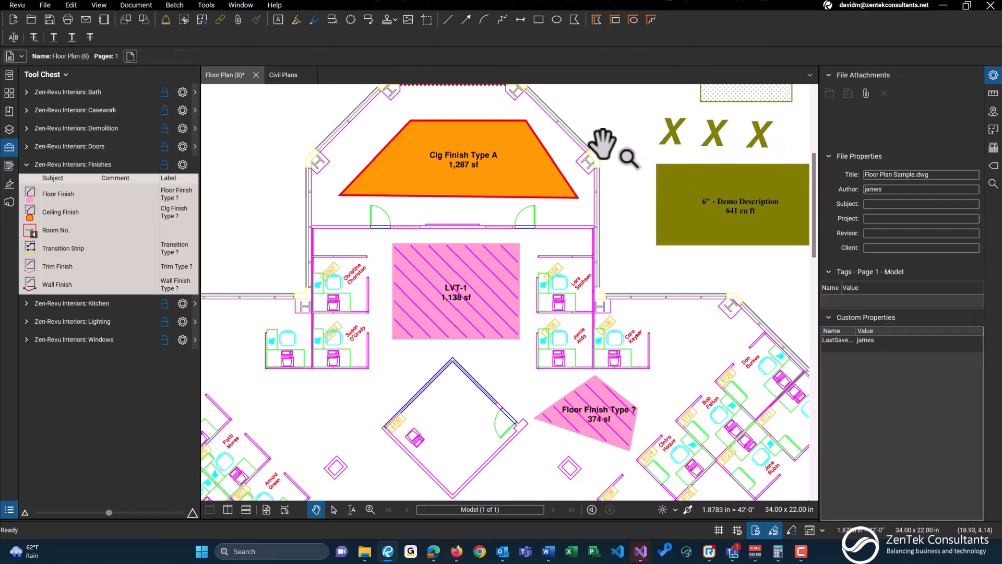
{"action": "mouse_move", "coordinate": [504, 230]}
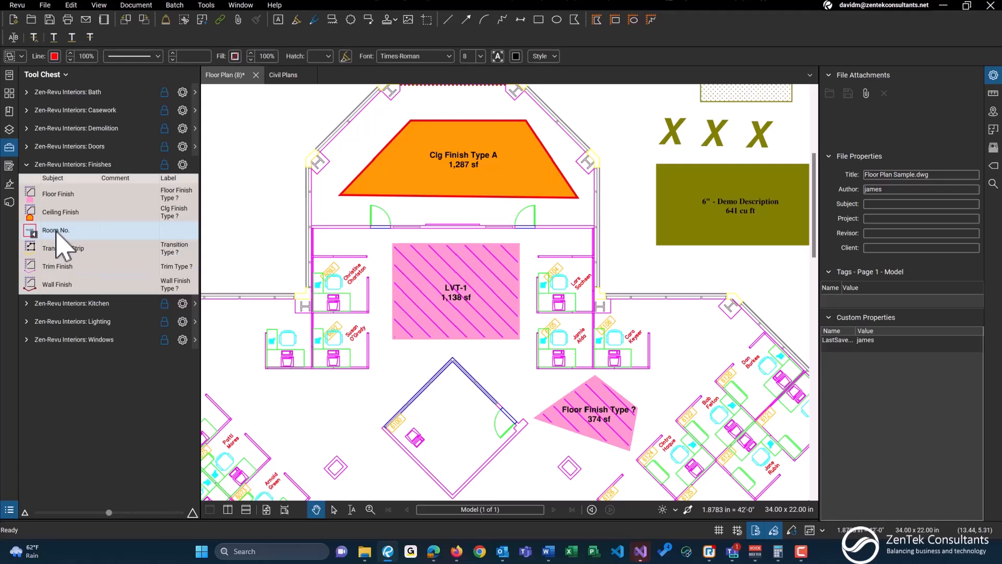
Define the Room No. sequence with prefix 01-, start number 100 and increment 2
{"action": "left_click", "coordinate": [57, 230]}
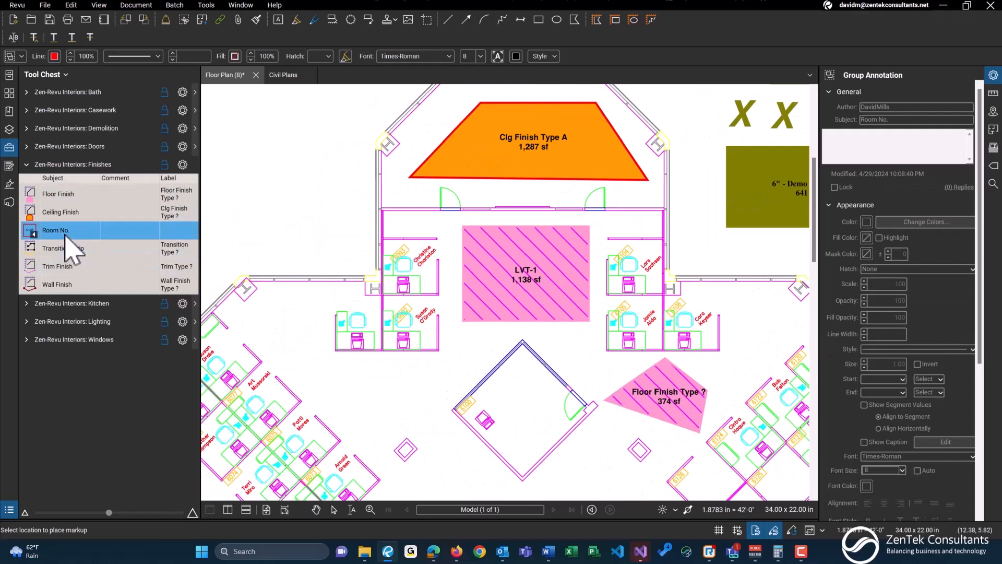
{"action": "right_click", "coordinate": [55, 230]}
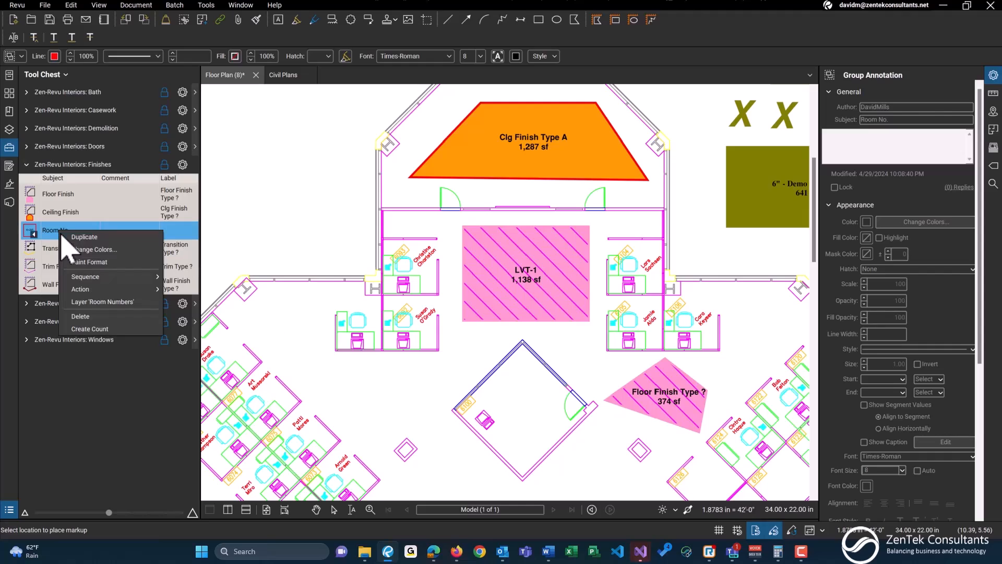
{"action": "mouse_move", "coordinate": [84, 236]}
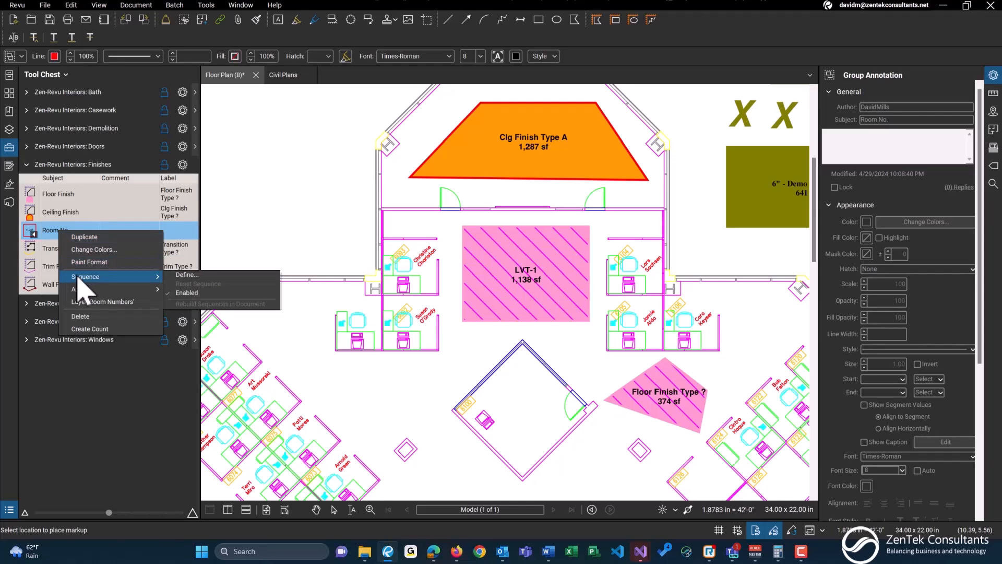
{"action": "mouse_move", "coordinate": [86, 291]}
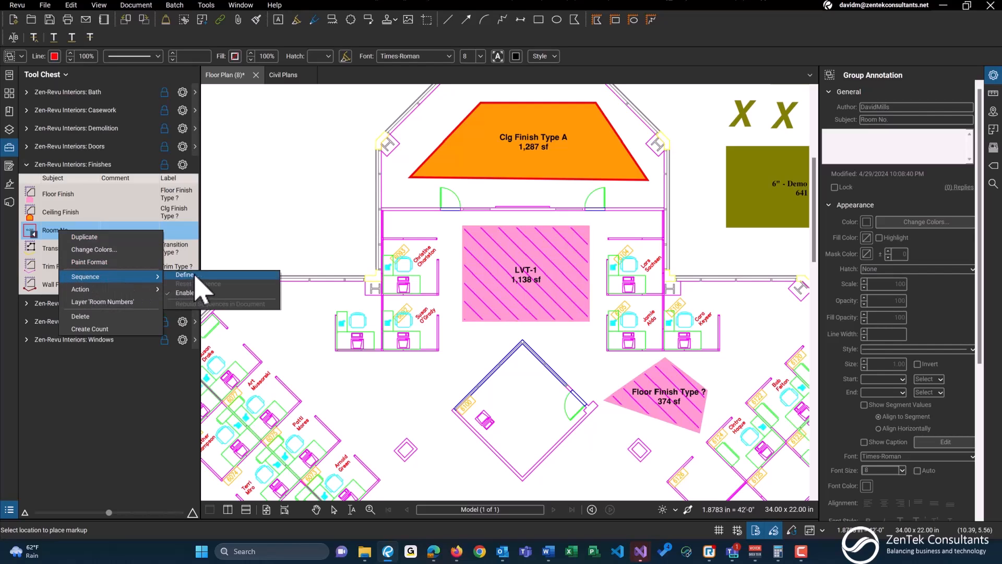
{"action": "left_click", "coordinate": [185, 274]}
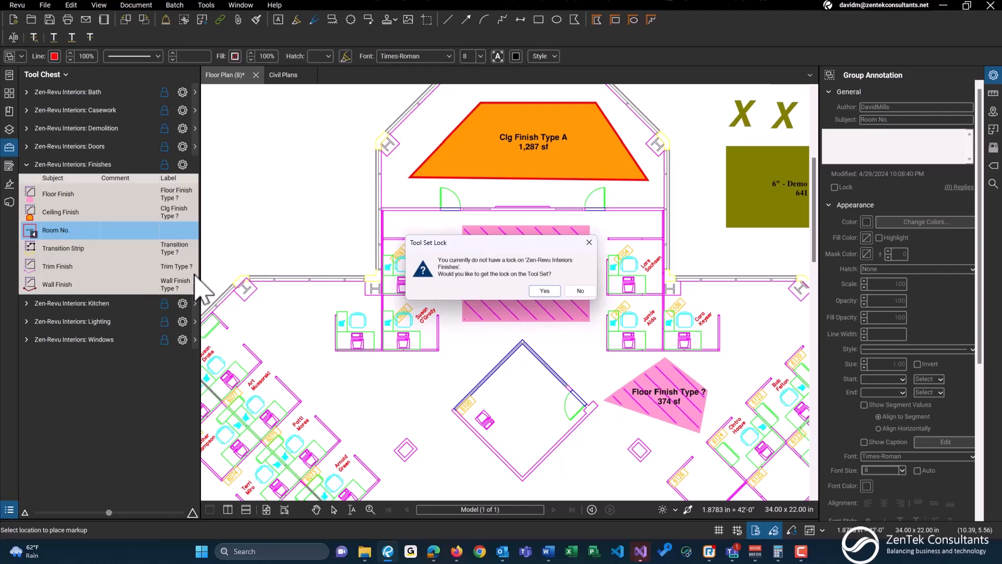
{"action": "left_click", "coordinate": [543, 290]}
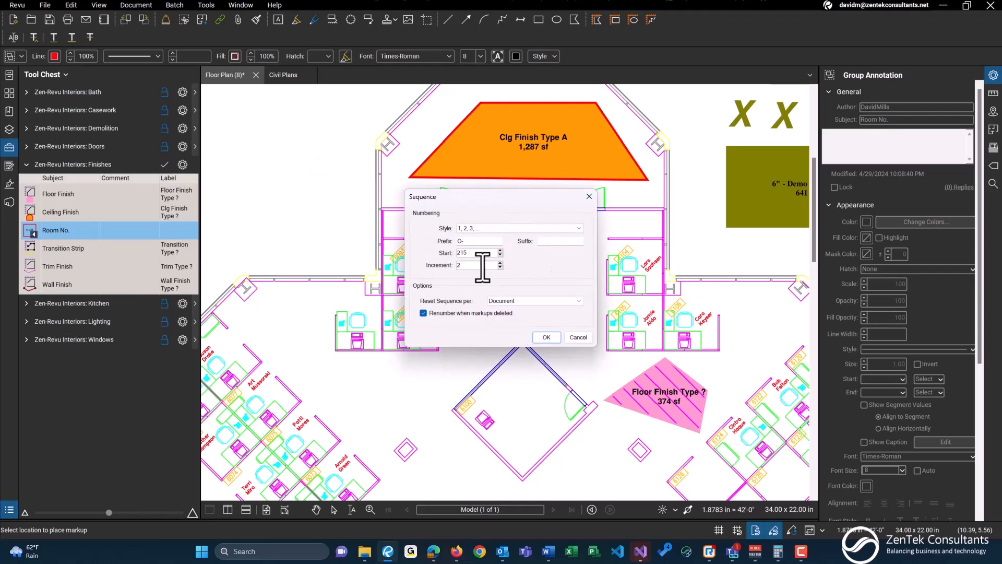
{"action": "mouse_move", "coordinate": [495, 240]}
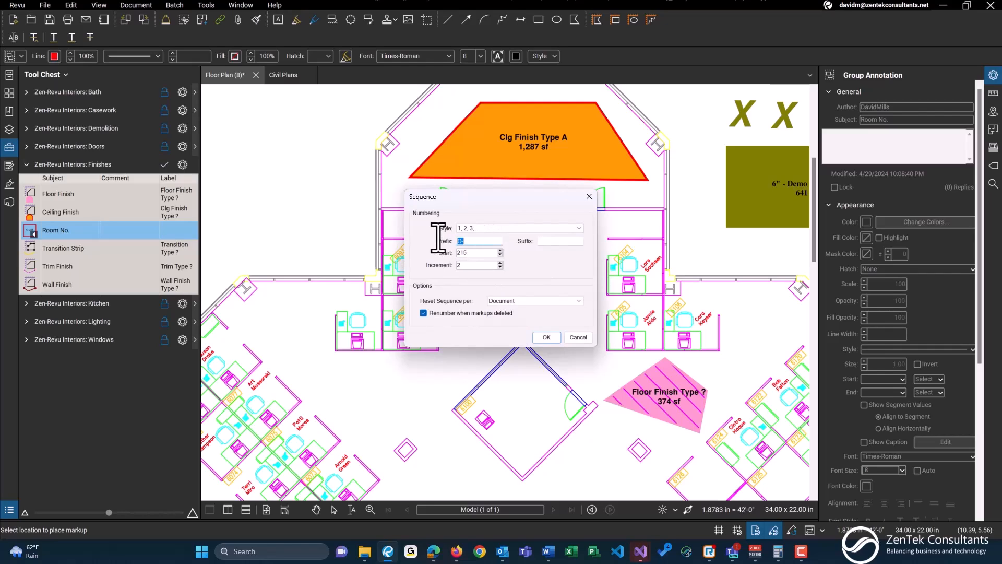
{"action": "type", "text": "01-"}
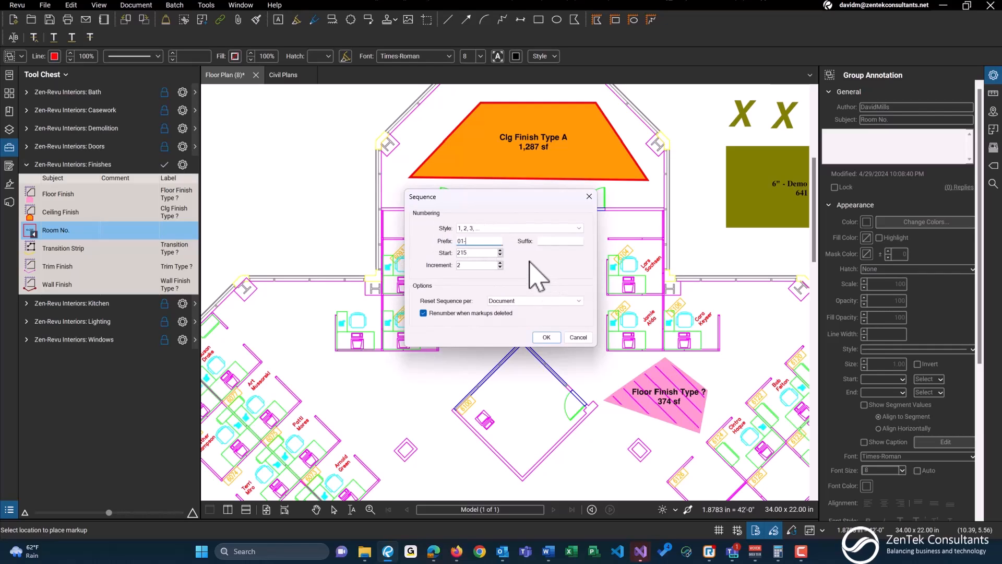
{"action": "triple_click", "coordinate": [478, 252]}
{"action": "type", "text": "100"}
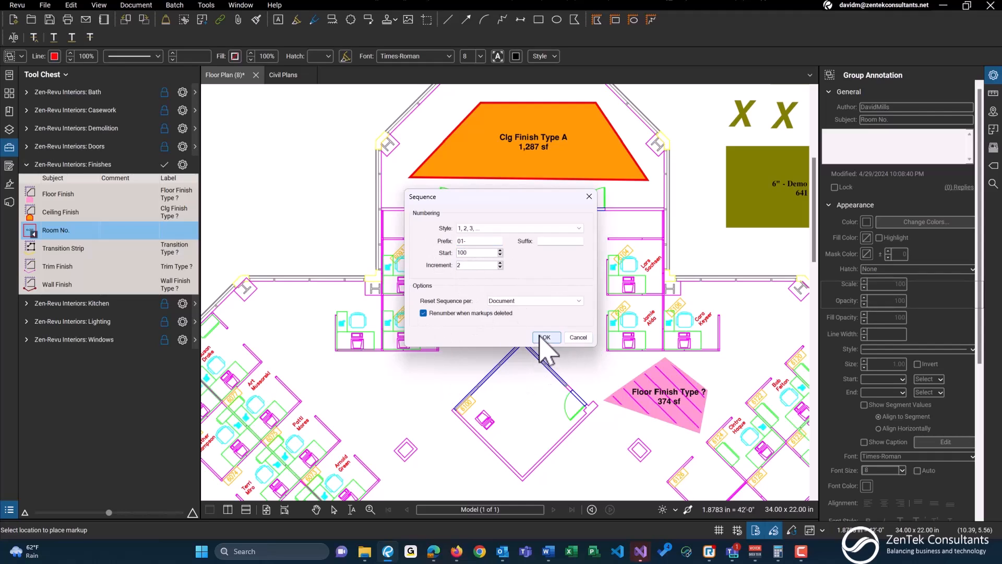
{"action": "left_click", "coordinate": [544, 337]}
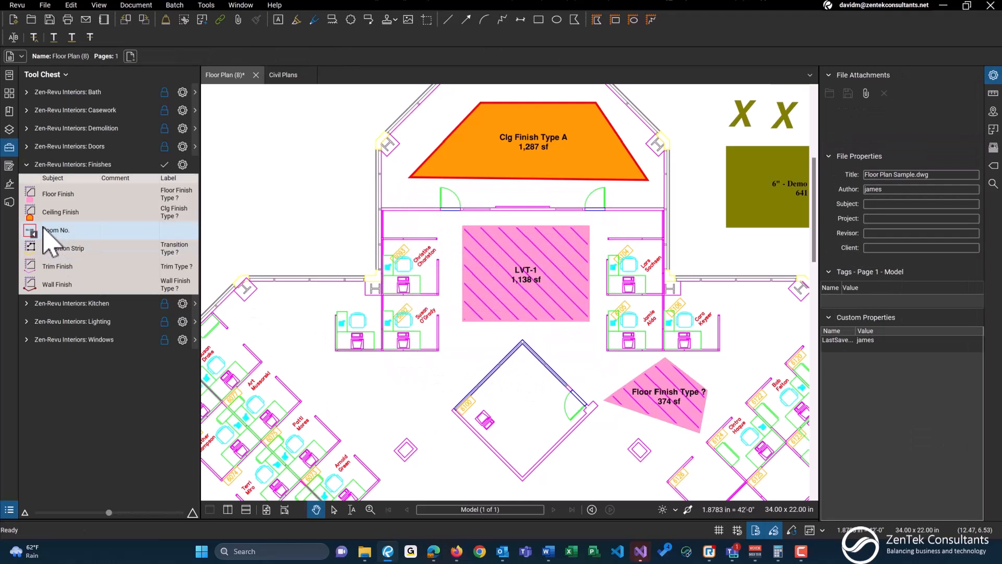
Place room number tags 01-100 through 01-106 in four cubicles
{"action": "left_click", "coordinate": [56, 230]}
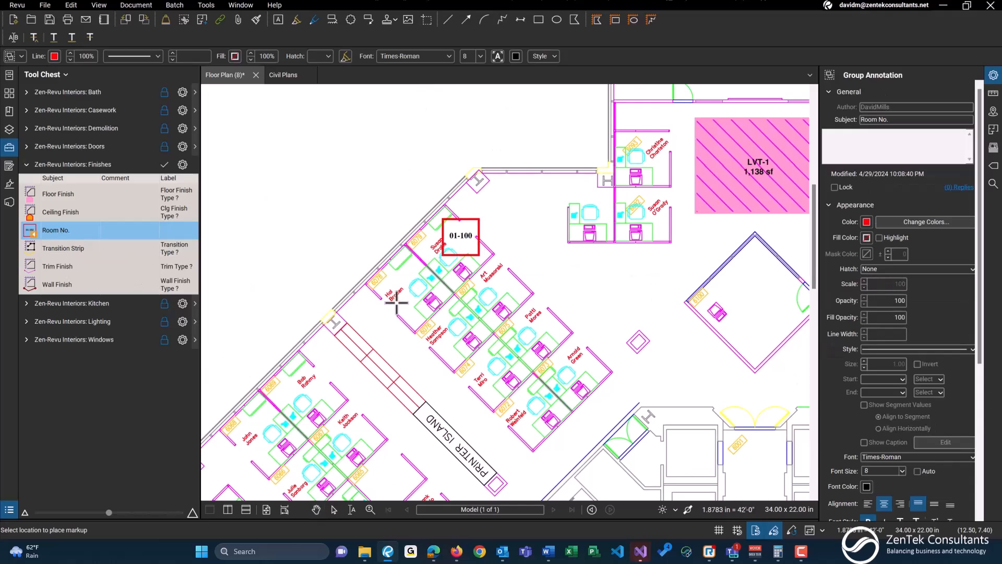
{"action": "left_click", "coordinate": [405, 285]}
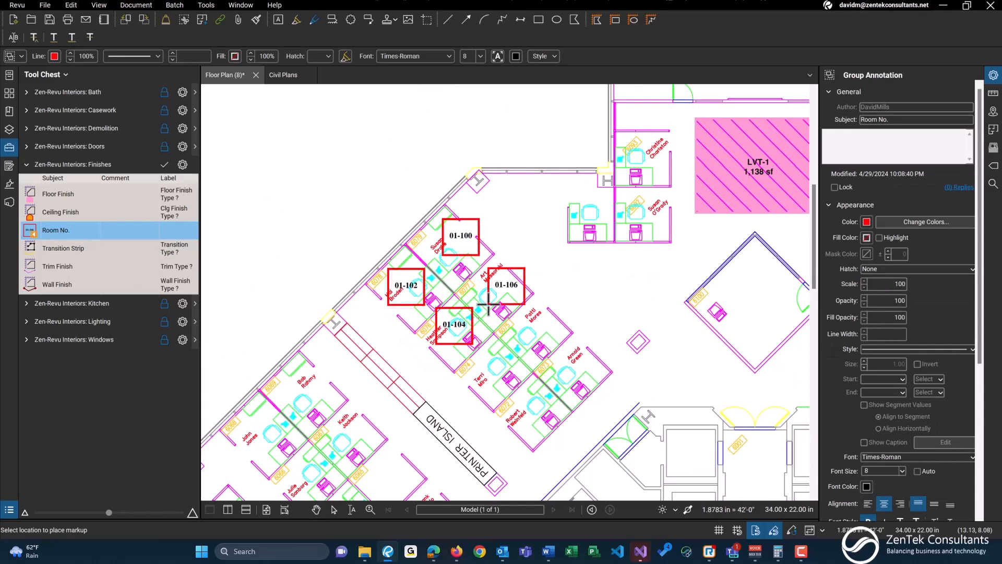
{"action": "left_click", "coordinate": [656, 203]}
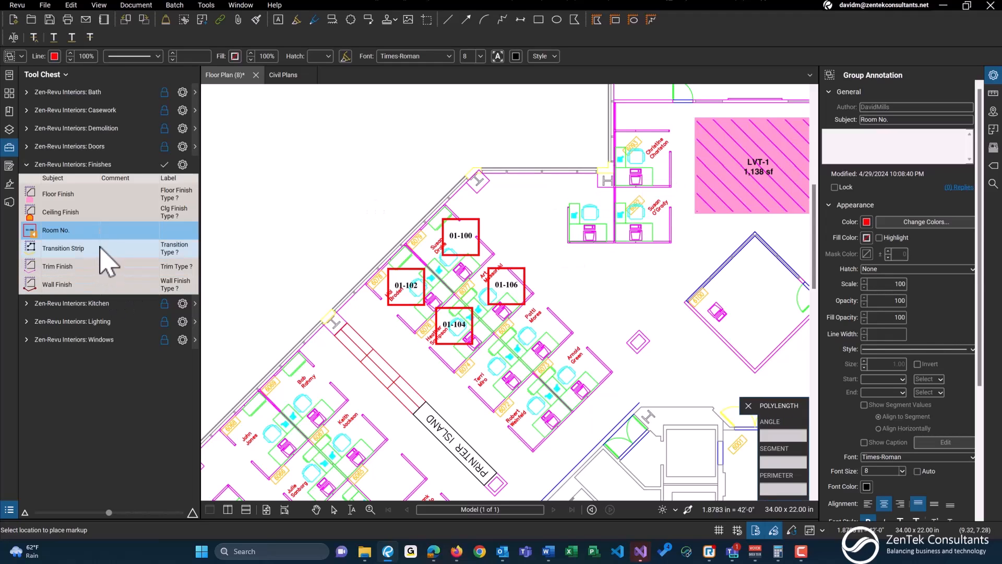
{"action": "left_click", "coordinate": [62, 248]}
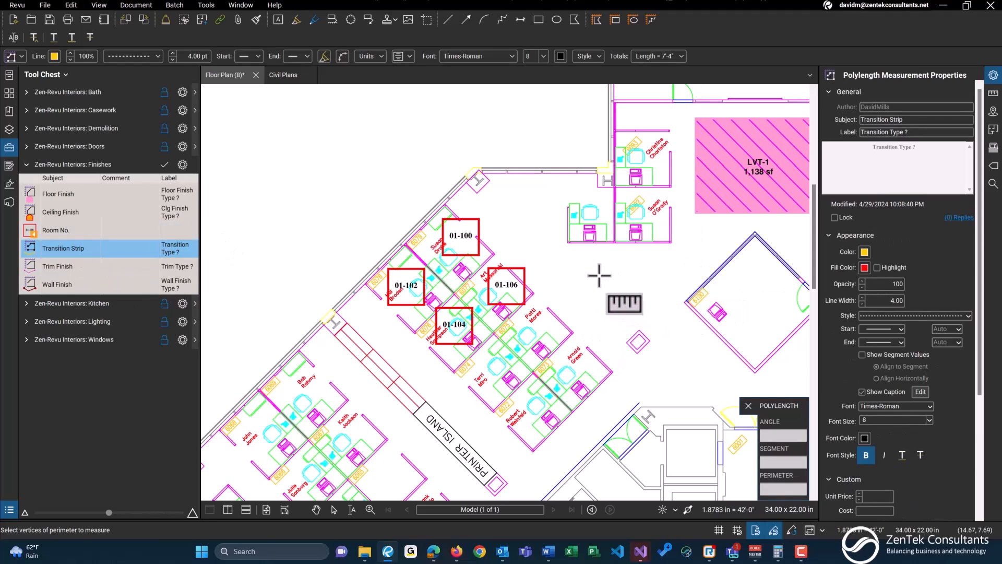
Measure a transition strip, a 24'-10" trim finish run and a 32'-2" wall finish run
{"action": "left_click", "coordinate": [630, 270]}
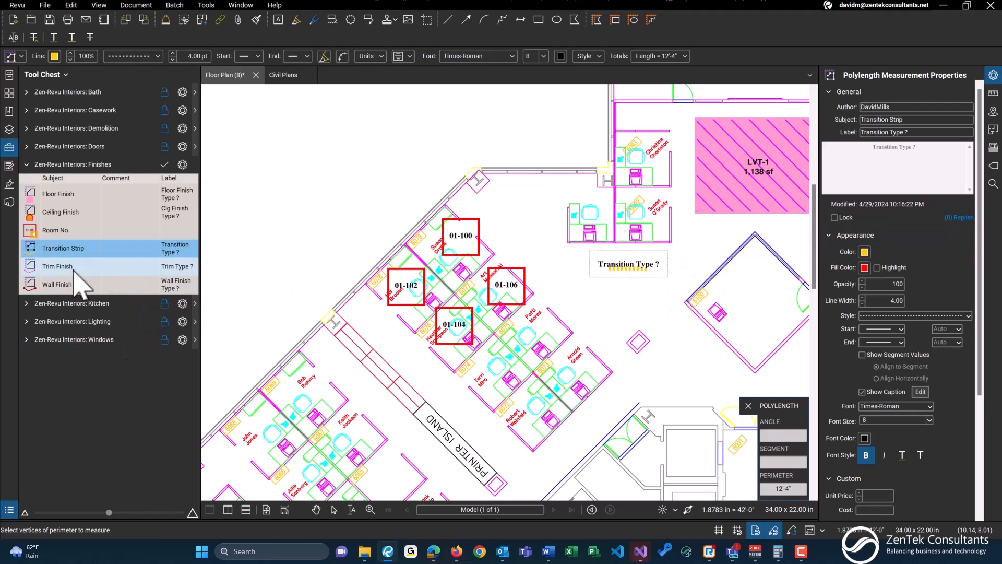
{"action": "left_click", "coordinate": [57, 266]}
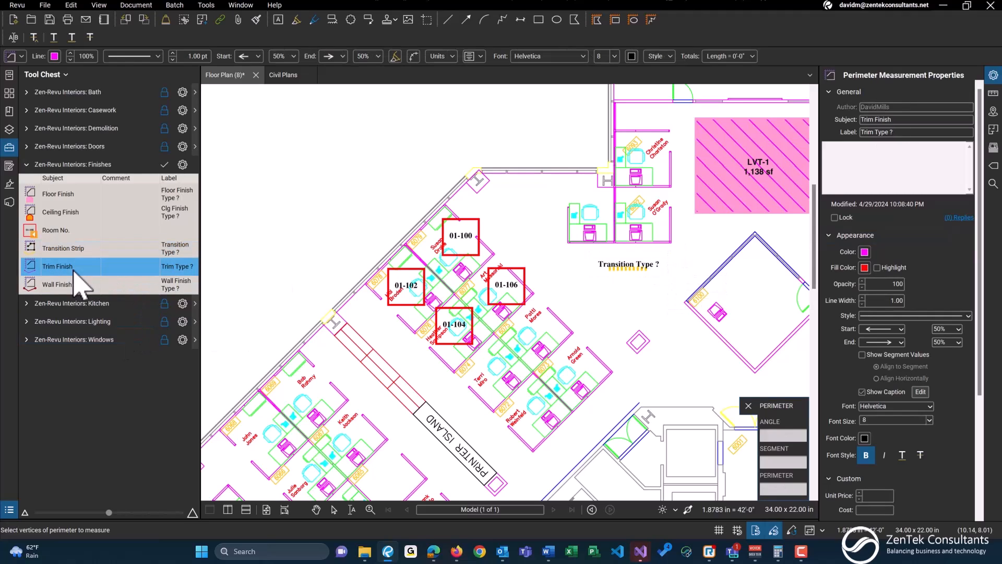
{"action": "mouse_move", "coordinate": [547, 195]}
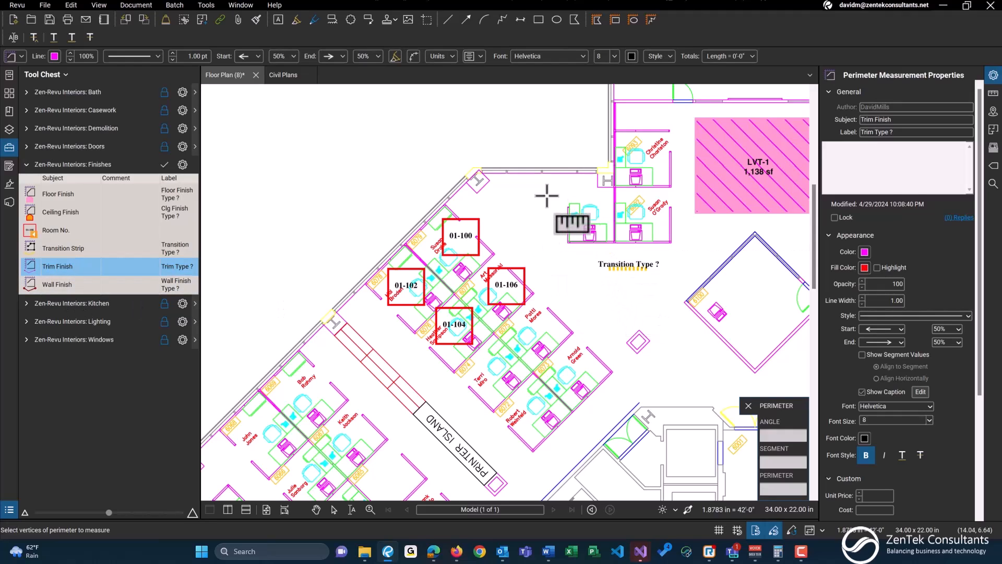
{"action": "left_click", "coordinate": [590, 167]}
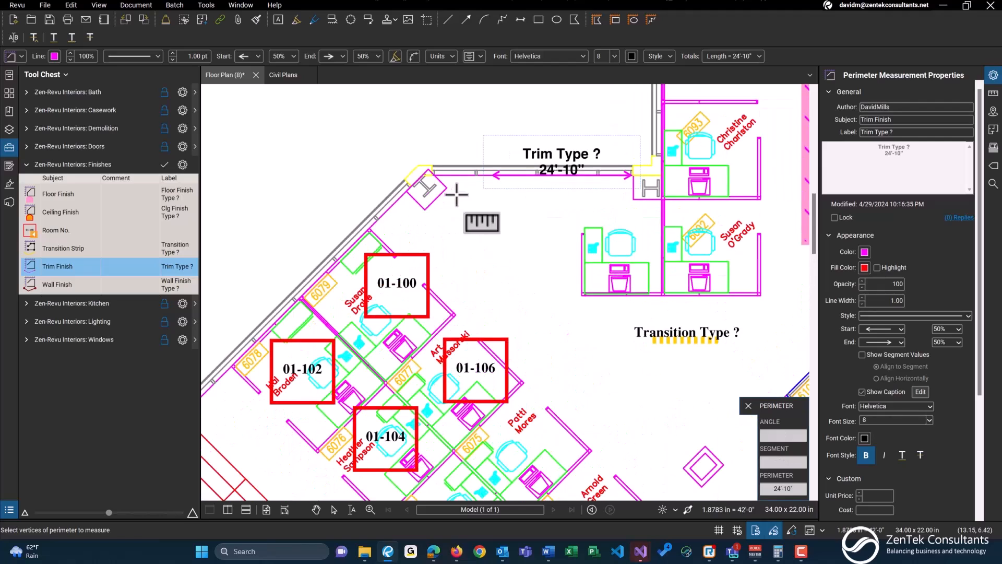
{"action": "left_click", "coordinate": [58, 285]}
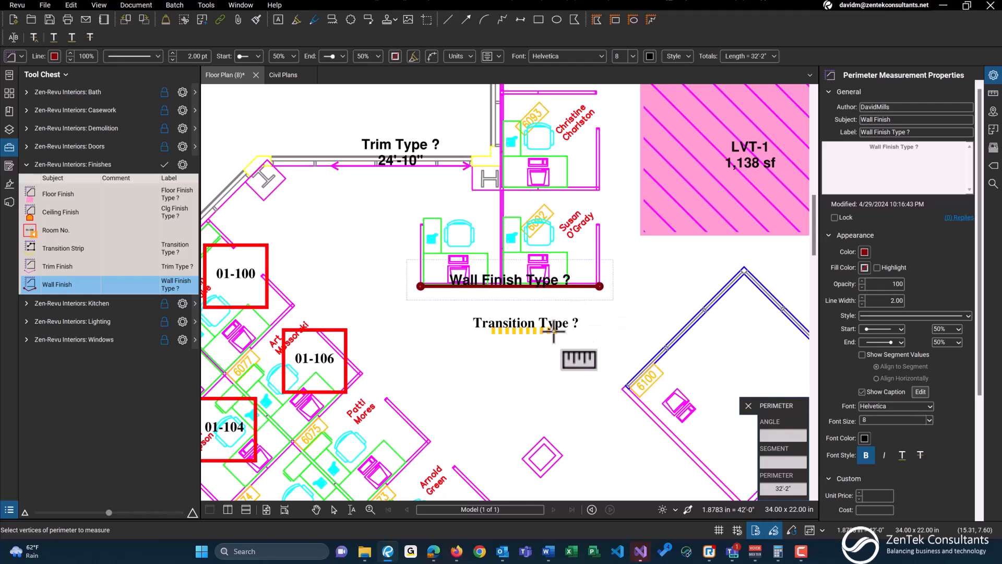
{"action": "mouse_move", "coordinate": [995, 102]}
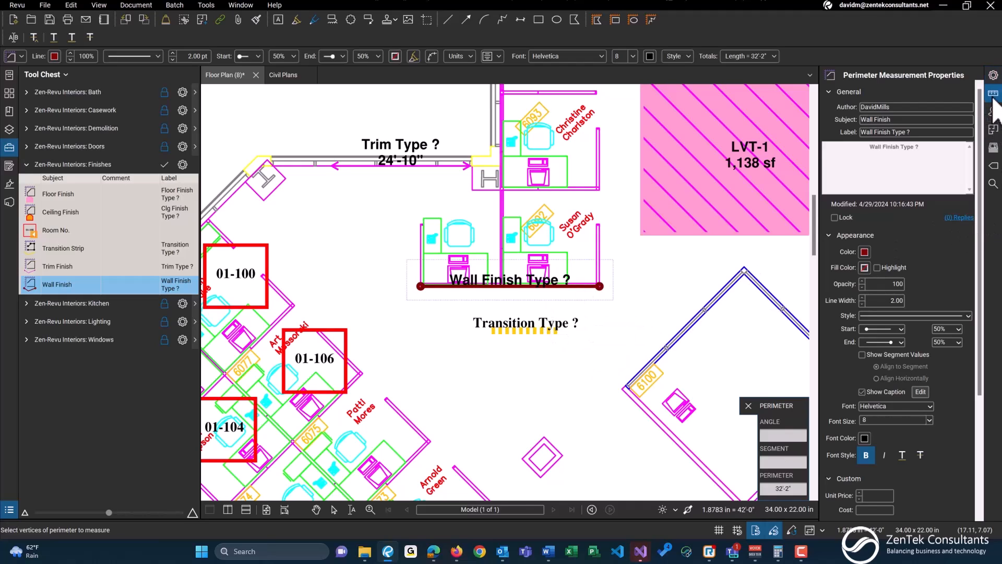
Set the Wall Finish measurement depth to 9'-0" and expand the Kitchen tool set
{"action": "left_click", "coordinate": [993, 94]}
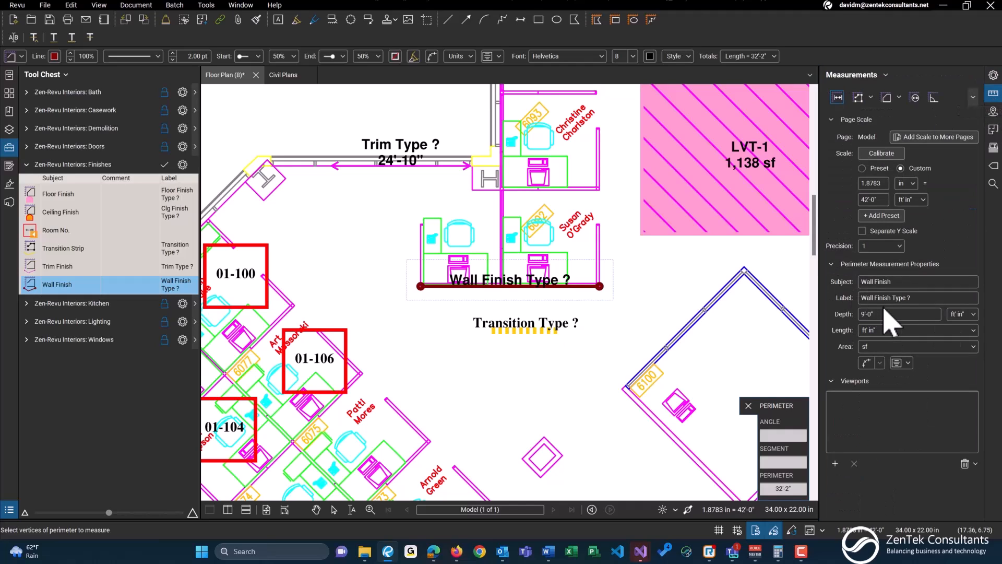
{"action": "mouse_move", "coordinate": [847, 323]}
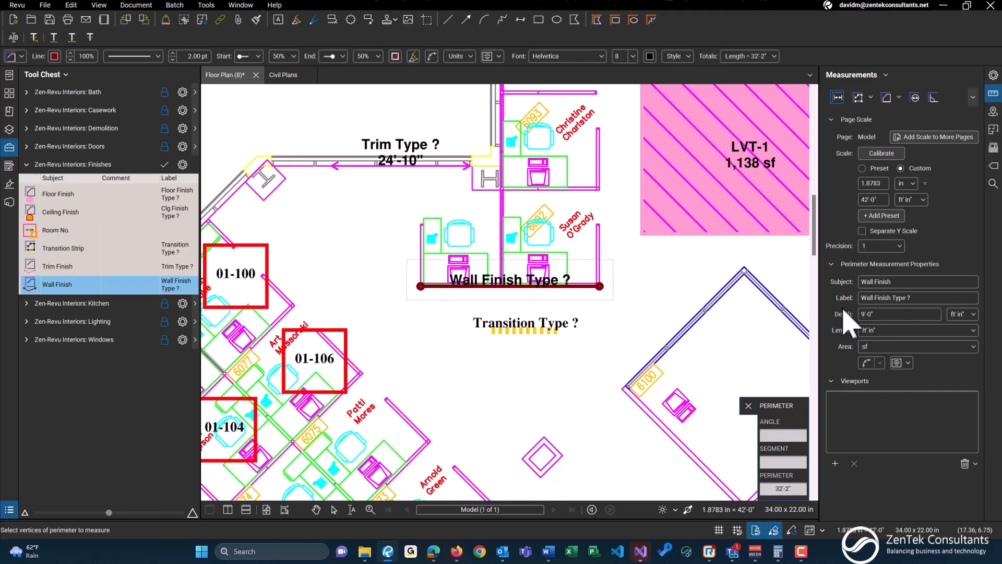
{"action": "left_click", "coordinate": [895, 313]}
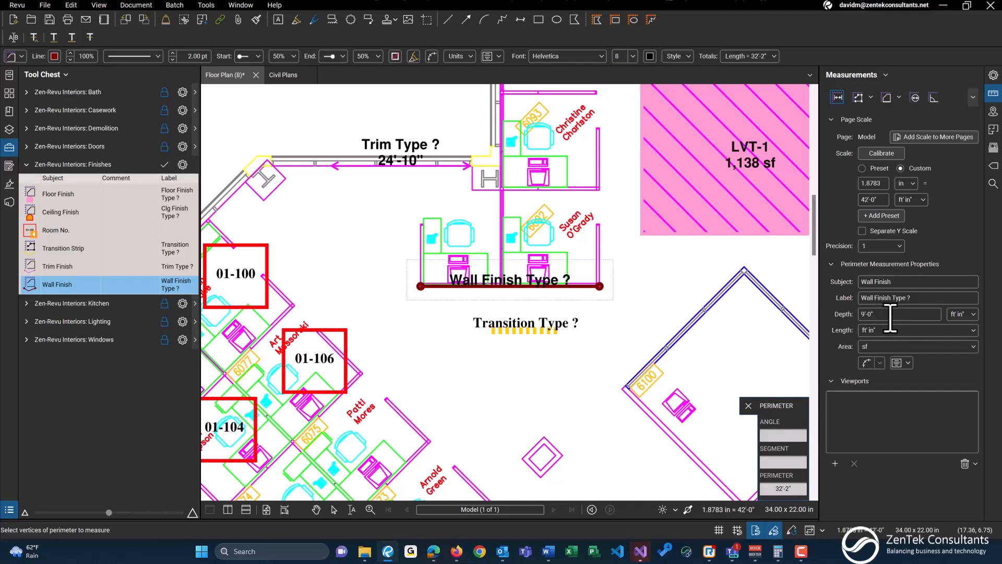
{"action": "mouse_move", "coordinate": [886, 330]}
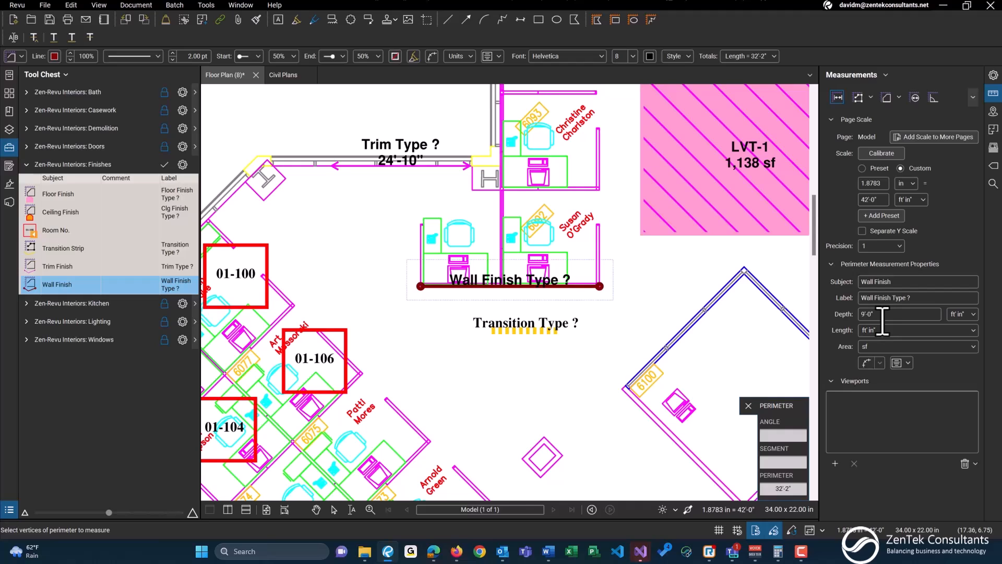
{"action": "mouse_move", "coordinate": [386, 531]}
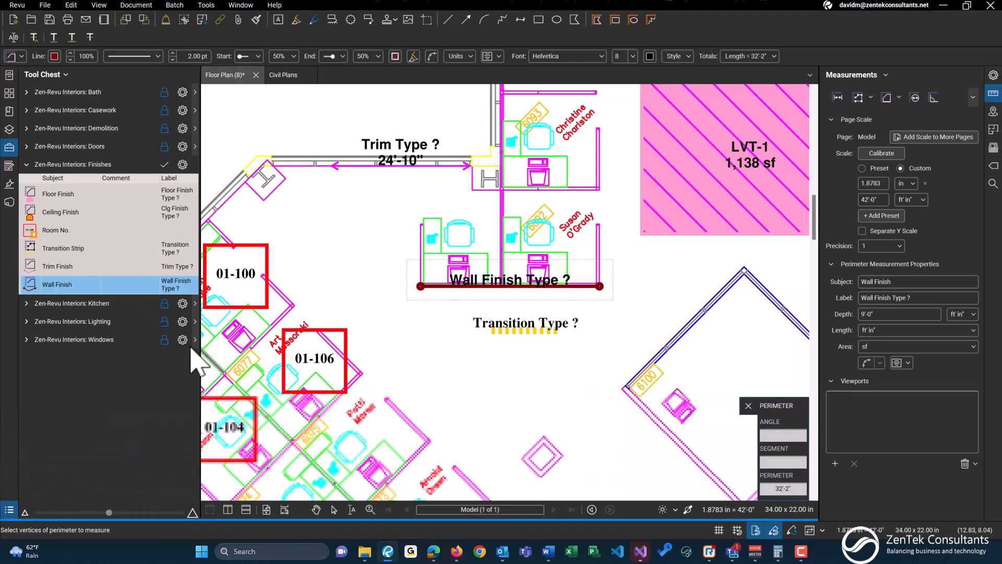
{"action": "left_click", "coordinate": [27, 165]}
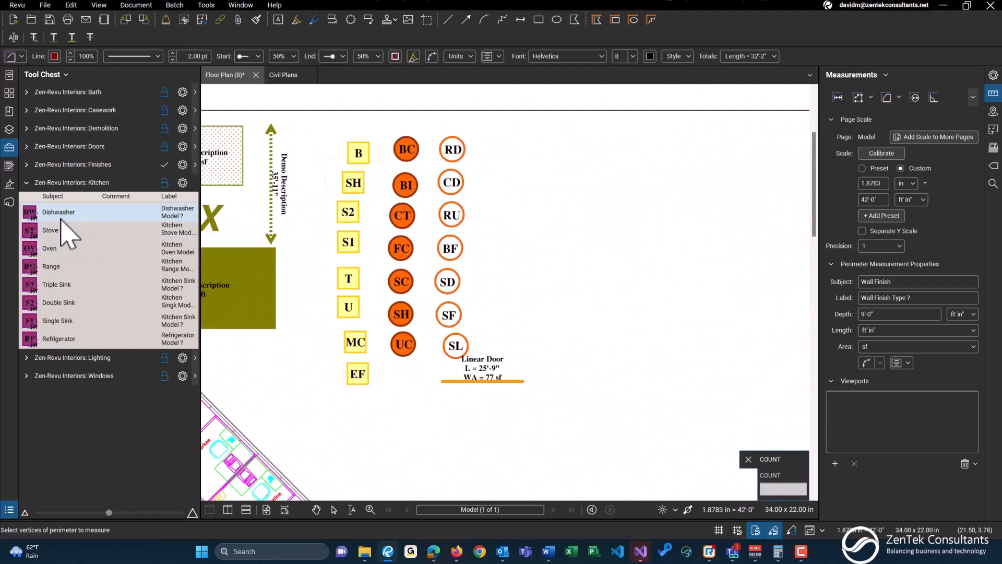
Stack Kitchen count marks for dishwasher, stove, oven, sinks and refrigerator, then expand Lighting
{"action": "left_click", "coordinate": [58, 211]}
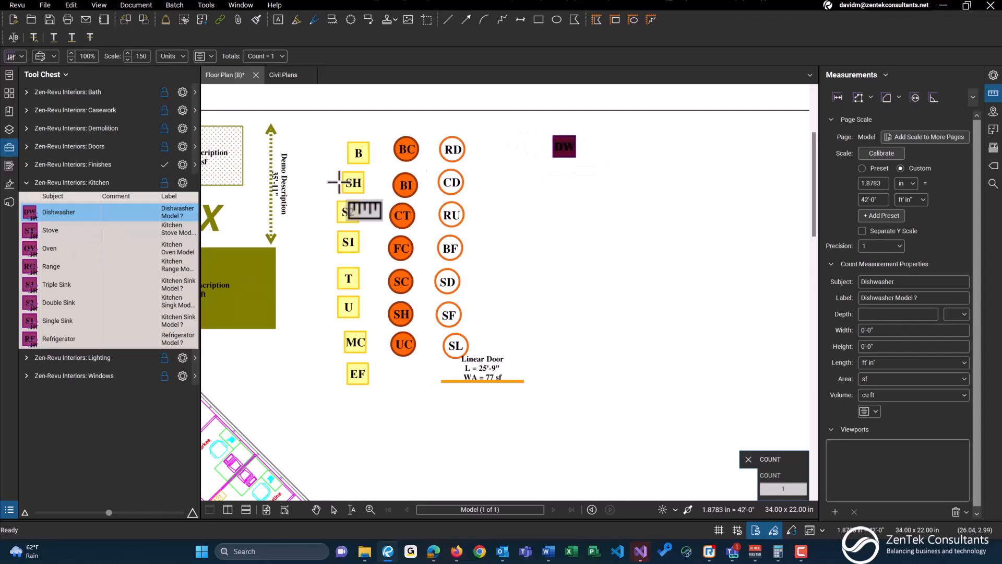
{"action": "left_click", "coordinate": [50, 230]}
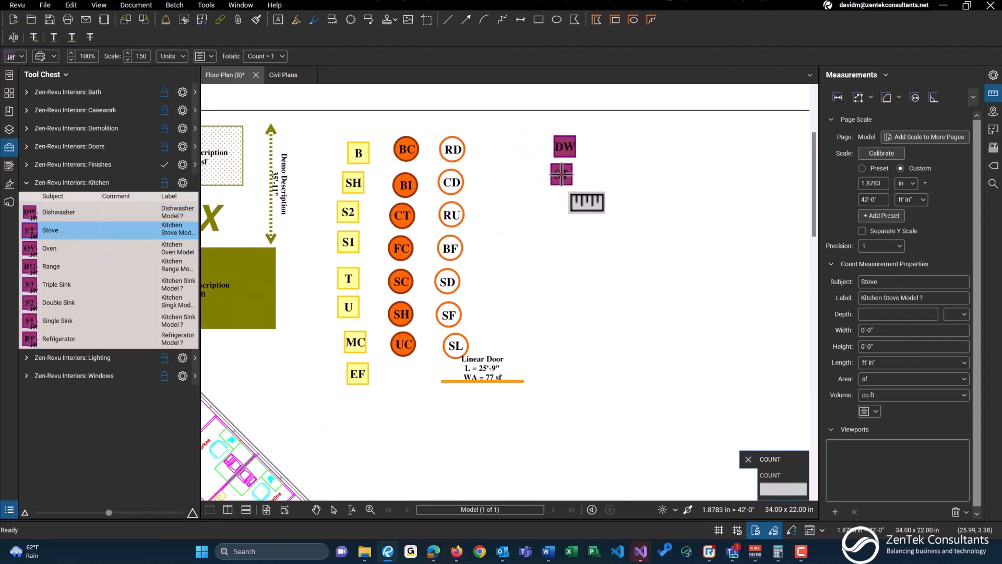
{"action": "left_click", "coordinate": [49, 248]}
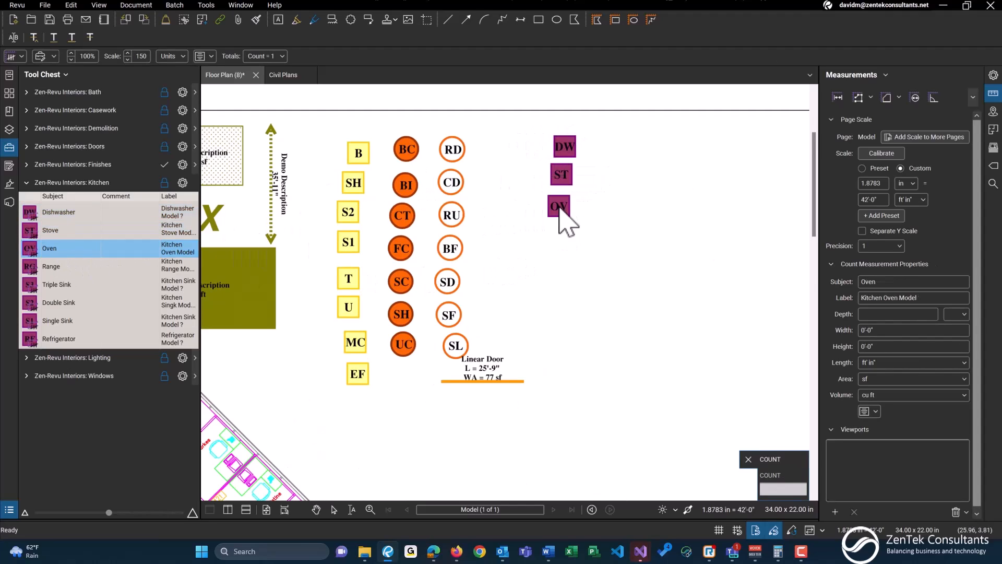
{"action": "left_click", "coordinate": [50, 265]}
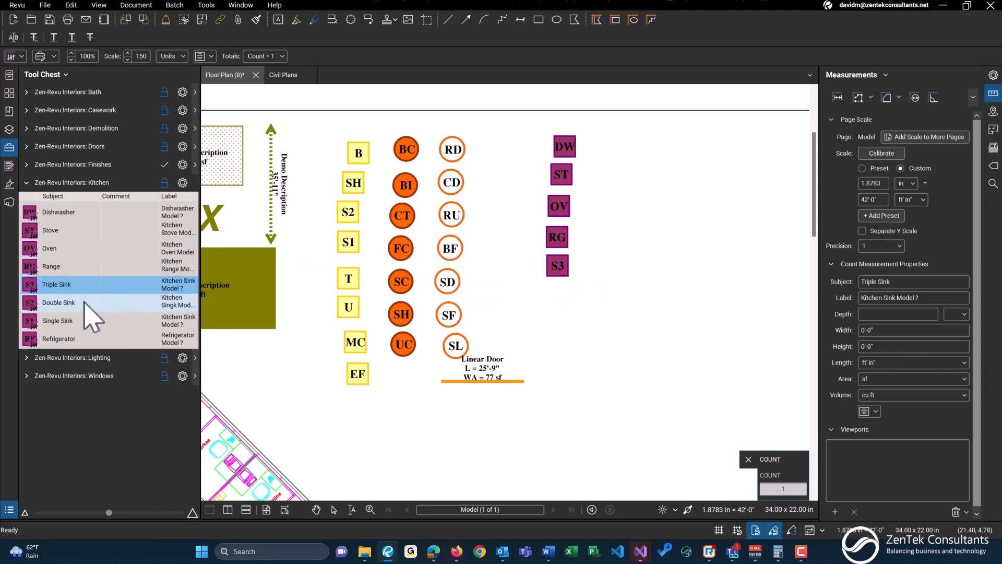
{"action": "left_click", "coordinate": [58, 302]}
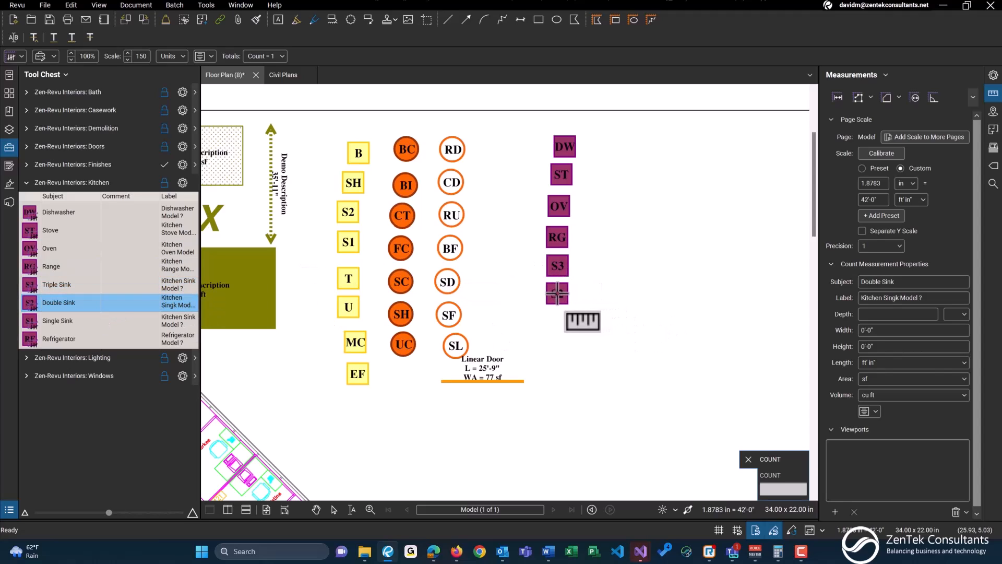
{"action": "left_click", "coordinate": [58, 320]}
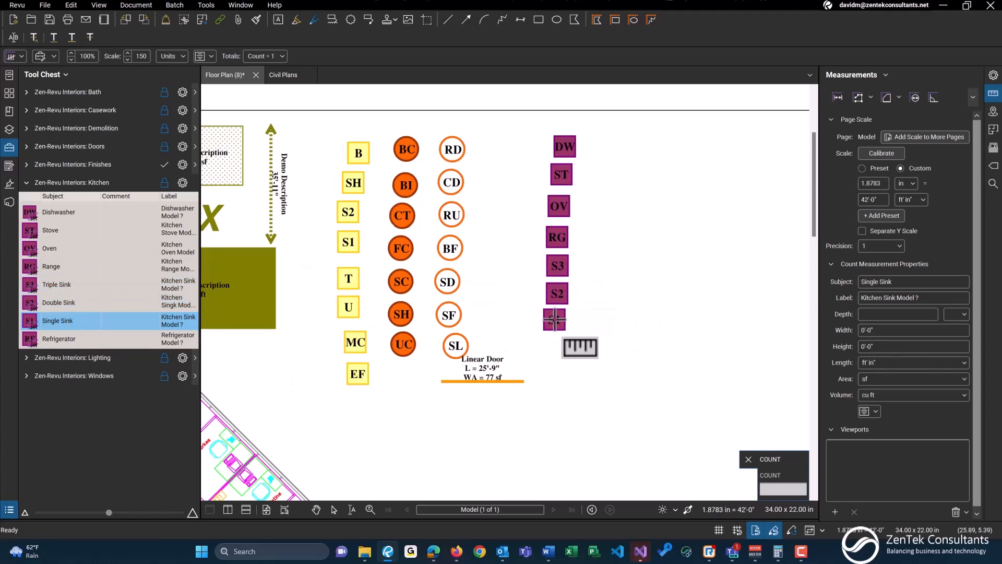
{"action": "left_click", "coordinate": [59, 339]}
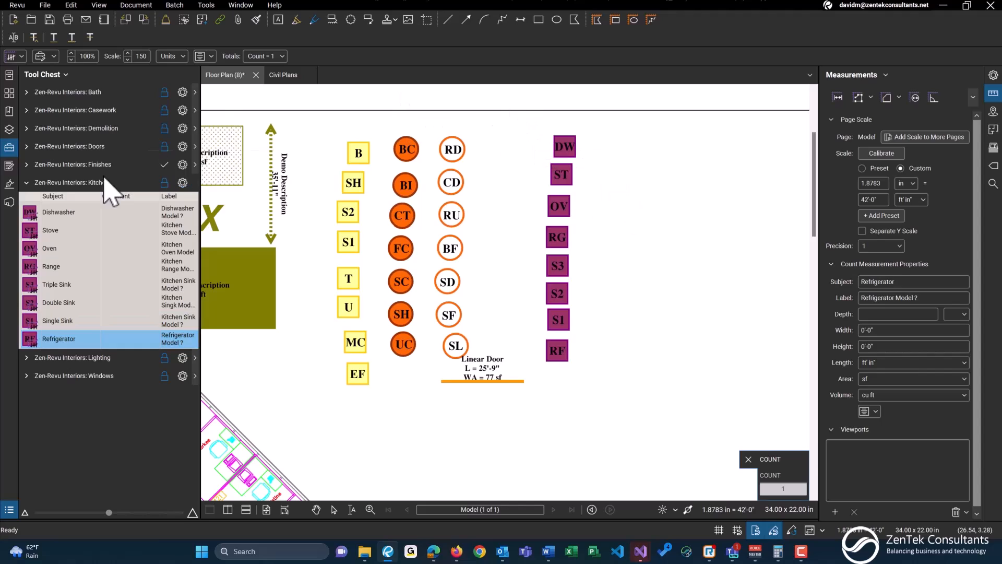
{"action": "mouse_move", "coordinate": [103, 268]}
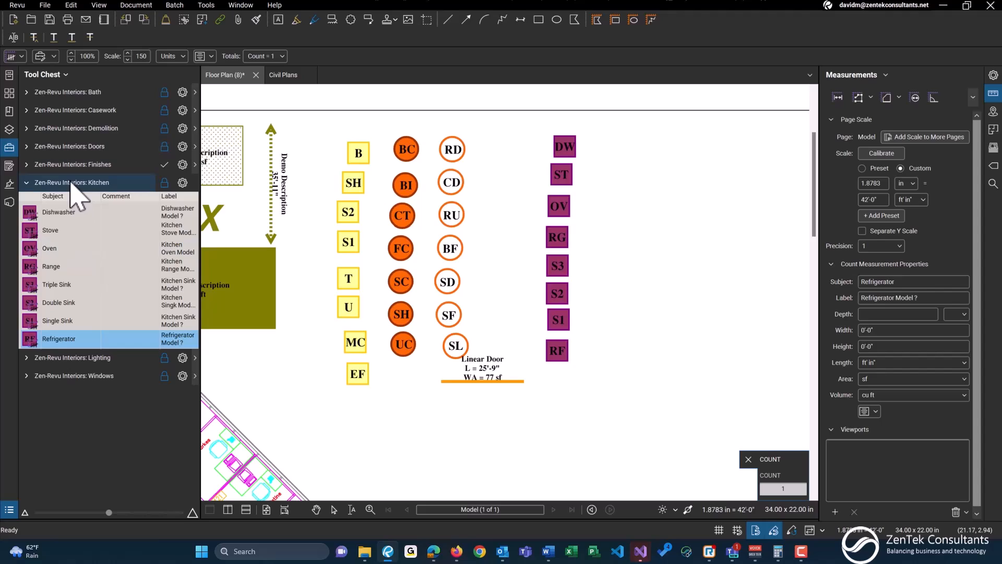
{"action": "left_click", "coordinate": [72, 200]}
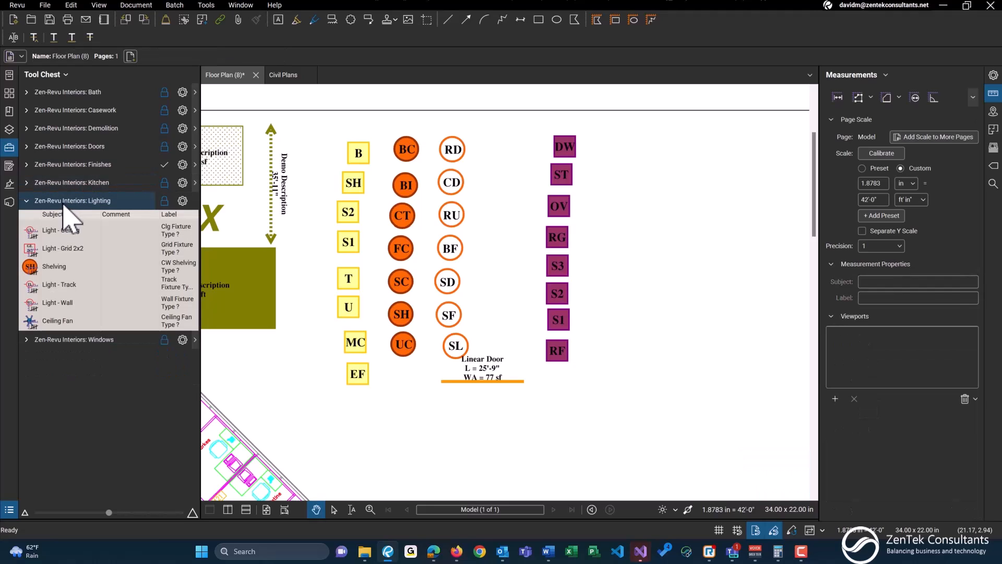
Place a column of ceiling light, 2x2 grid, shelving, track, wall light and ceiling fan counts
{"action": "left_click", "coordinate": [60, 230]}
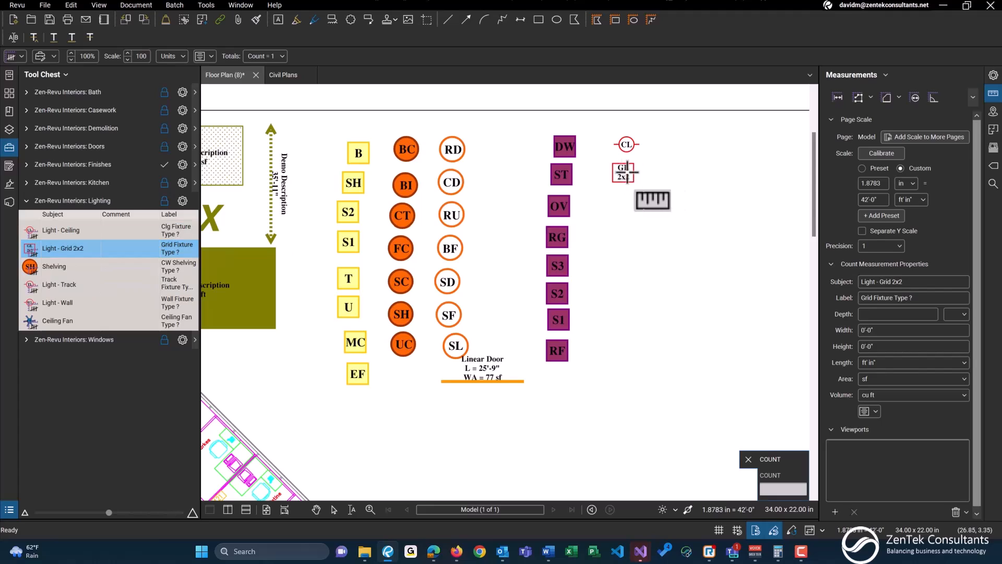
{"action": "left_click", "coordinate": [55, 266]}
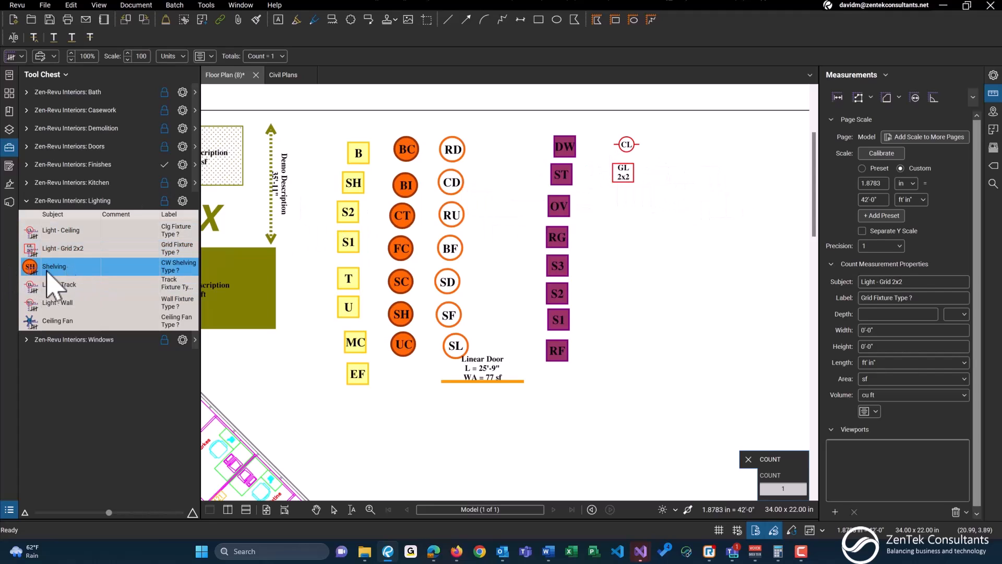
{"action": "left_click", "coordinate": [54, 266]}
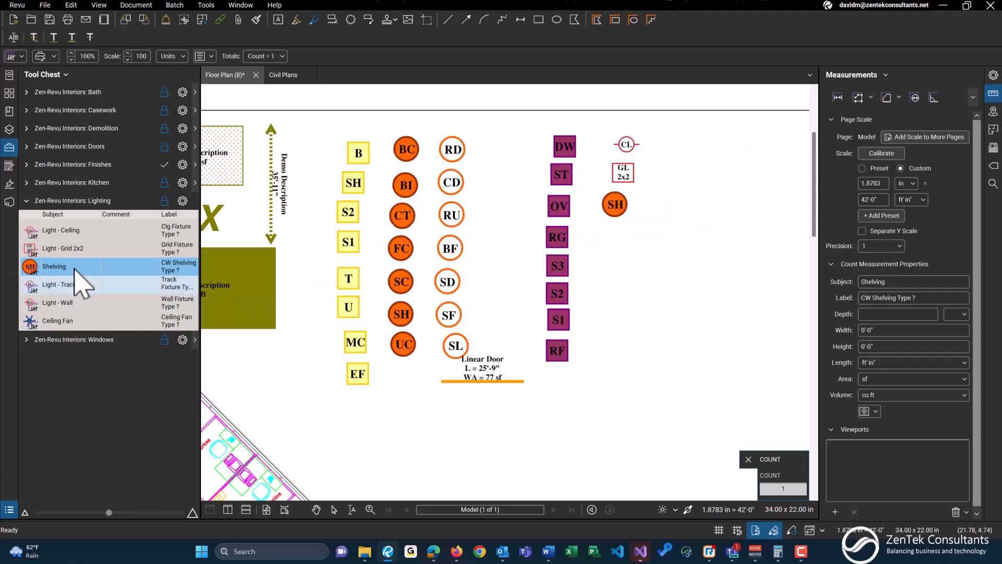
{"action": "left_click", "coordinate": [59, 285]}
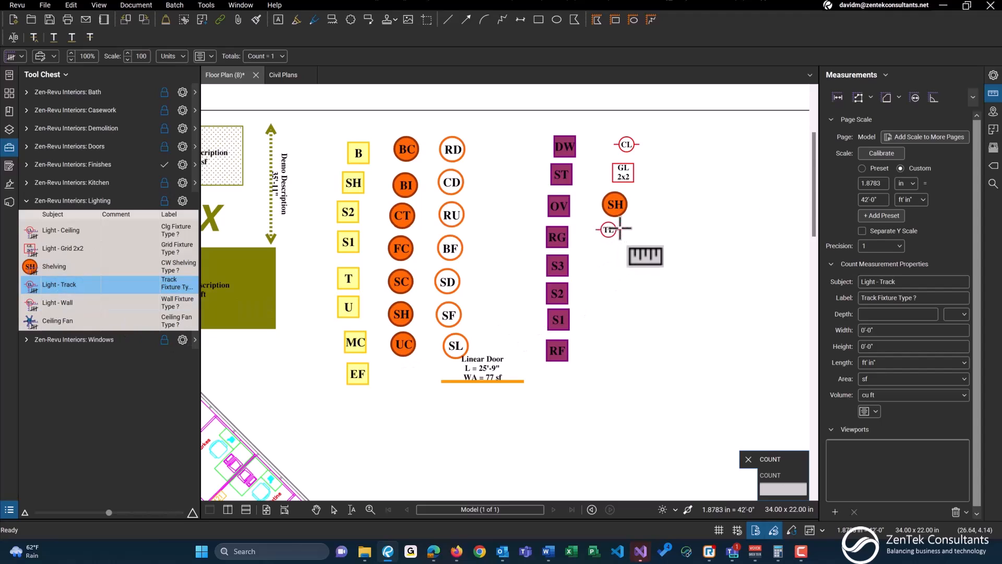
{"action": "left_click", "coordinate": [623, 231]}
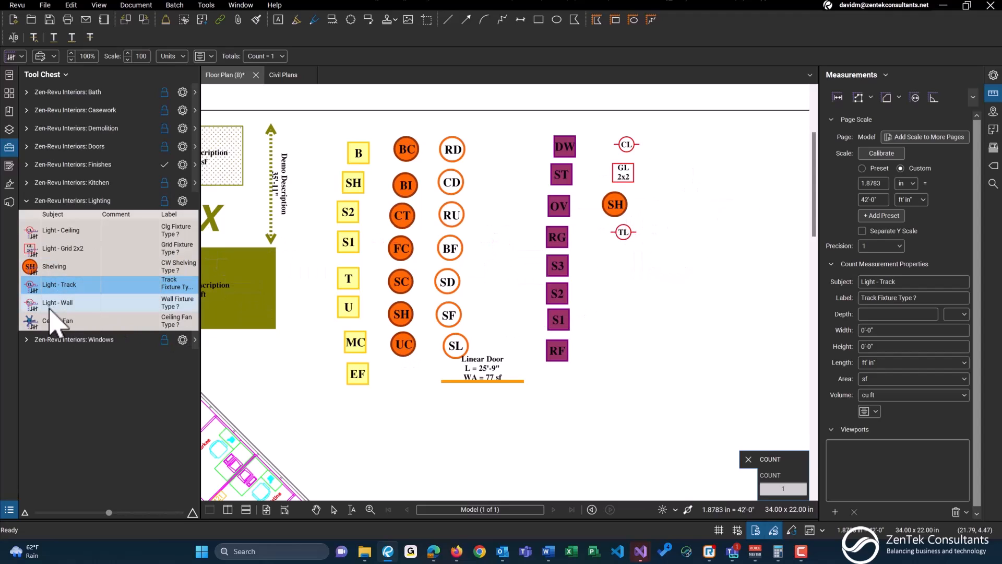
{"action": "left_click", "coordinate": [58, 302]}
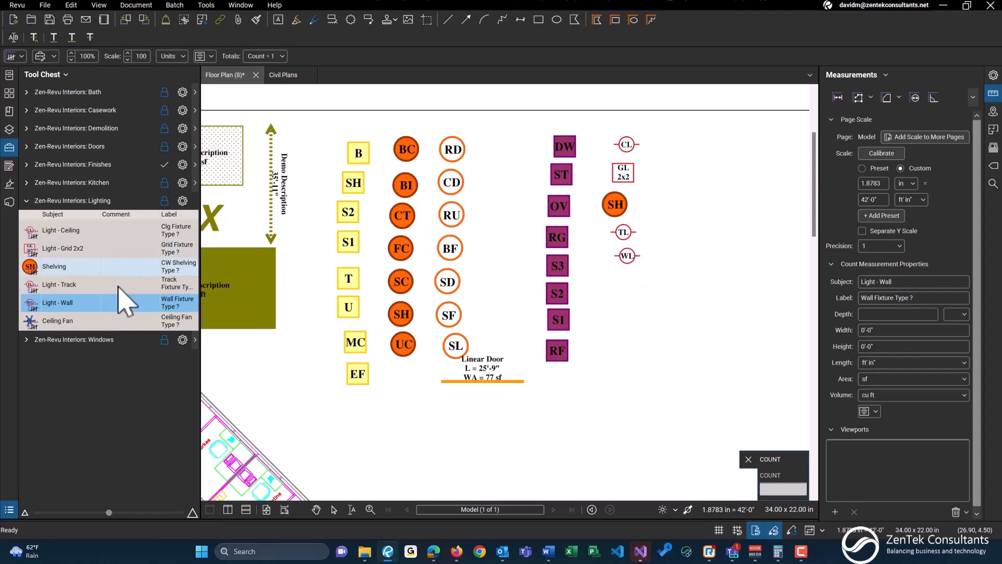
{"action": "left_click", "coordinate": [58, 321]}
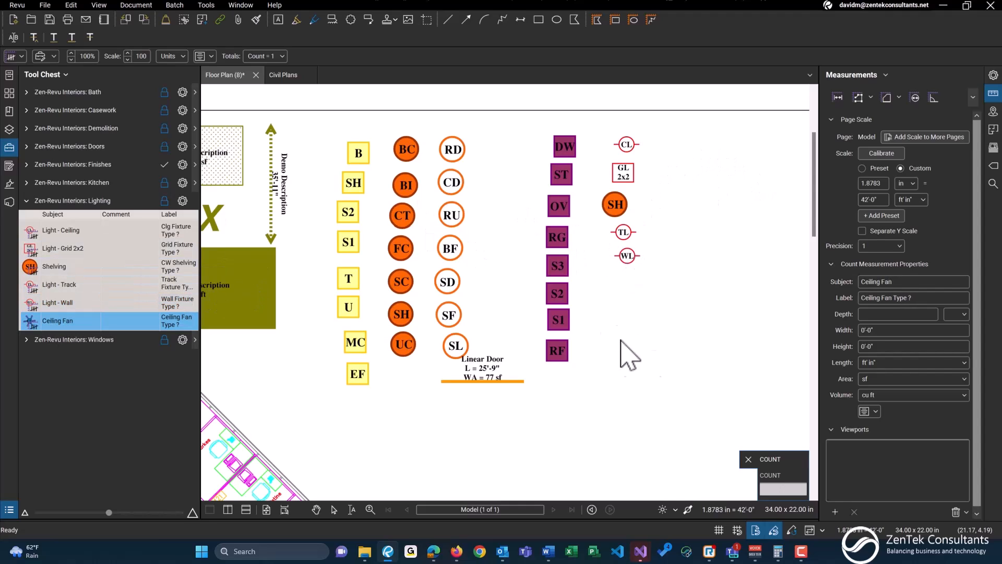
{"action": "left_click", "coordinate": [624, 285]}
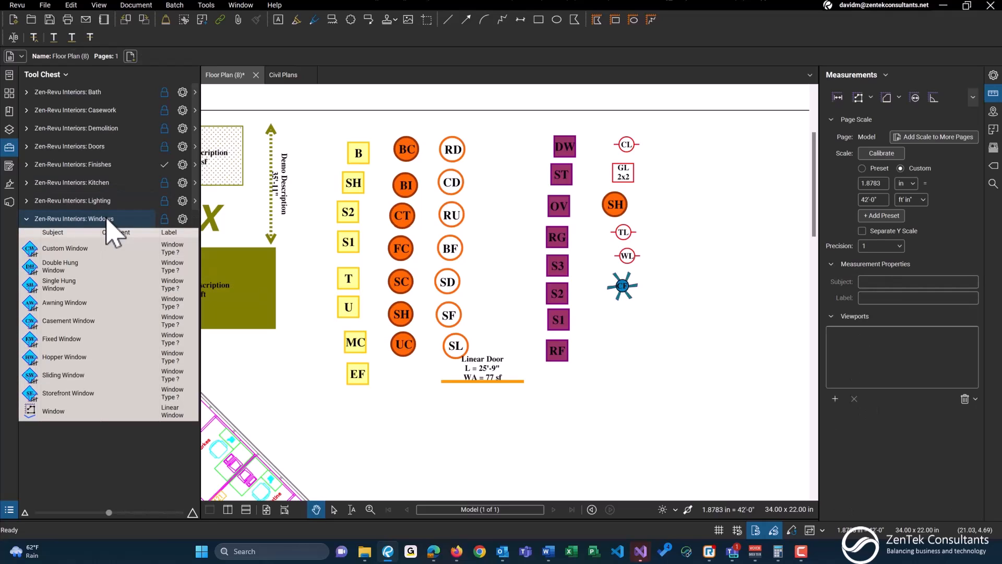
{"action": "mouse_move", "coordinate": [87, 377]}
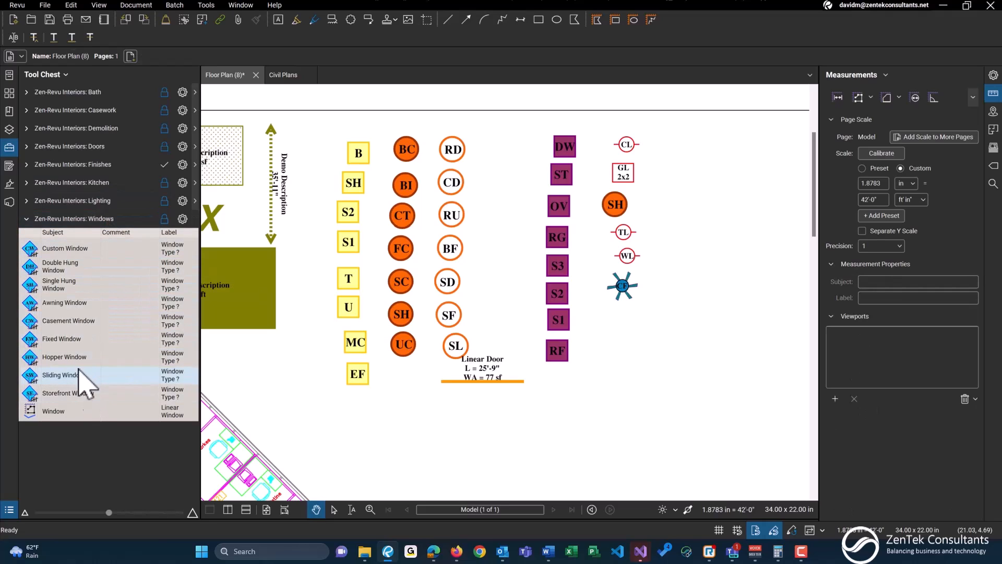
Start a new column with custom, double hung, single hung and awning window count marks
{"action": "left_click", "coordinate": [63, 248]}
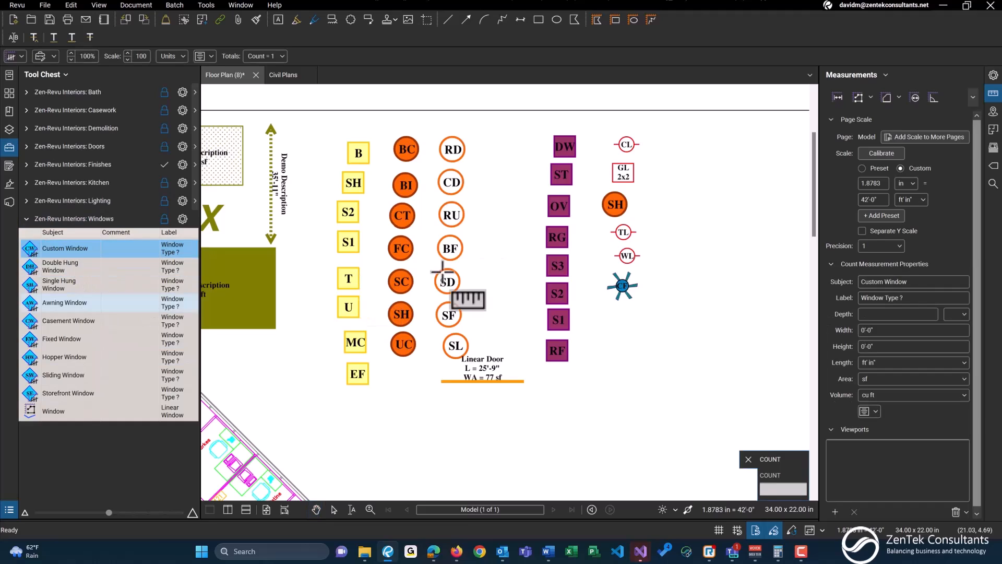
{"action": "left_click", "coordinate": [708, 149]}
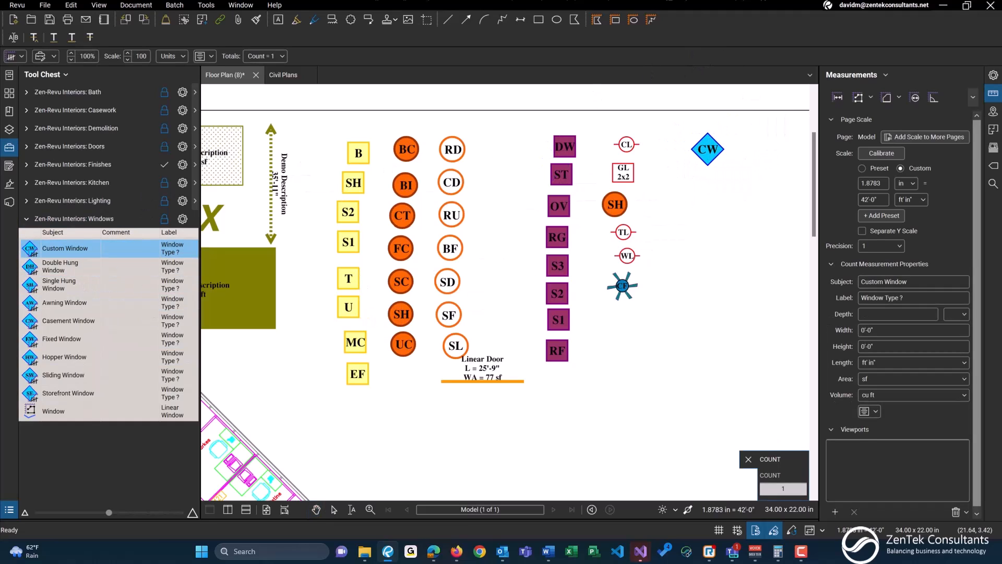
{"action": "left_click", "coordinate": [60, 266]}
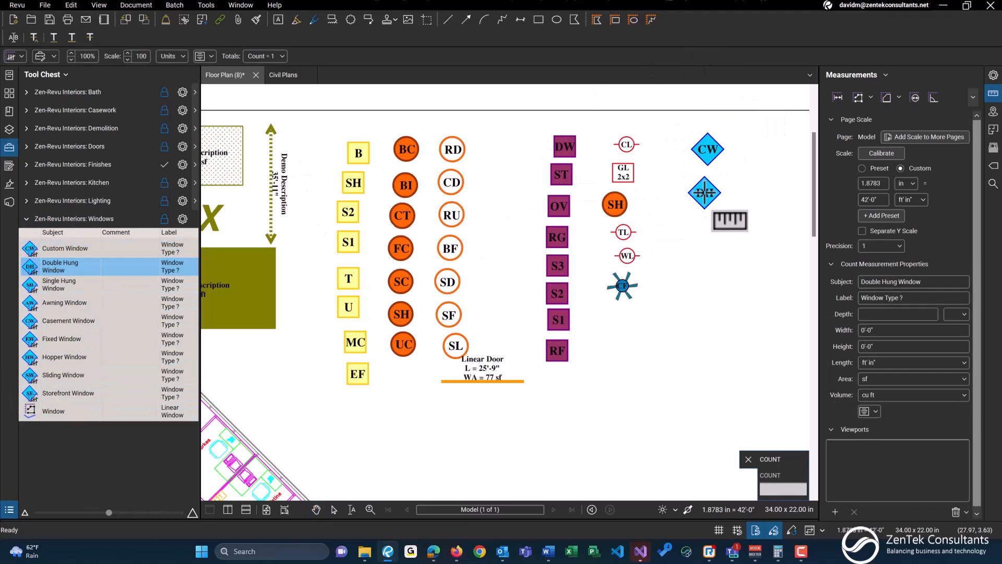
{"action": "left_click", "coordinate": [59, 284]}
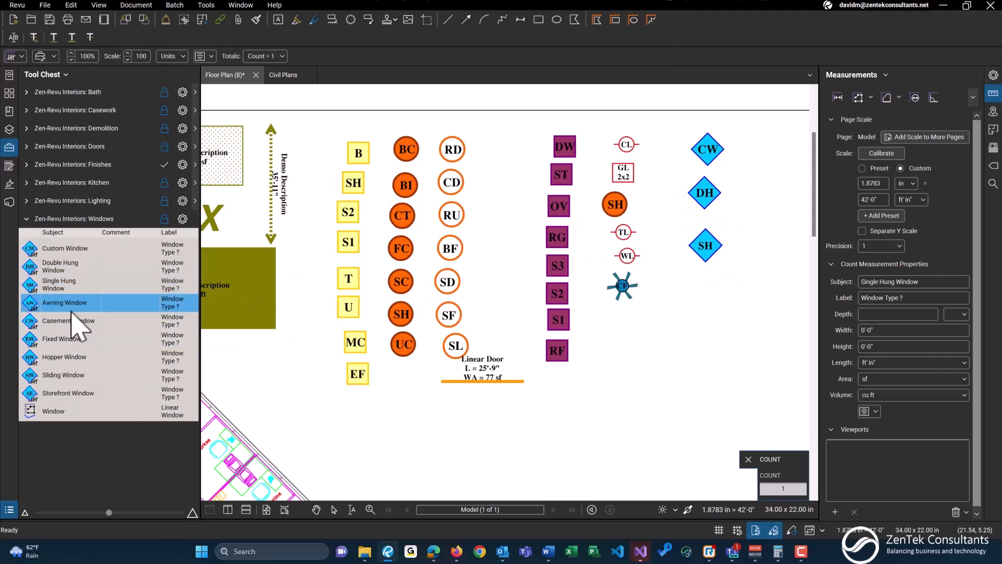
{"action": "left_click", "coordinate": [64, 302]}
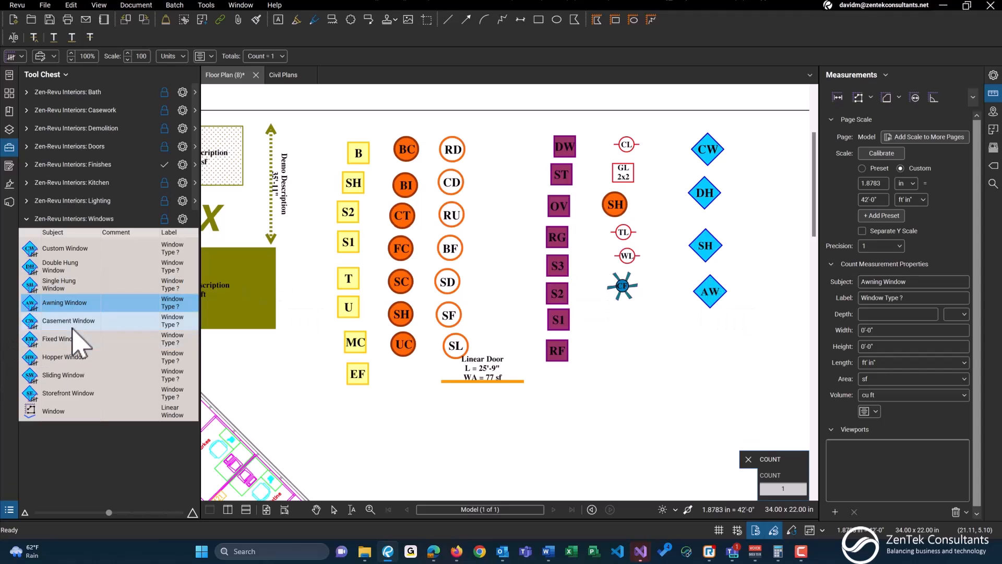
{"action": "left_click", "coordinate": [68, 320]}
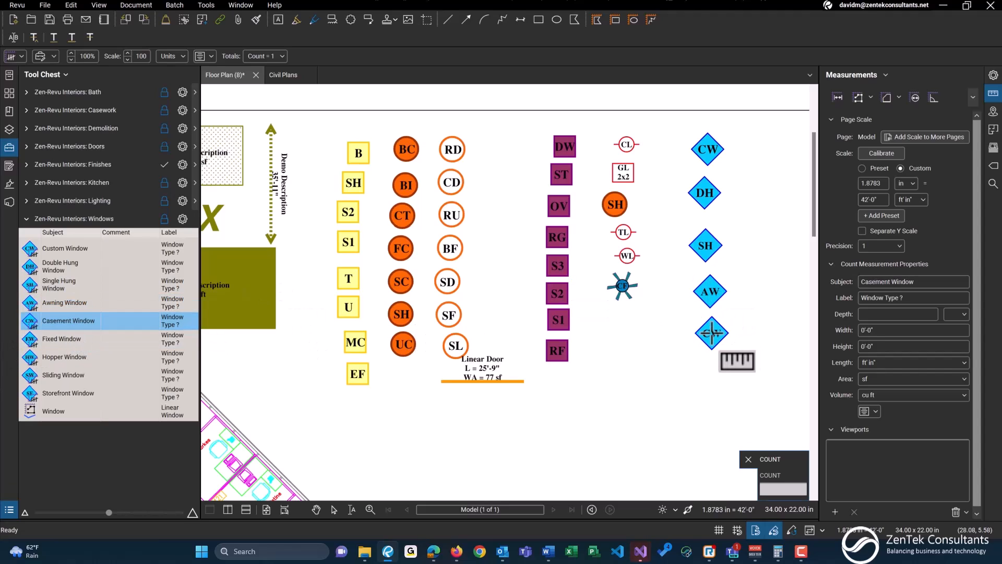
Add casement, fixed, hopper, sliding and storefront window marks, plus a linear window measurement
{"action": "left_click", "coordinate": [62, 338]}
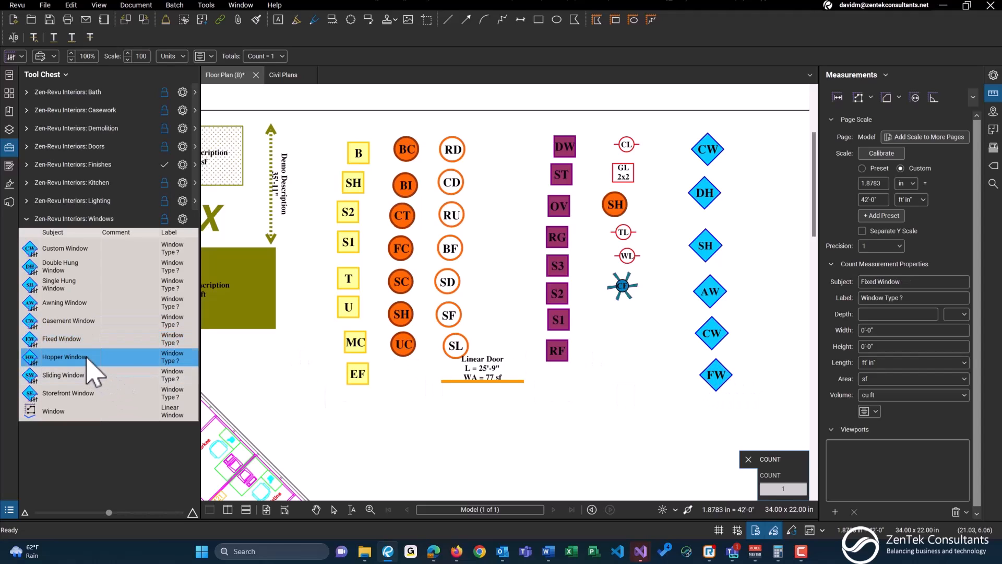
{"action": "left_click", "coordinate": [64, 357]}
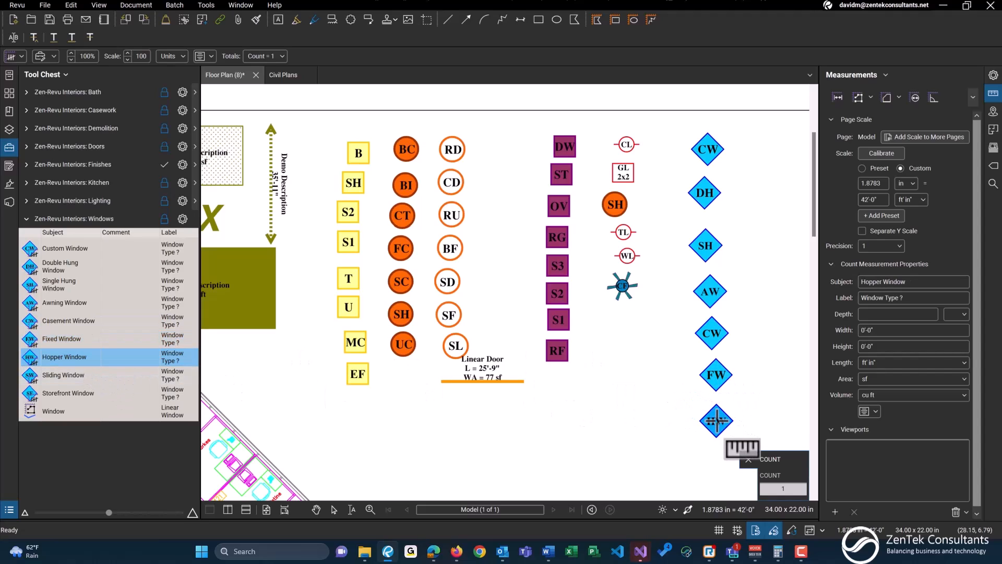
{"action": "left_click", "coordinate": [62, 375]}
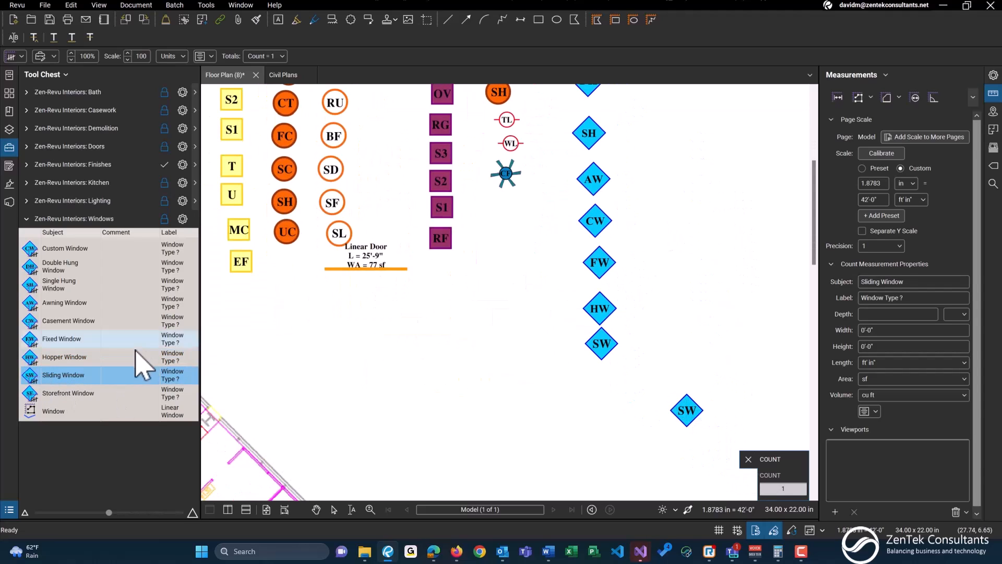
{"action": "left_click", "coordinate": [67, 392]}
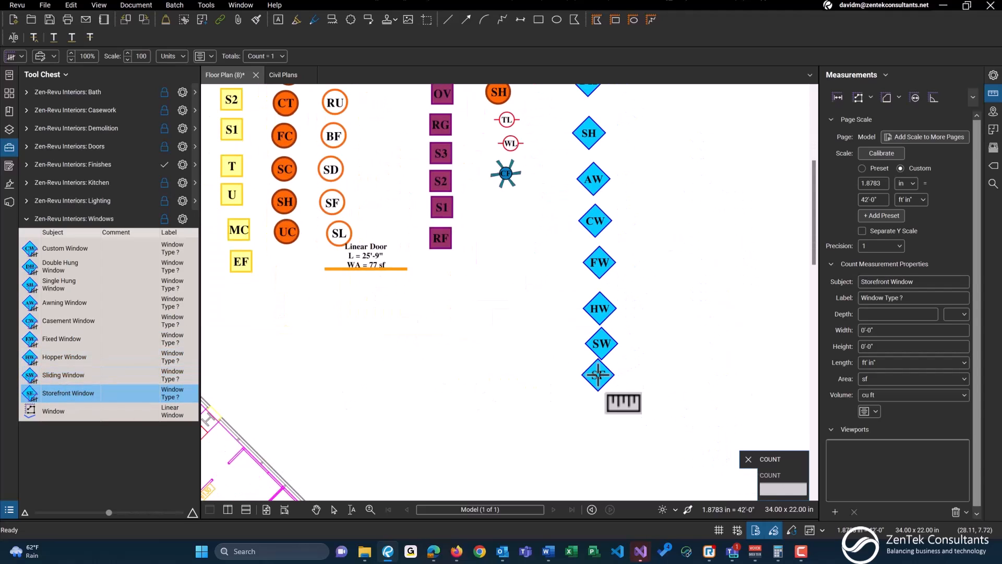
{"action": "left_click", "coordinate": [76, 411]}
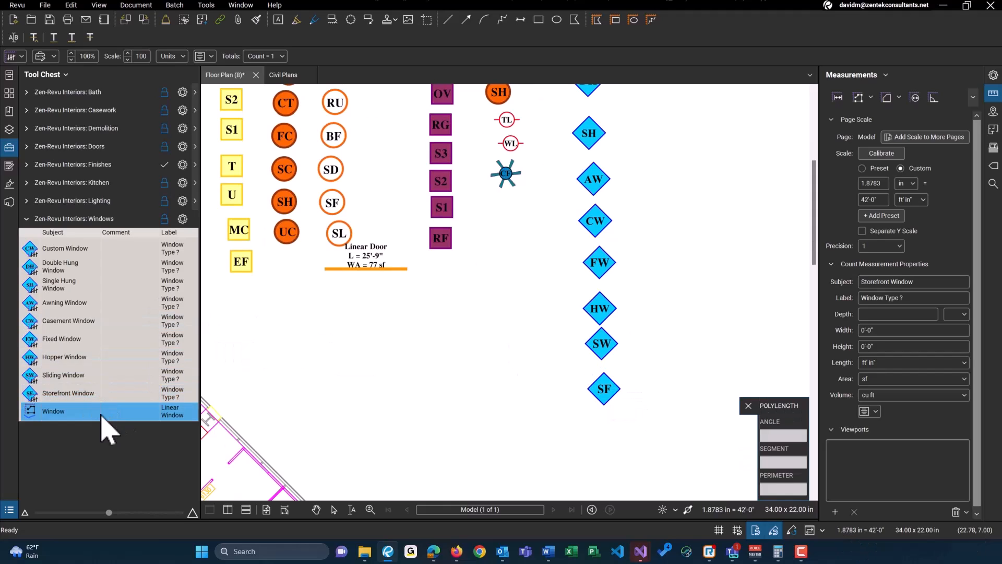
{"action": "left_click", "coordinate": [54, 411]}
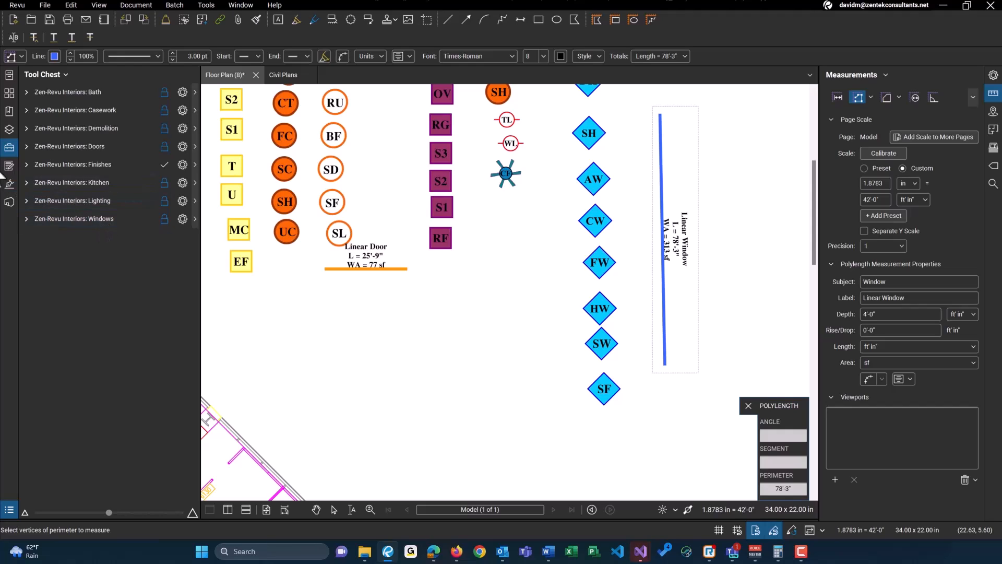
{"action": "mouse_move", "coordinate": [13, 144]}
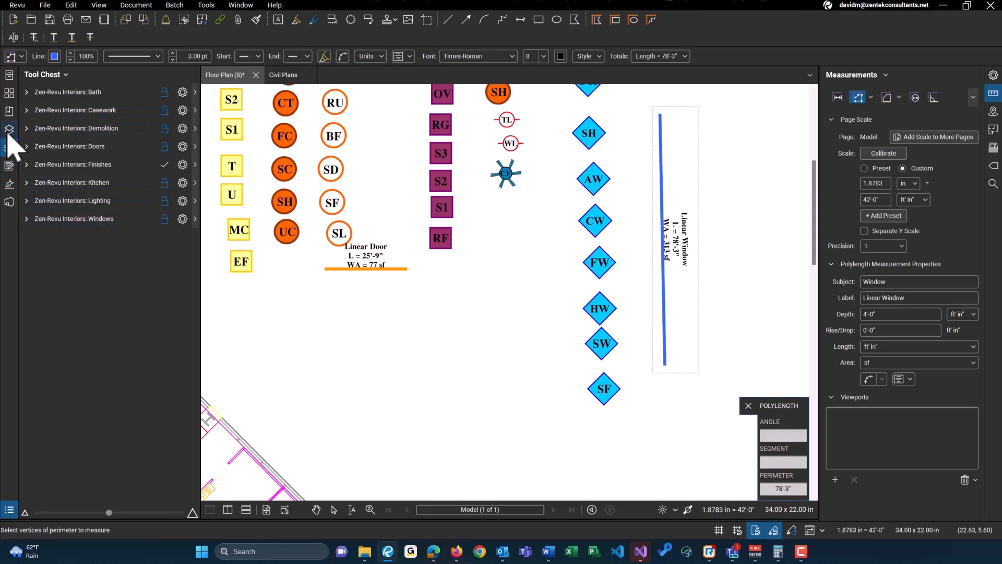
Swap the Tool Chest for the Layers panel listing the Bath through Windows layers
{"action": "left_click", "coordinate": [10, 129]}
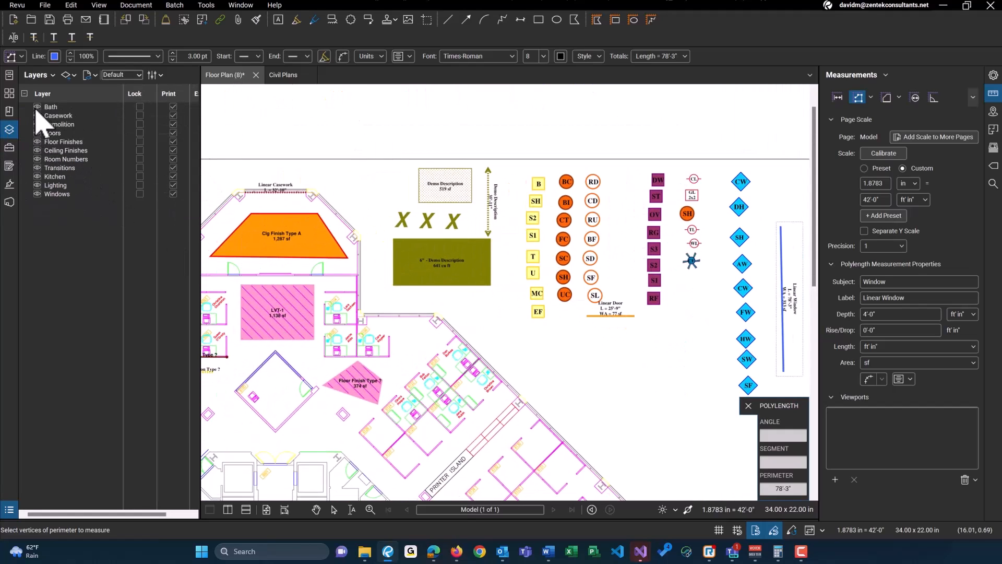
{"action": "left_click", "coordinate": [58, 116]}
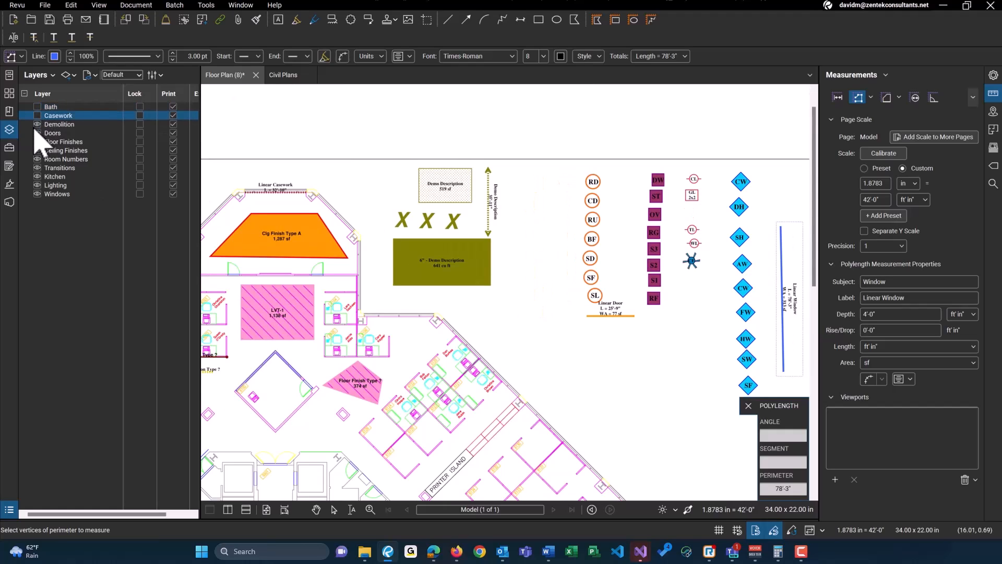
{"action": "left_click", "coordinate": [59, 124]}
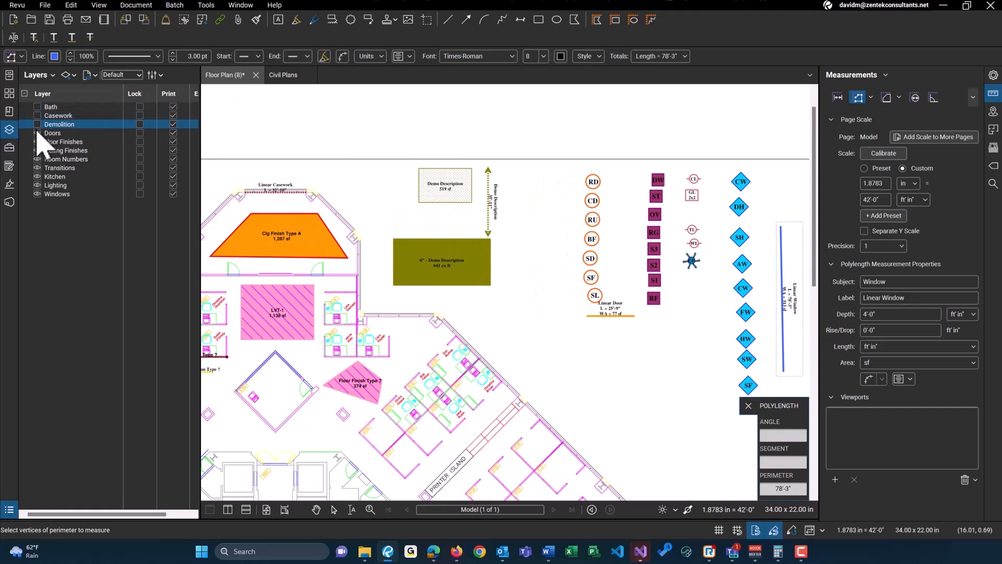
{"action": "left_click", "coordinate": [58, 116]}
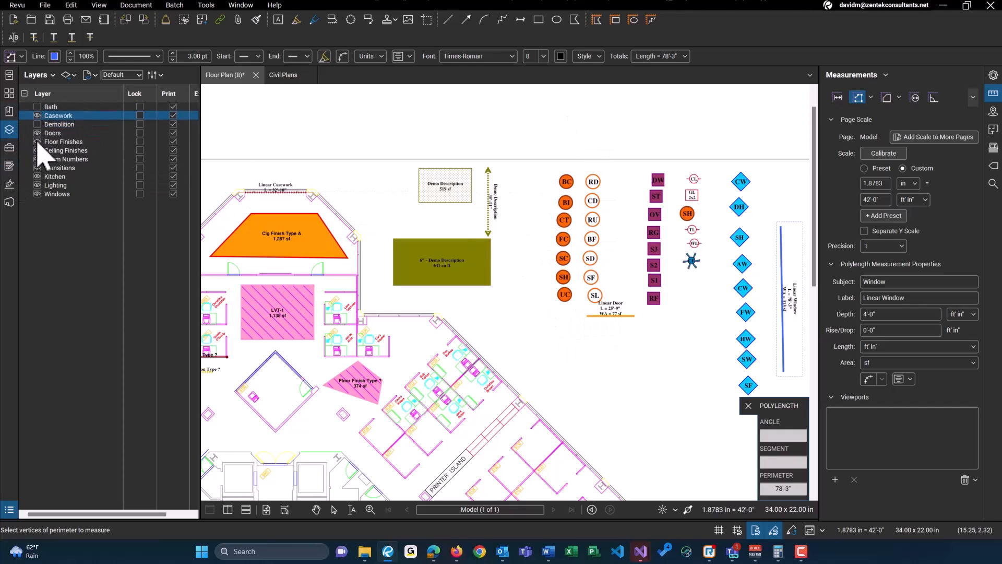
{"action": "left_click", "coordinate": [64, 142]}
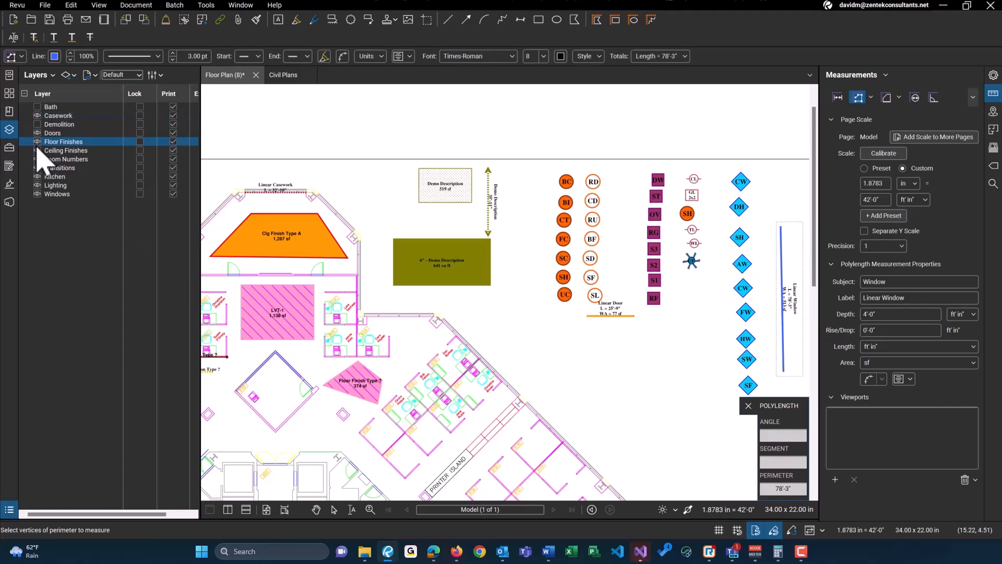
{"action": "left_click", "coordinate": [66, 150]}
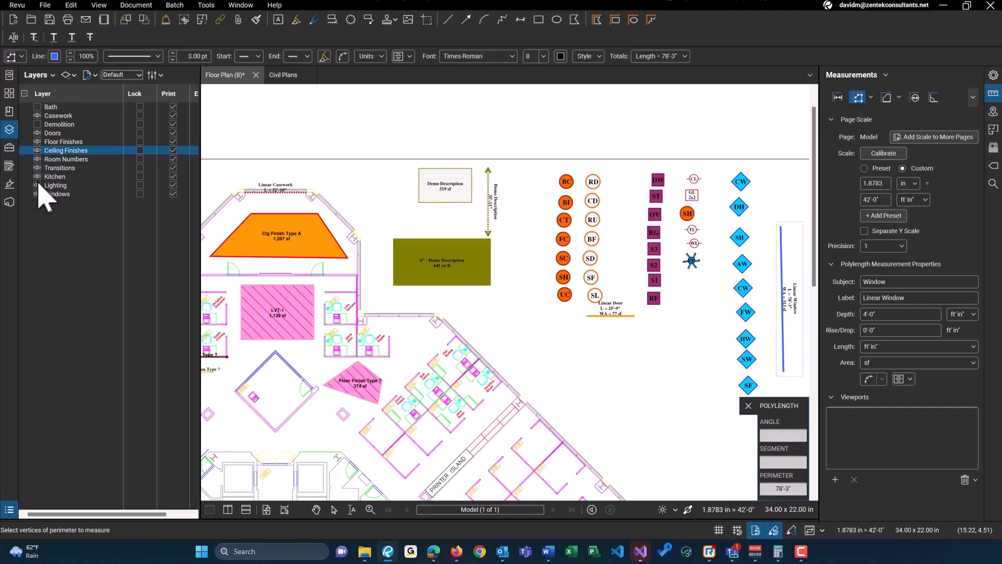
{"action": "left_click", "coordinate": [60, 167]}
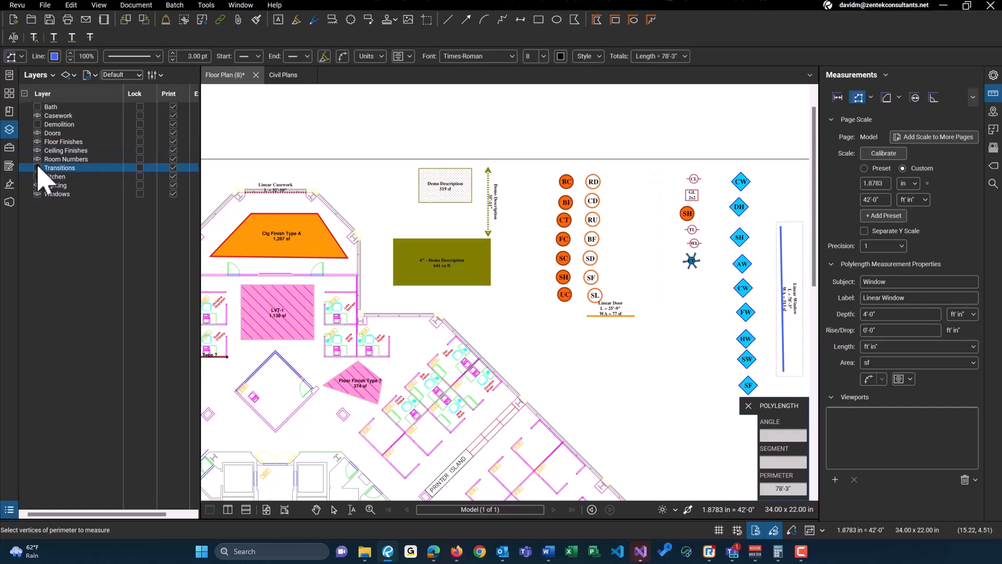
{"action": "left_click", "coordinate": [36, 150]}
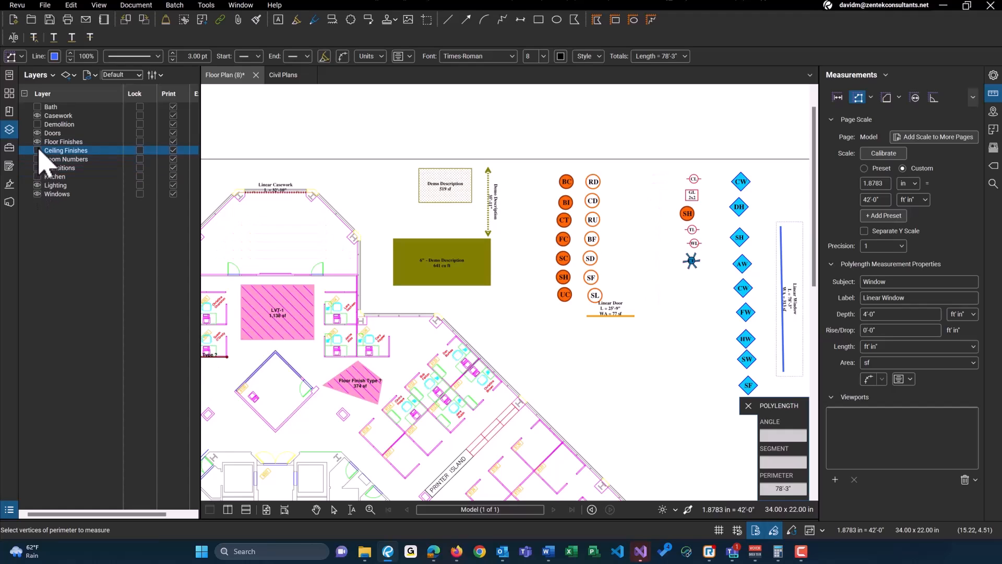
{"action": "left_click", "coordinate": [36, 132]}
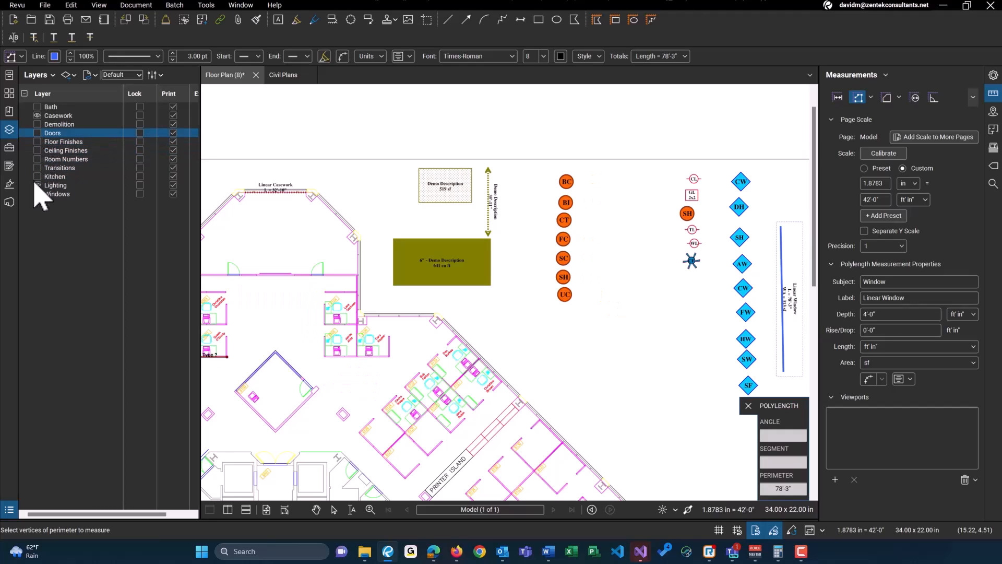
{"action": "left_click", "coordinate": [57, 194]}
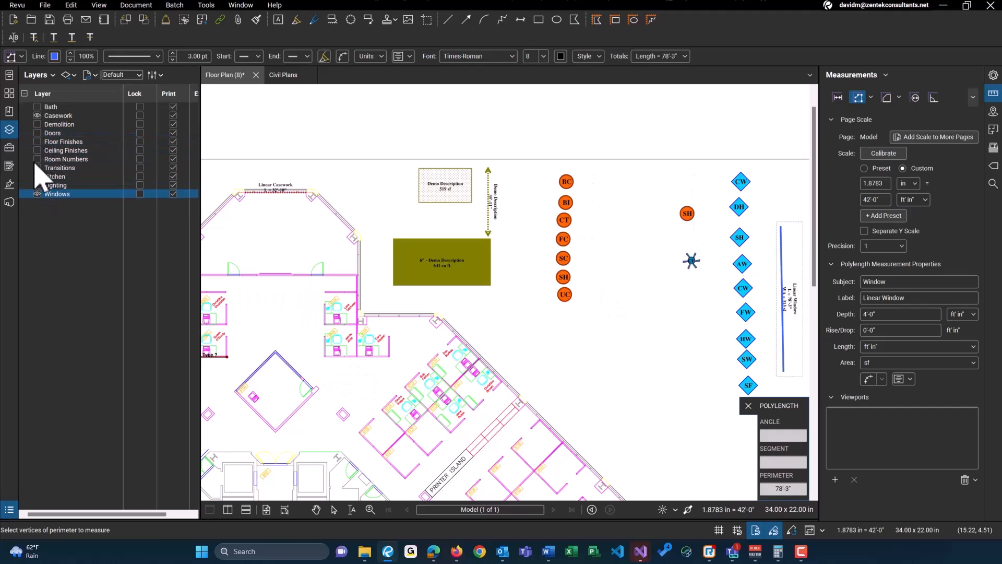
{"action": "left_click", "coordinate": [37, 106]}
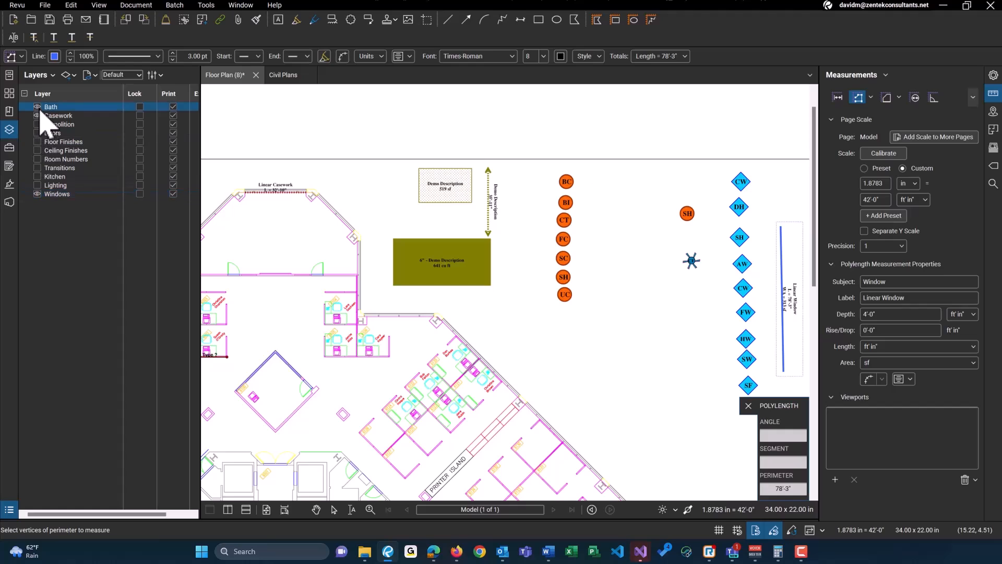
{"action": "left_click", "coordinate": [63, 141]}
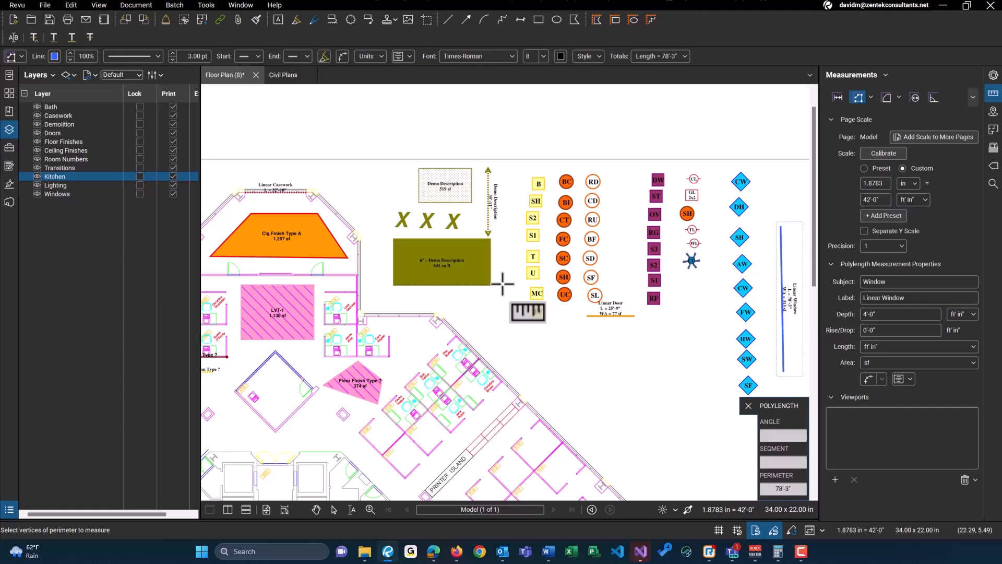
{"action": "mouse_move", "coordinate": [13, 150]}
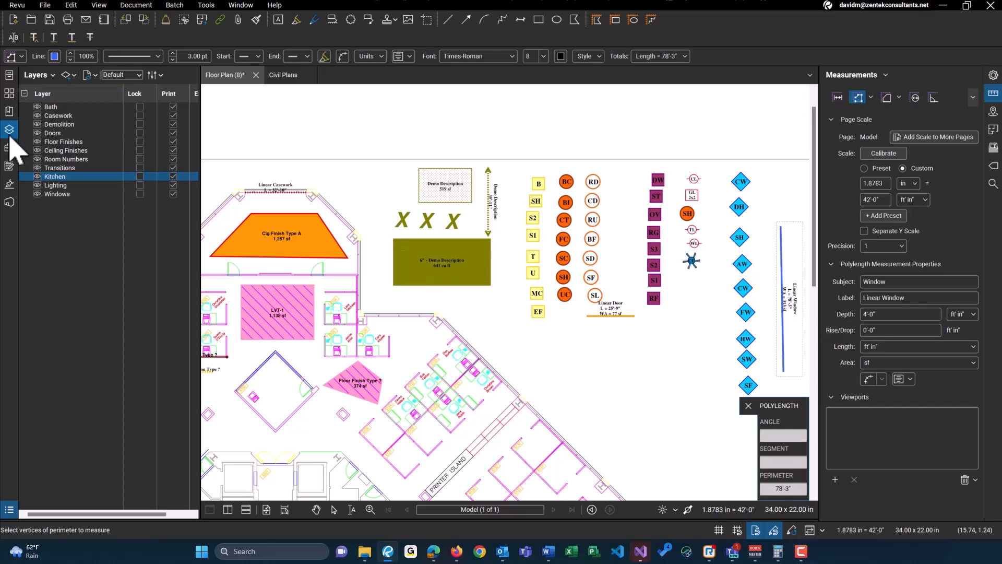
Select the Wall Finish measurement and set its unit price to $0.25, costing $8.04
{"action": "left_click", "coordinate": [10, 130]}
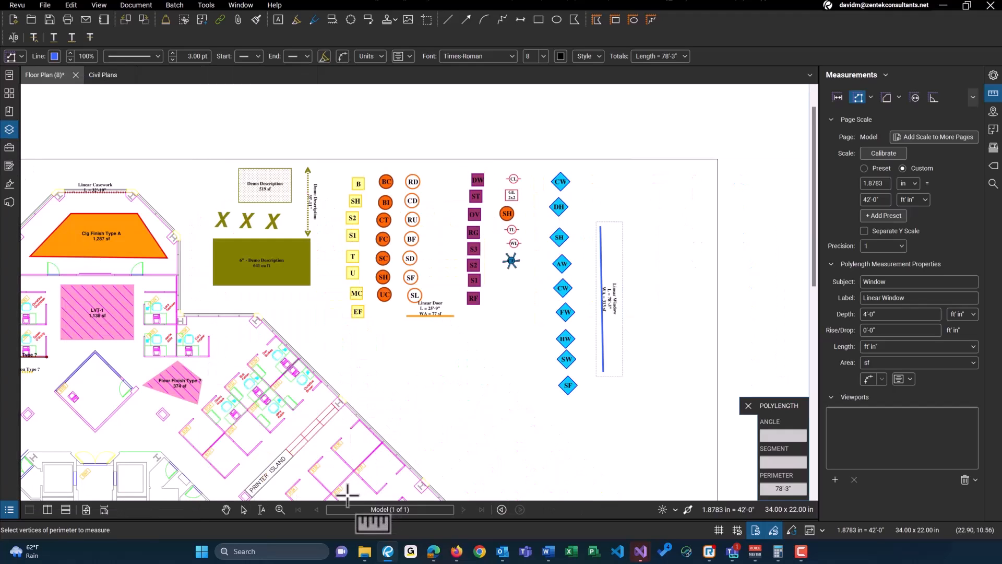
{"action": "mouse_move", "coordinate": [320, 533]}
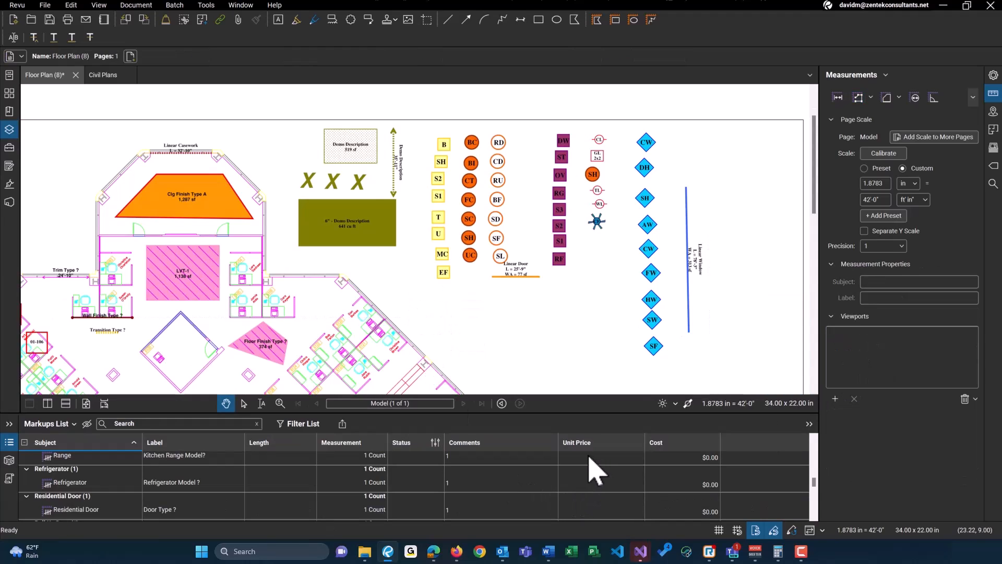
{"action": "mouse_move", "coordinate": [700, 467]}
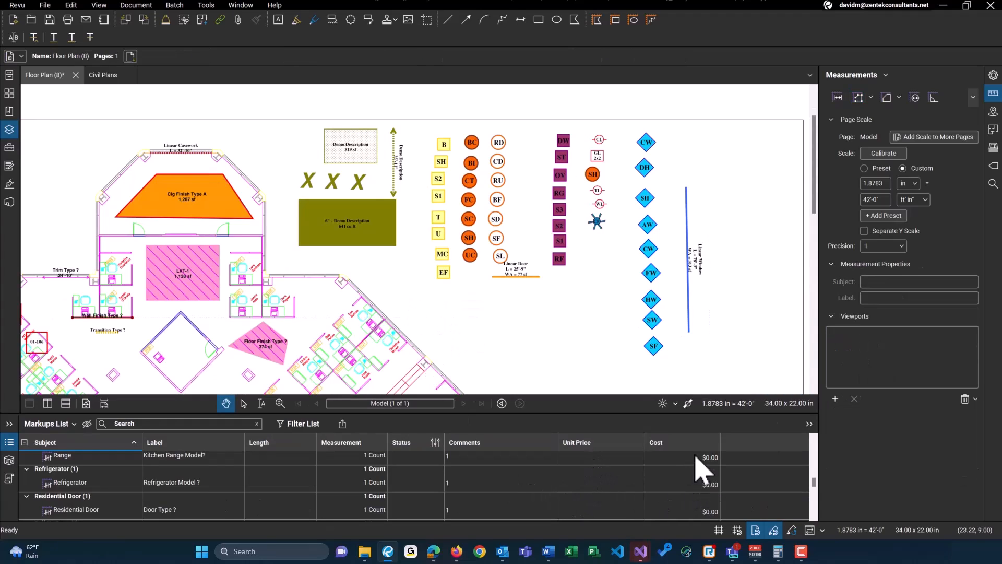
{"action": "mouse_move", "coordinate": [716, 483]}
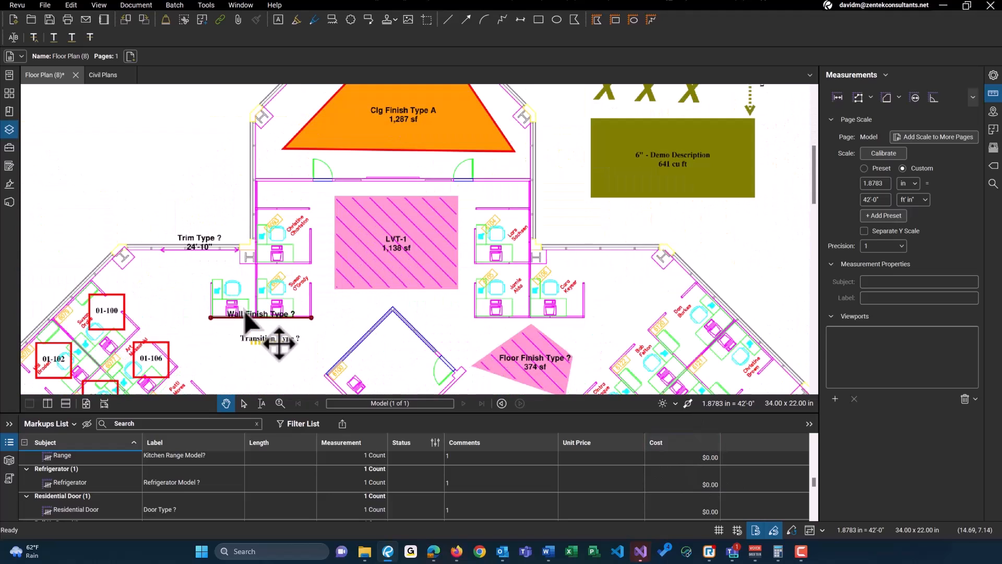
{"action": "left_click", "coordinate": [259, 314]}
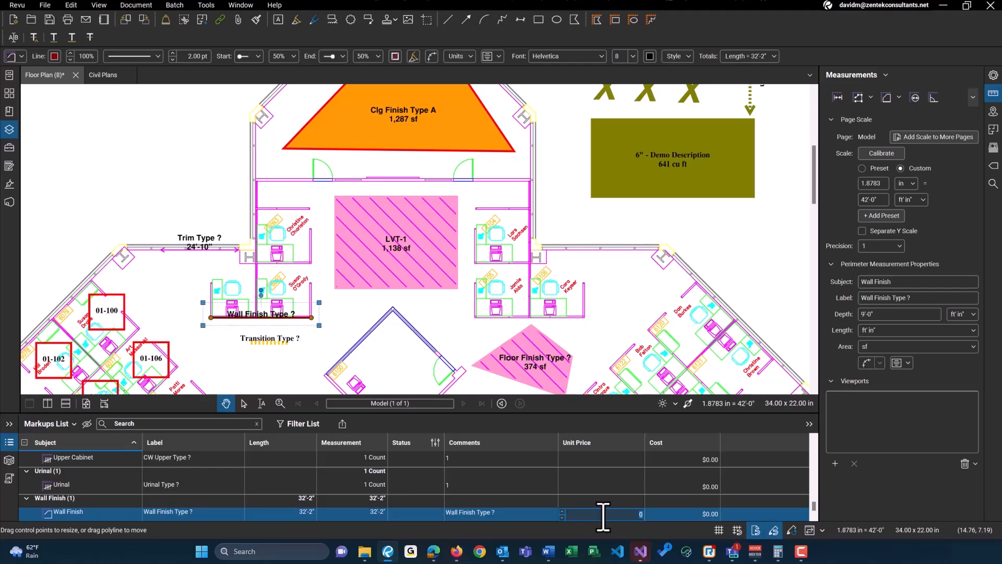
{"action": "type", "text": ".25"}
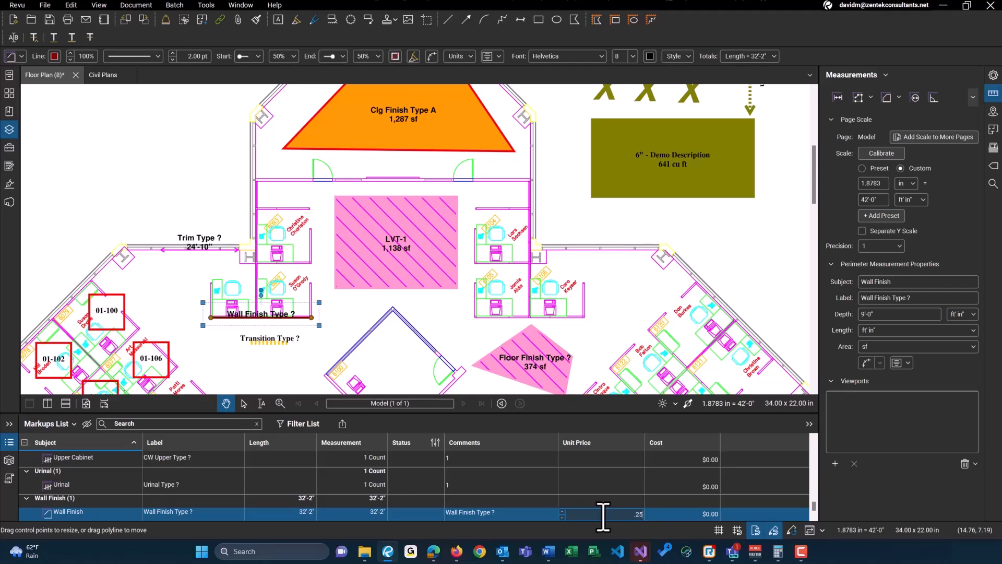
{"action": "key", "text": "Return"}
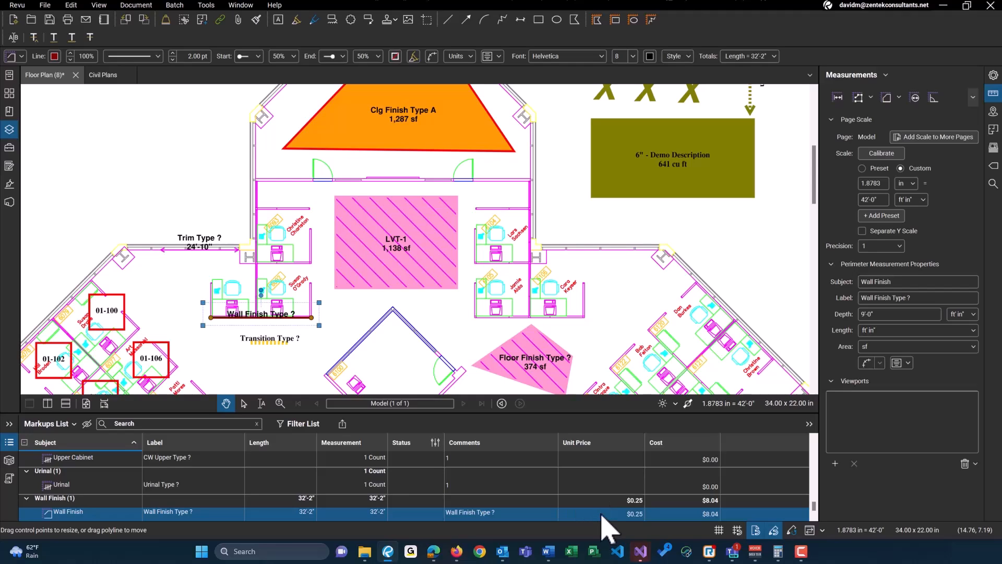
{"action": "mouse_move", "coordinate": [687, 524]}
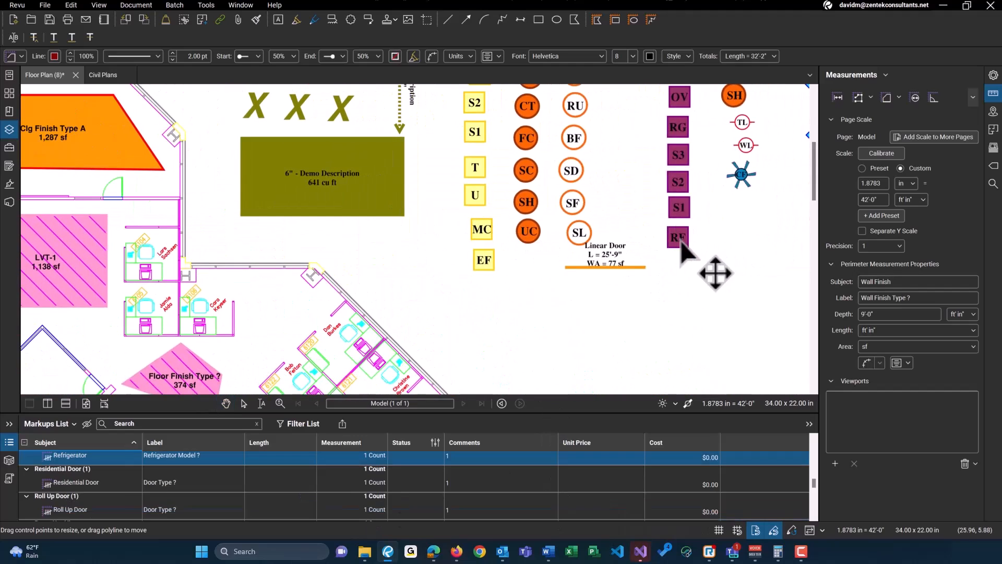
Resume the refrigerator count up to 8 marks and enter an $800 unit price
{"action": "right_click", "coordinate": [680, 236]}
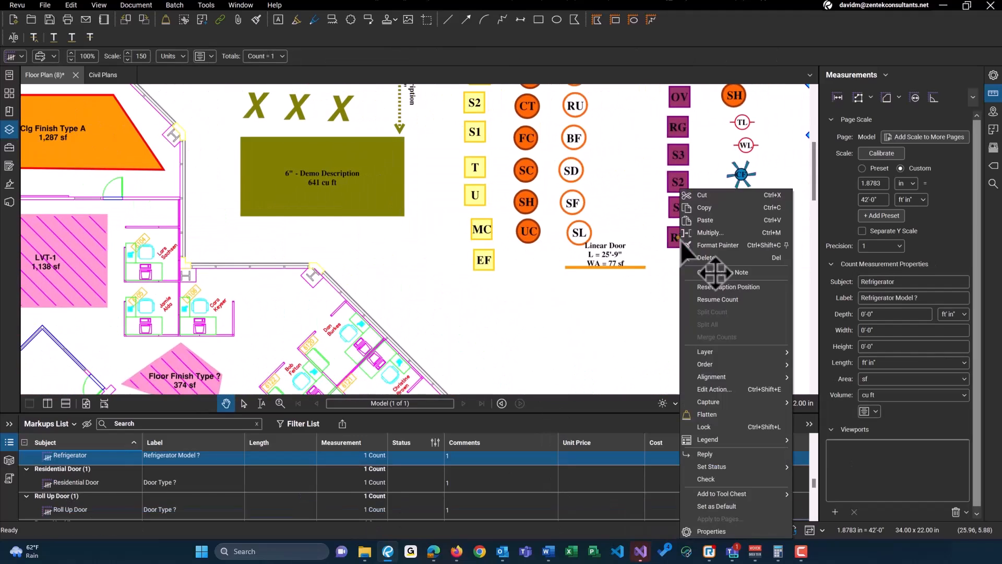
{"action": "mouse_move", "coordinate": [717, 299]}
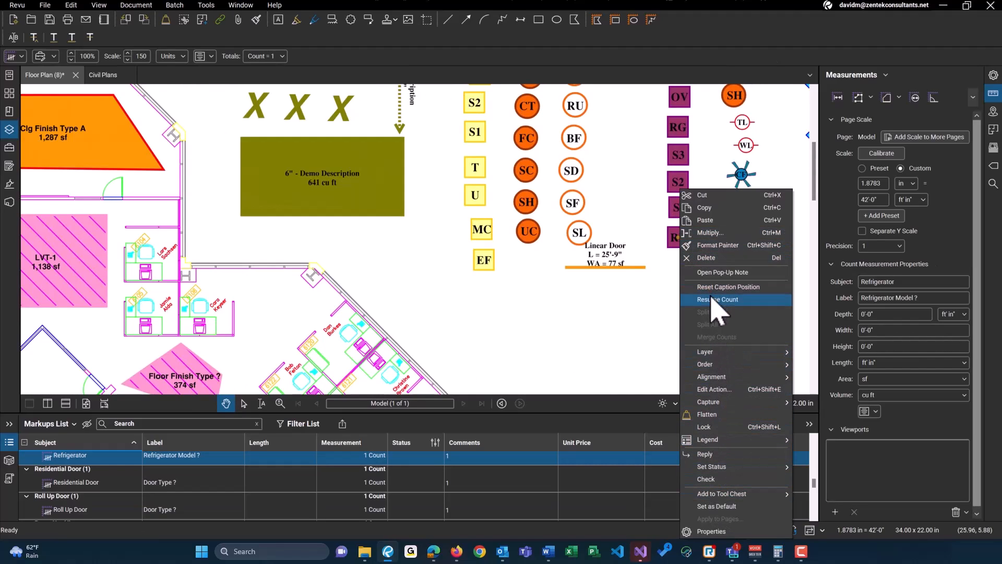
{"action": "left_click", "coordinate": [718, 299]}
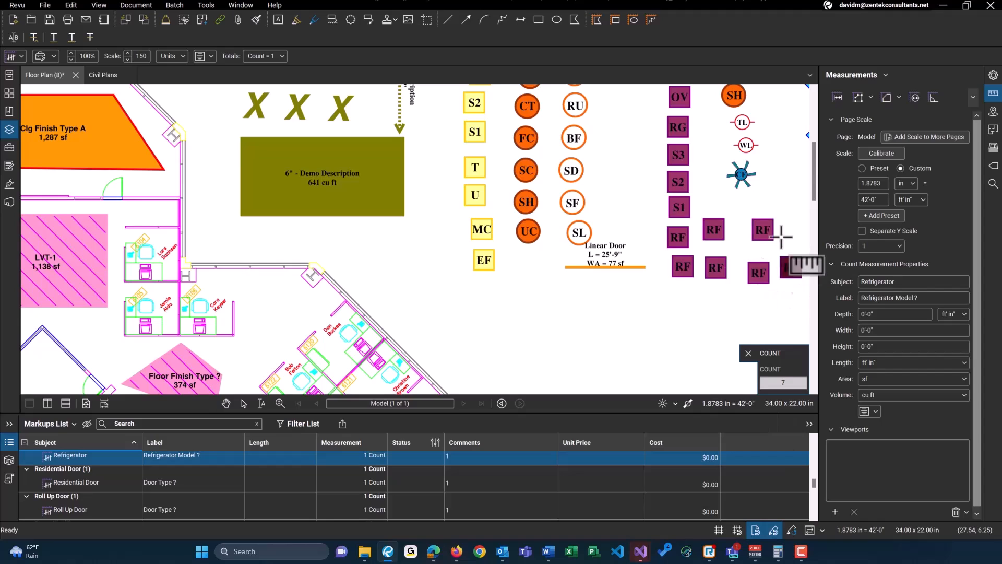
{"action": "right_click", "coordinate": [713, 246]}
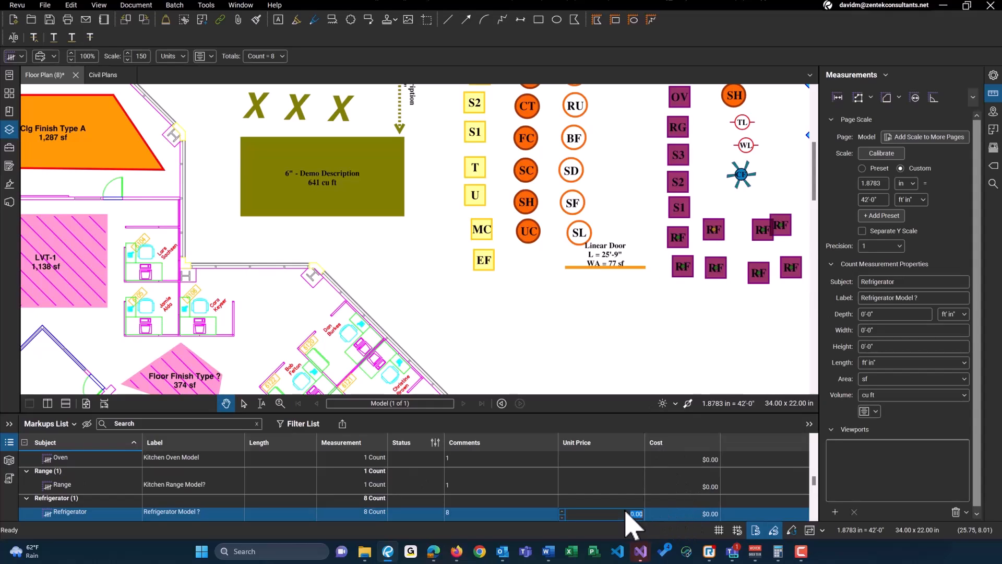
{"action": "type", "text": "80"}
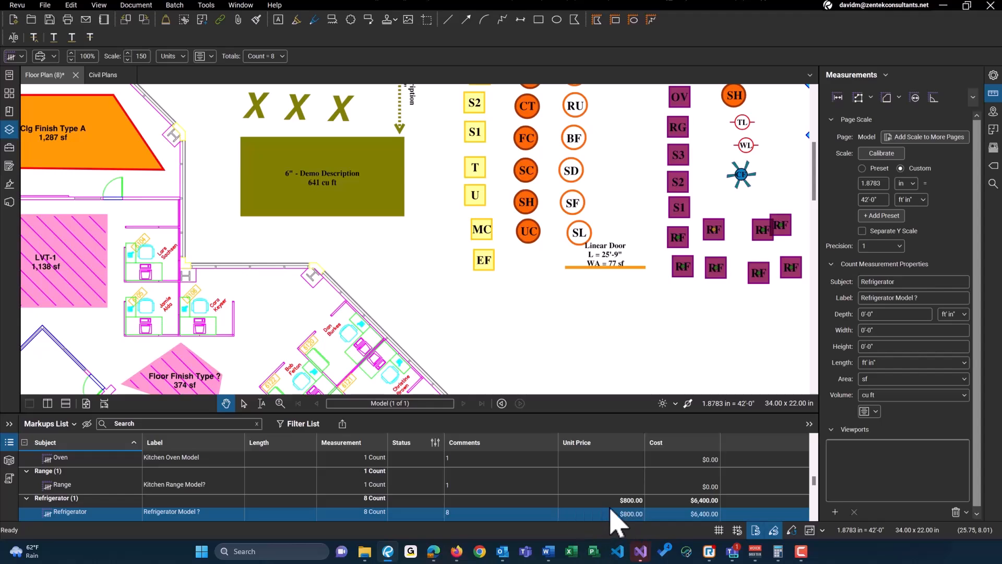
{"action": "mouse_move", "coordinate": [716, 530]}
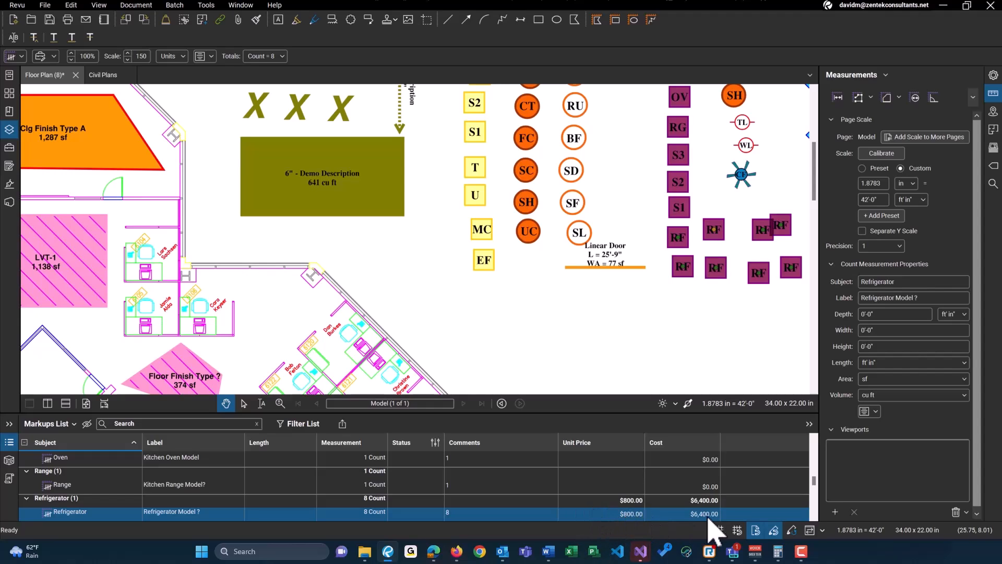
{"action": "mouse_move", "coordinate": [67, 524]}
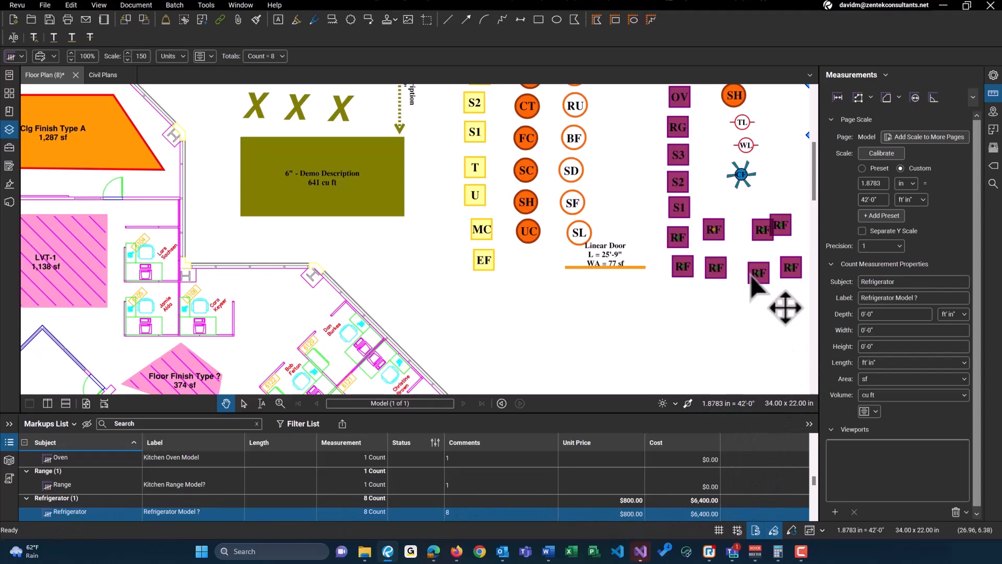
{"action": "mouse_move", "coordinate": [649, 522]}
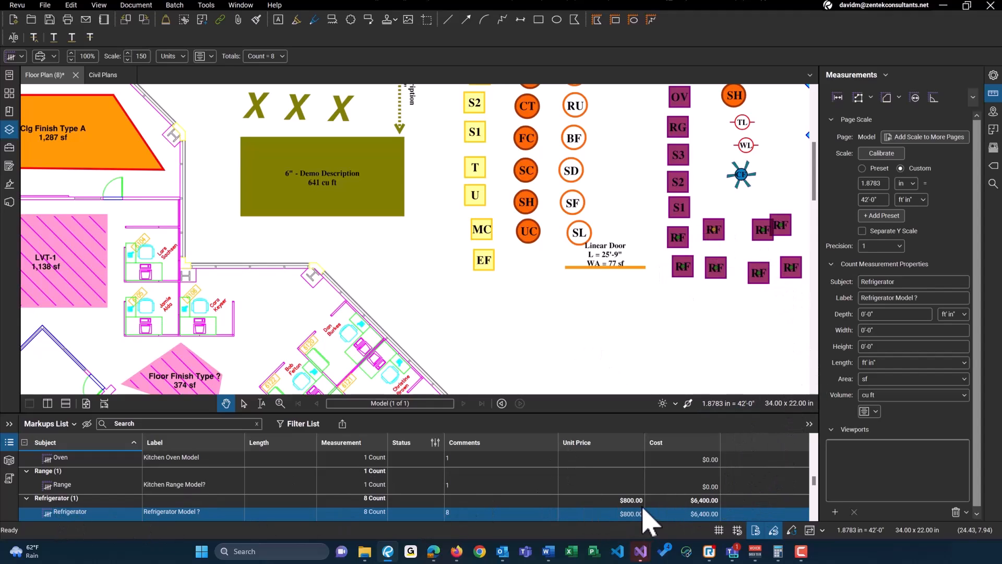